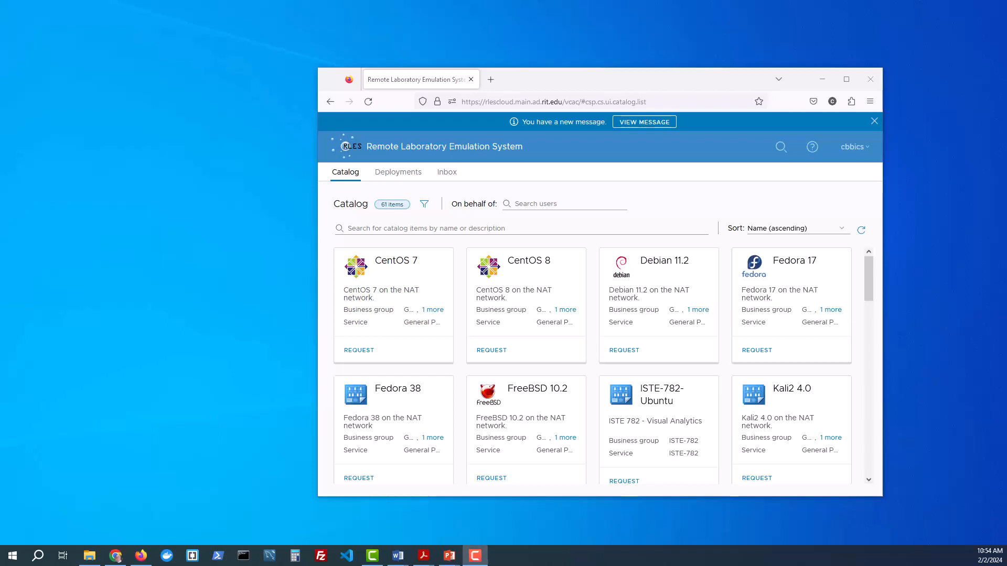
pyautogui.moveTo(627, 84)
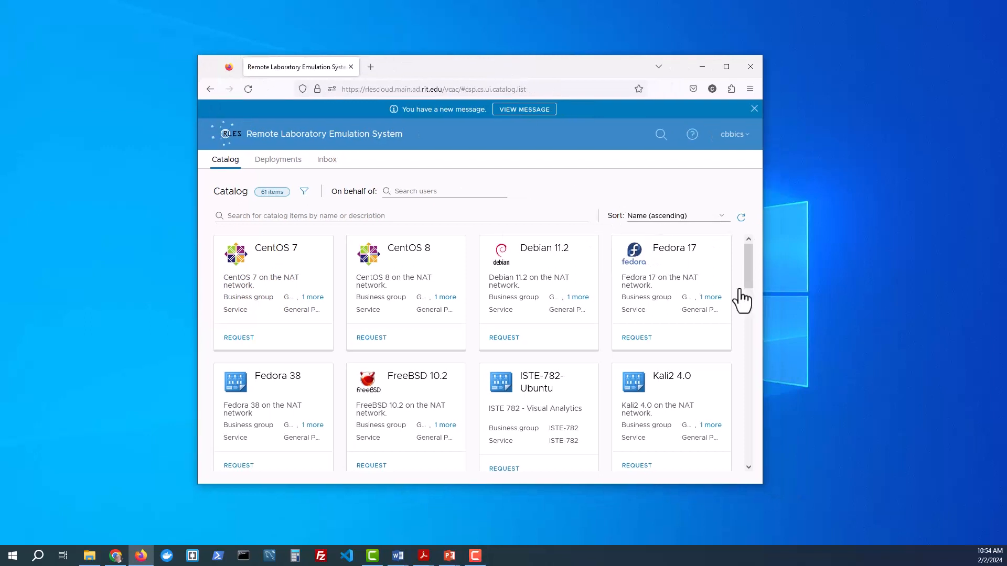
pyautogui.moveTo(742, 299)
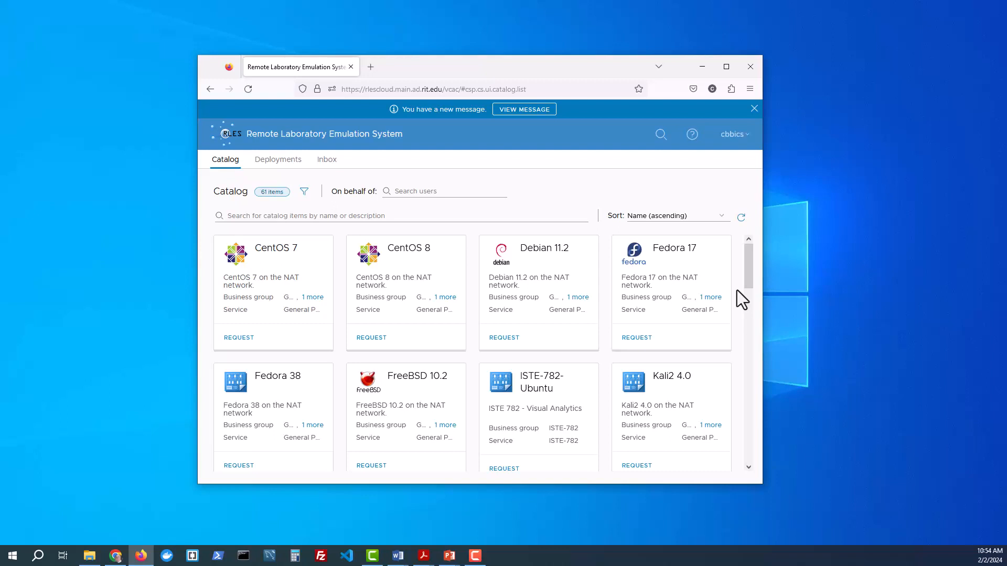
pyautogui.moveTo(390, 112)
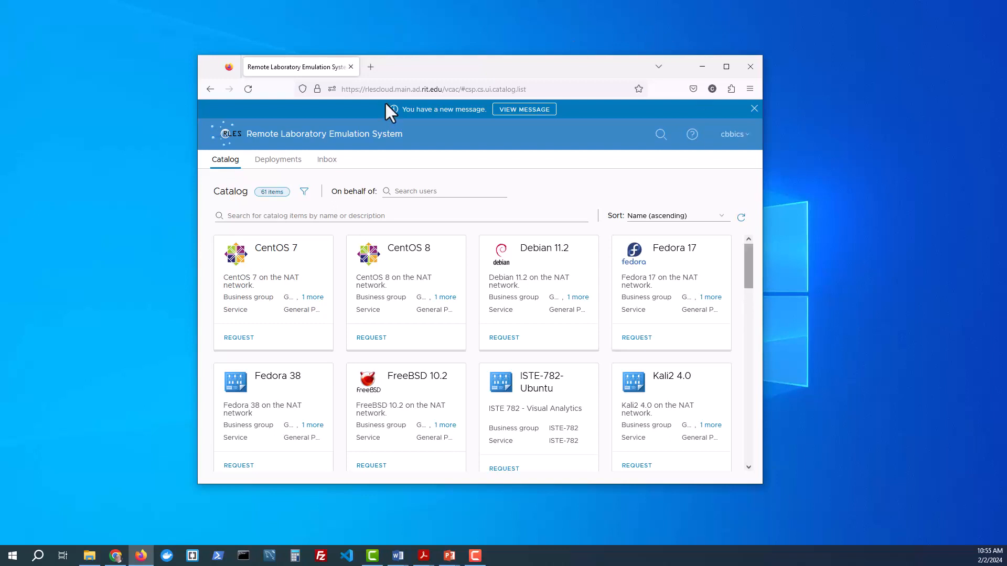
pyautogui.moveTo(390, 94)
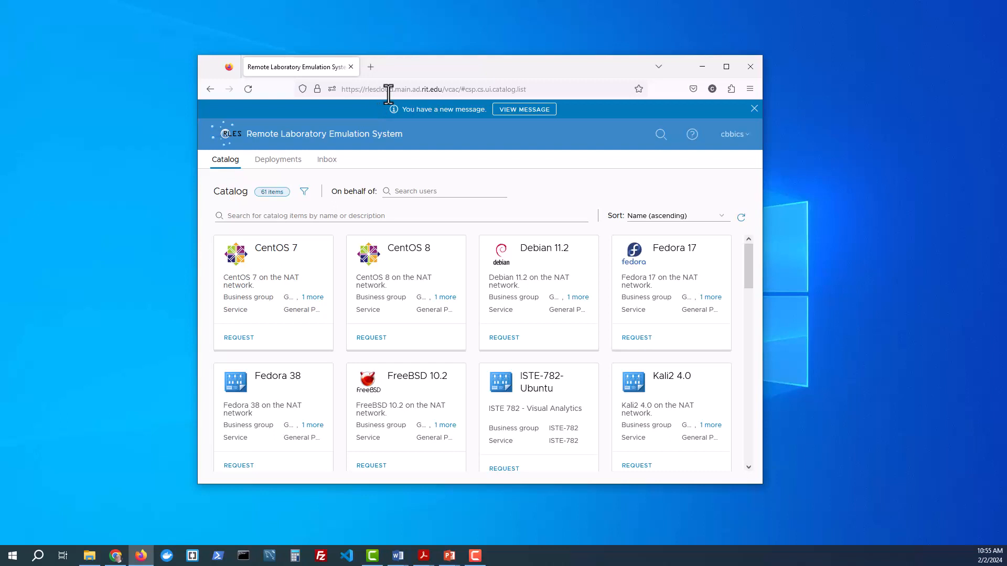
pyautogui.moveTo(414, 94)
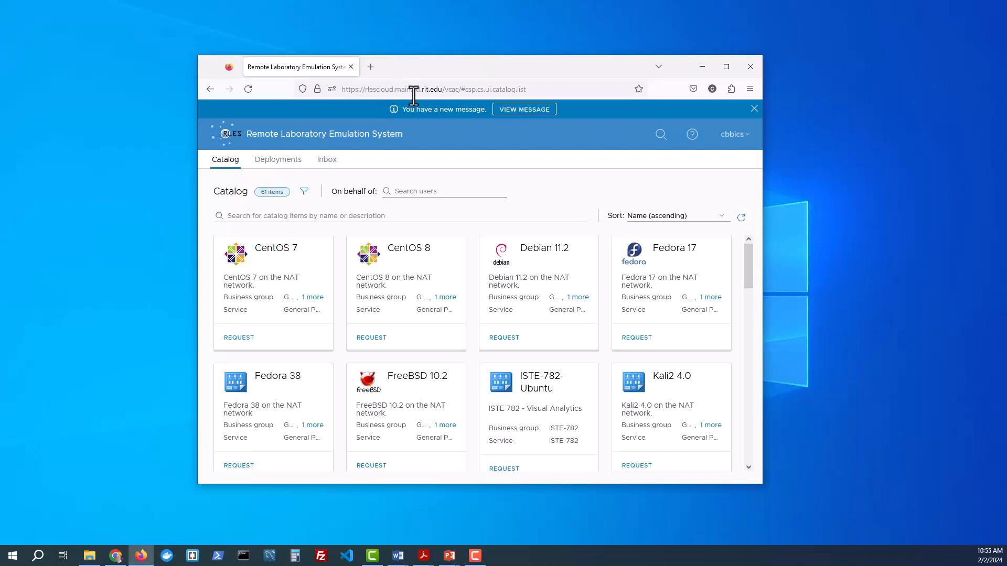
pyautogui.moveTo(544, 162)
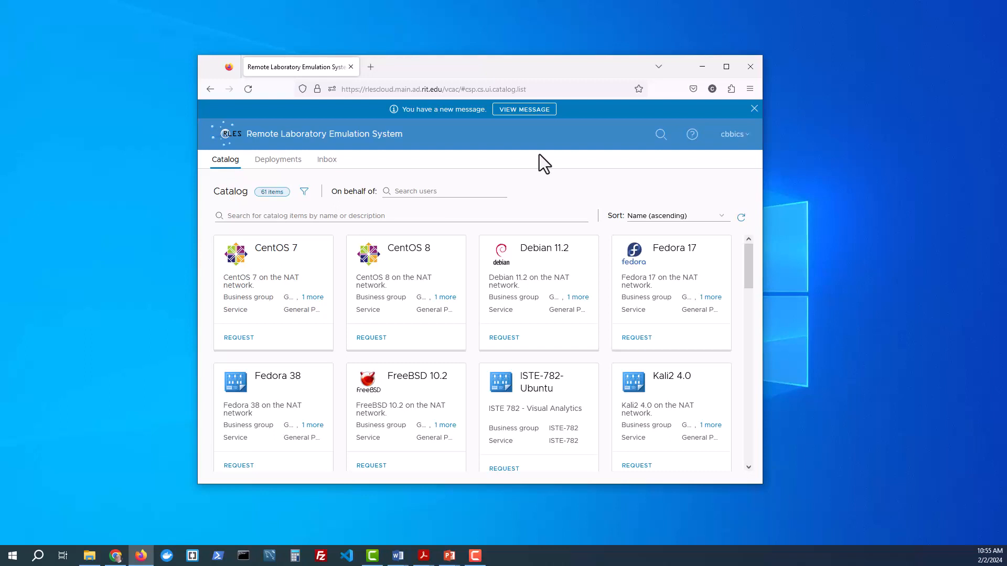
pyautogui.moveTo(481, 160)
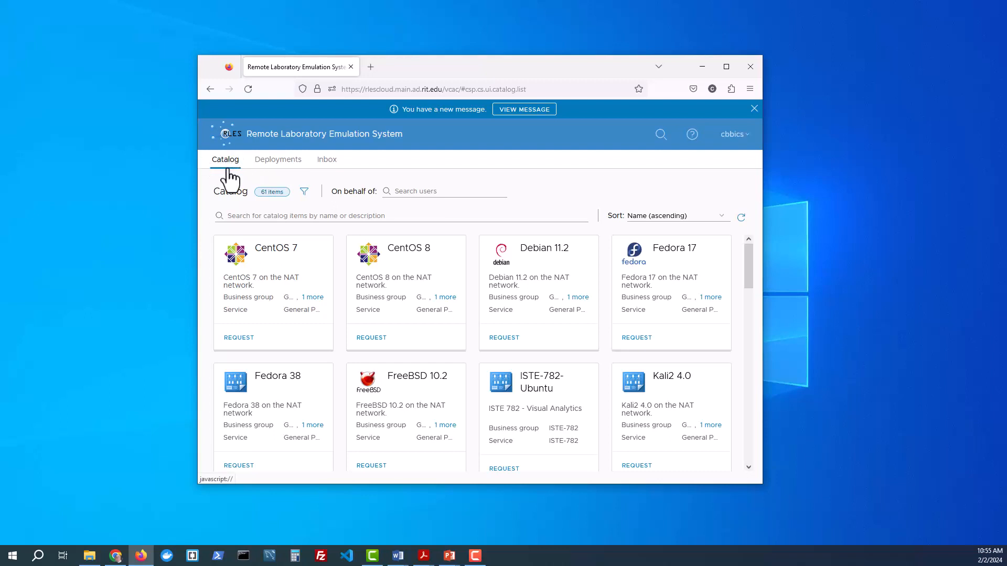
pyautogui.moveTo(279, 168)
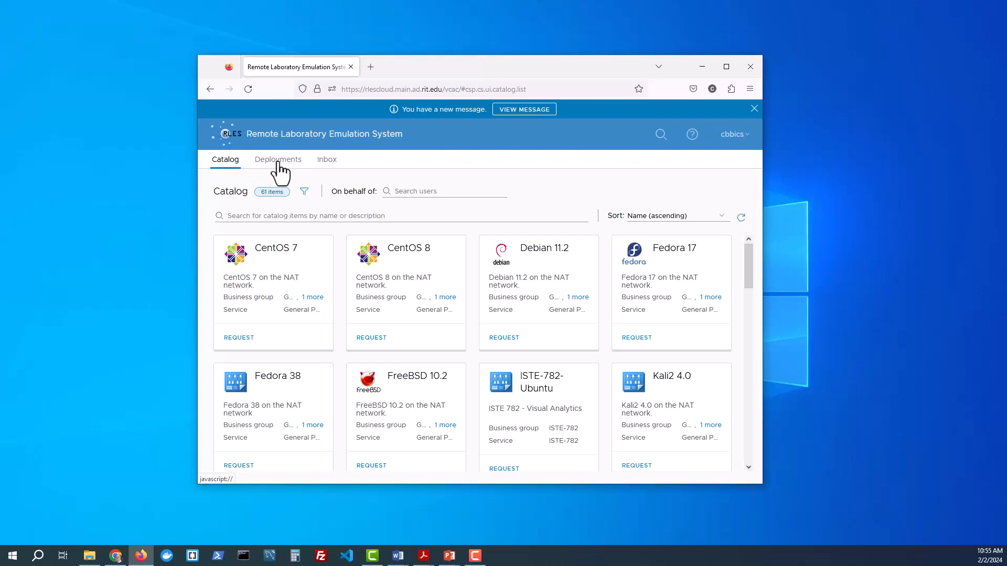
# Step: Open the NSSA-245-Border-91348309 deployment details listing its component VMs, networks and lease
pyautogui.click(278, 159)
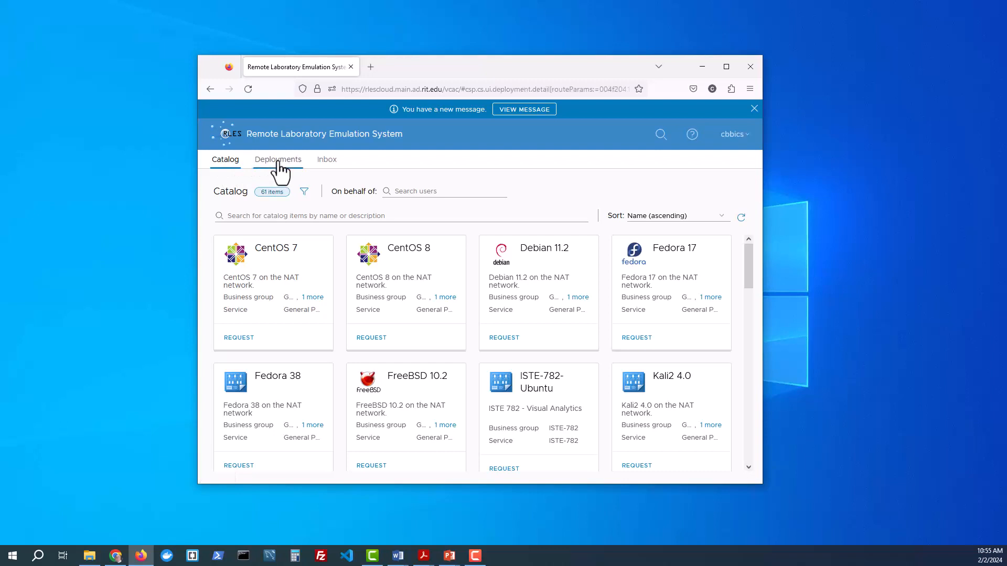
pyautogui.click(278, 160)
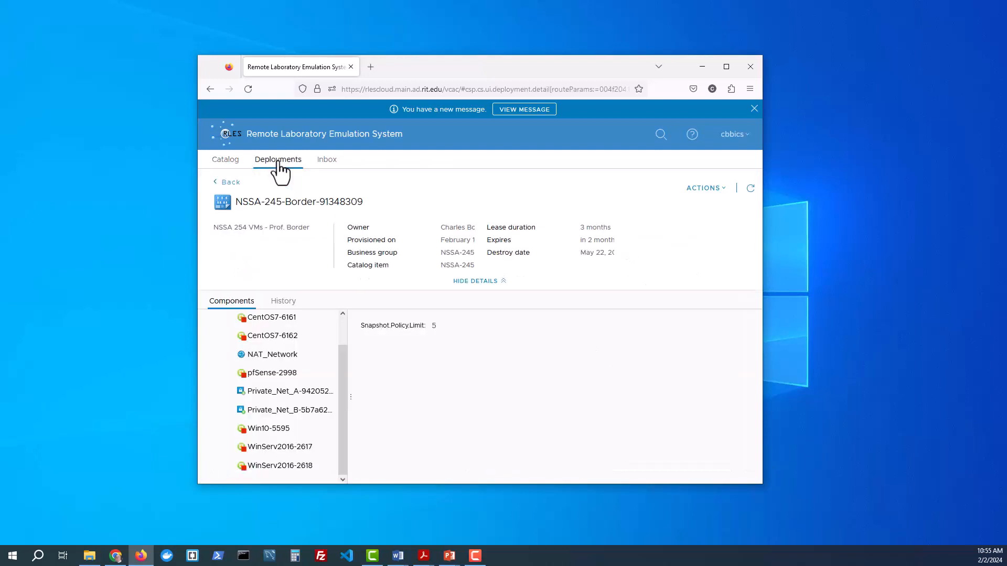
pyautogui.moveTo(225, 164)
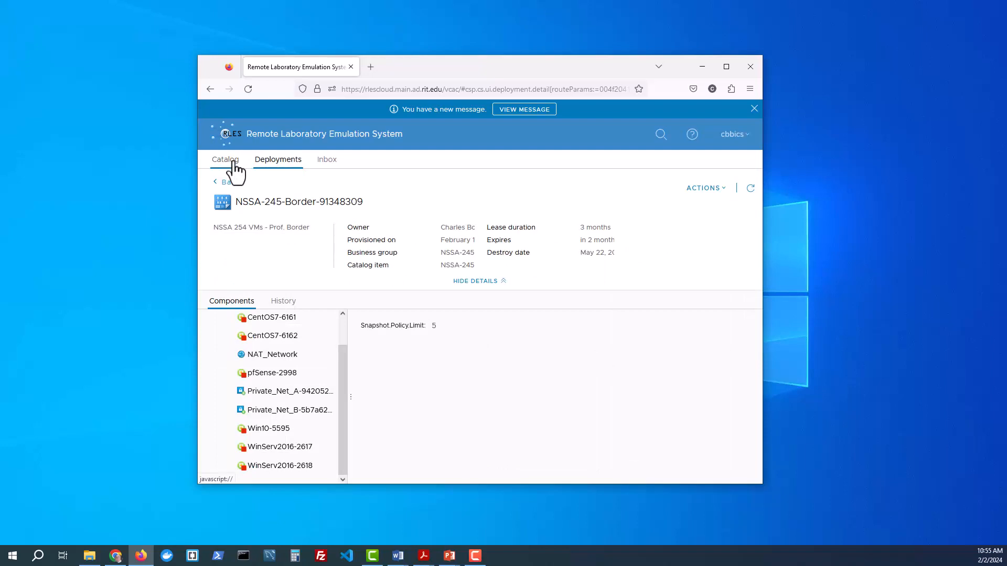
# Step: Return to the Catalog and scroll to the Kali Linux and NSSA-245-Border entries
pyautogui.click(224, 160)
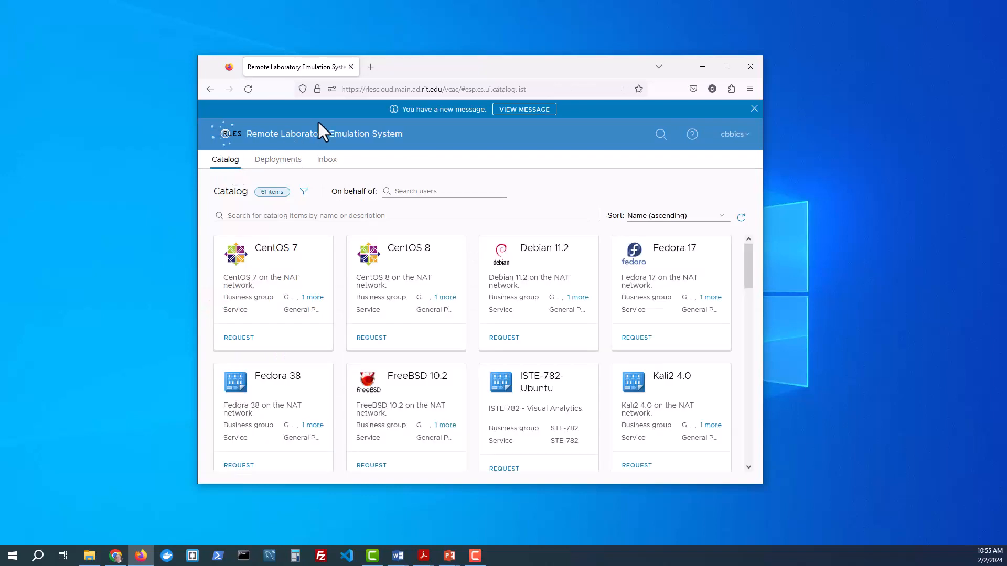
pyautogui.moveTo(617, 313)
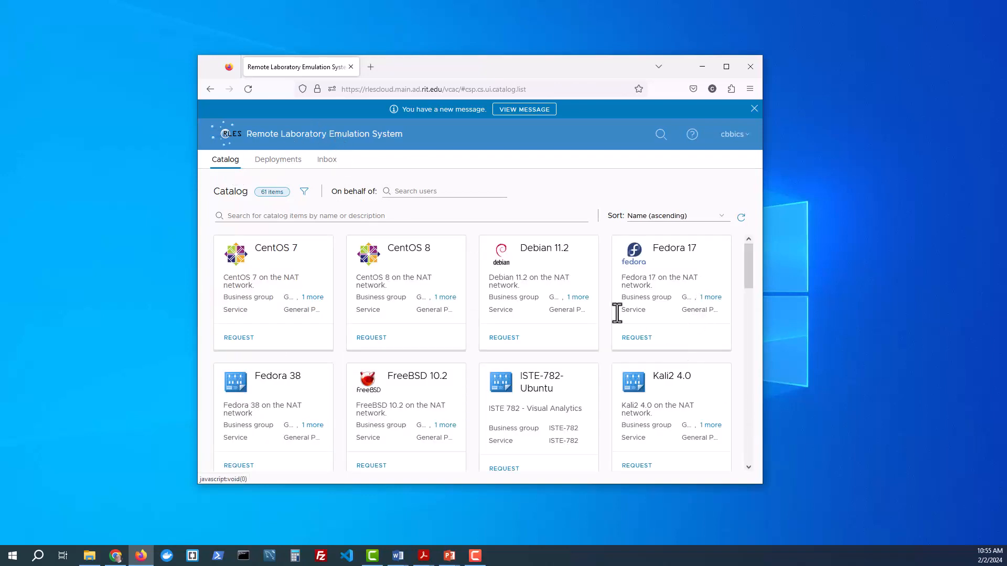
pyautogui.moveTo(544, 274)
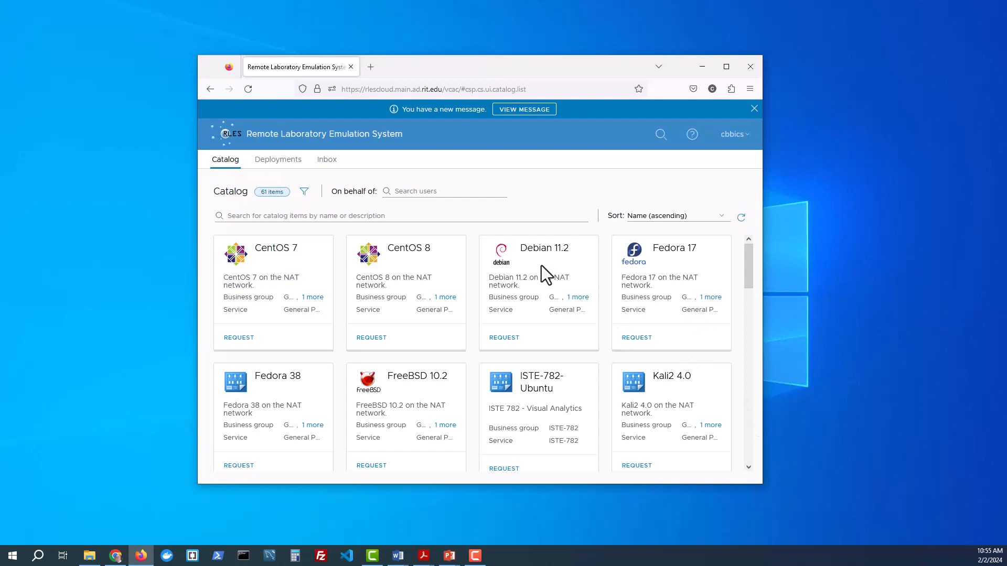
pyautogui.moveTo(719, 522)
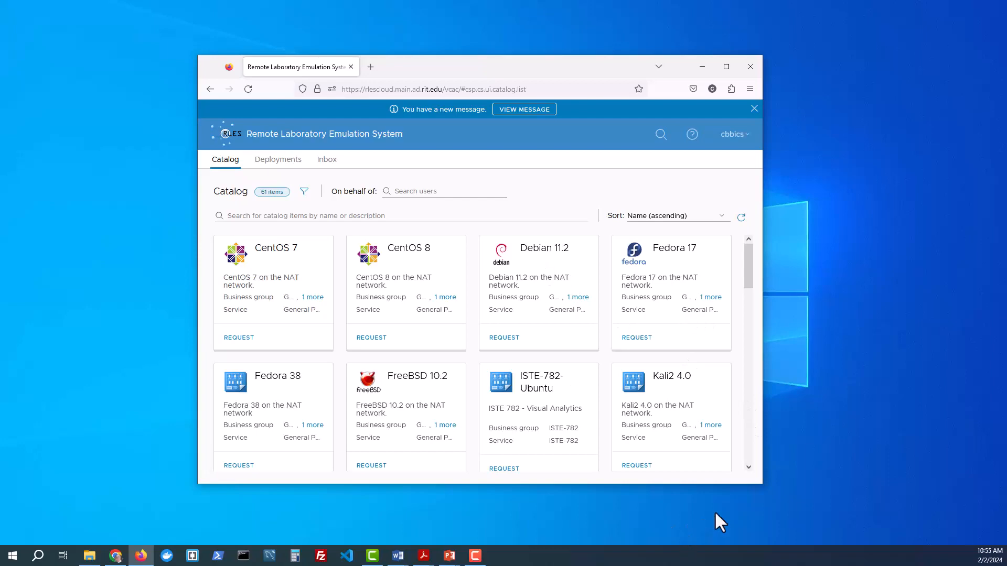
pyautogui.scroll(-3)
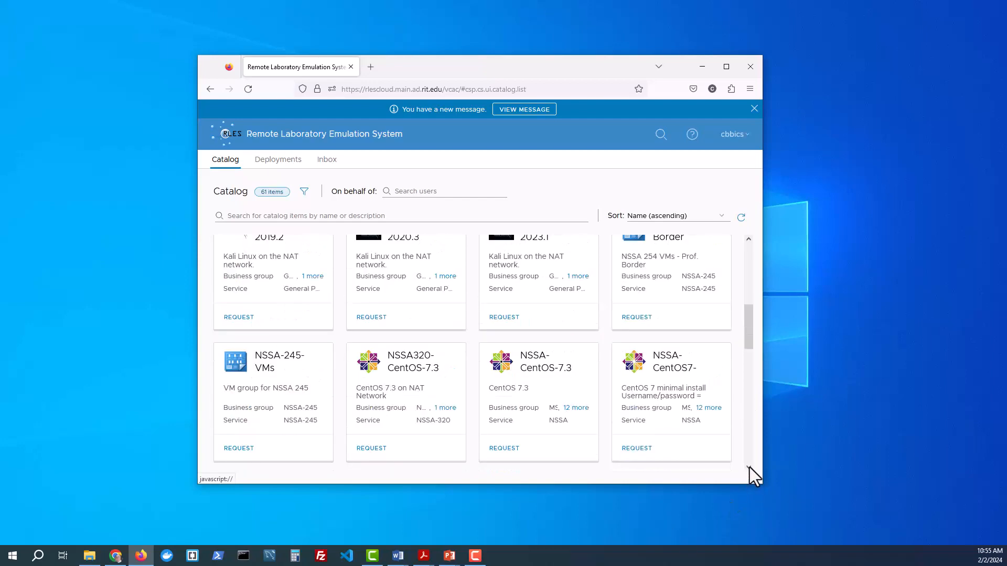
pyautogui.scroll(-3)
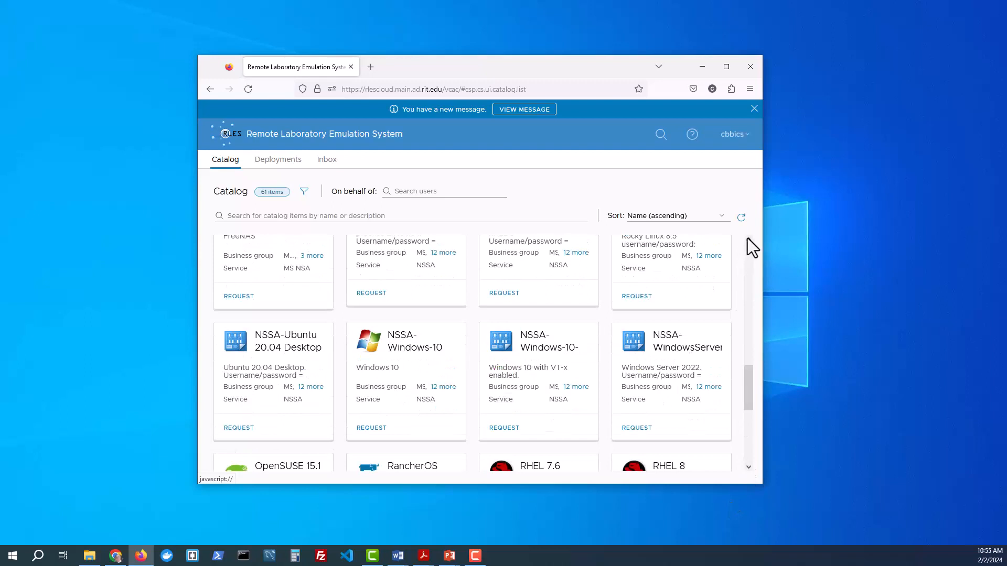
pyautogui.scroll(-3)
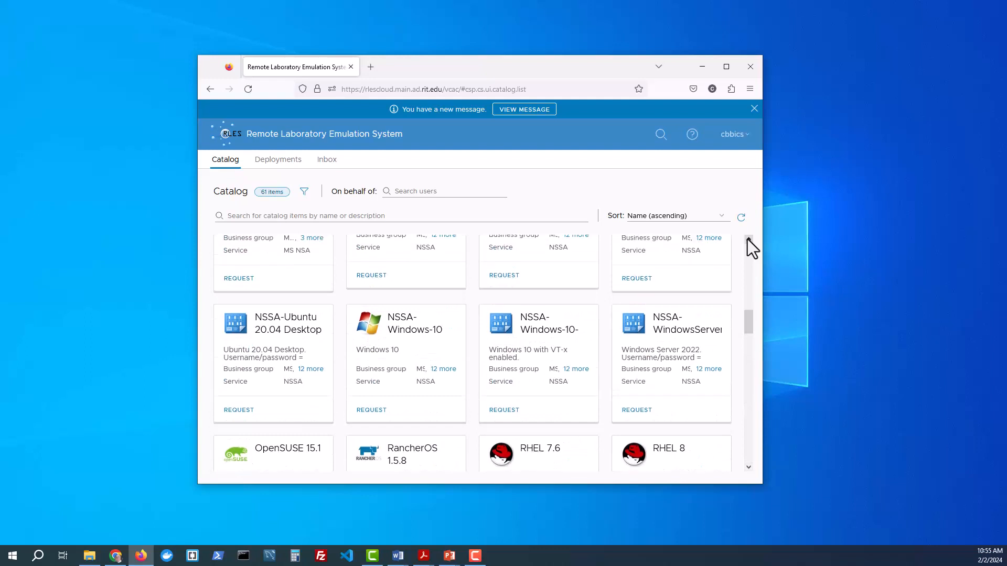
pyautogui.scroll(-3)
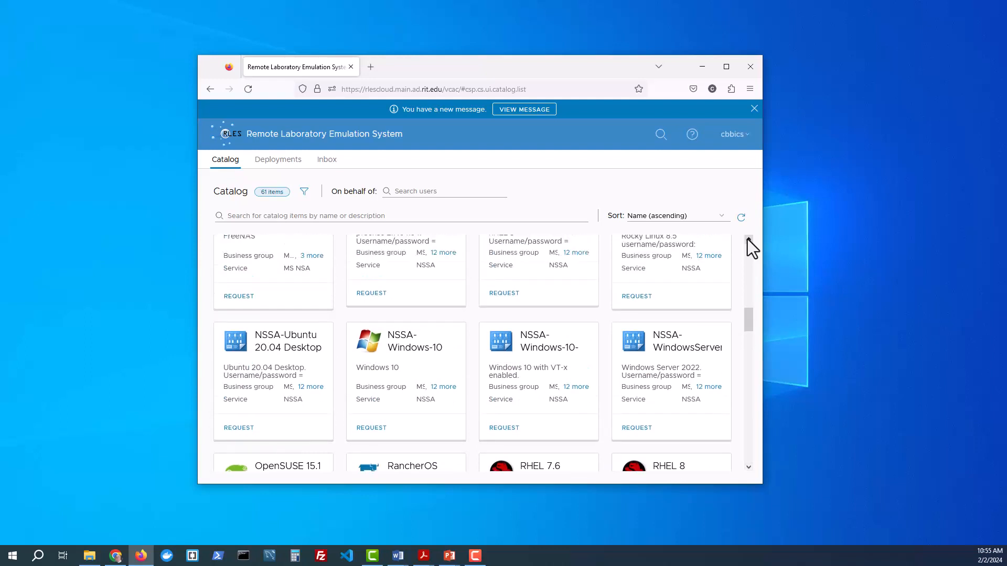
pyautogui.scroll(3)
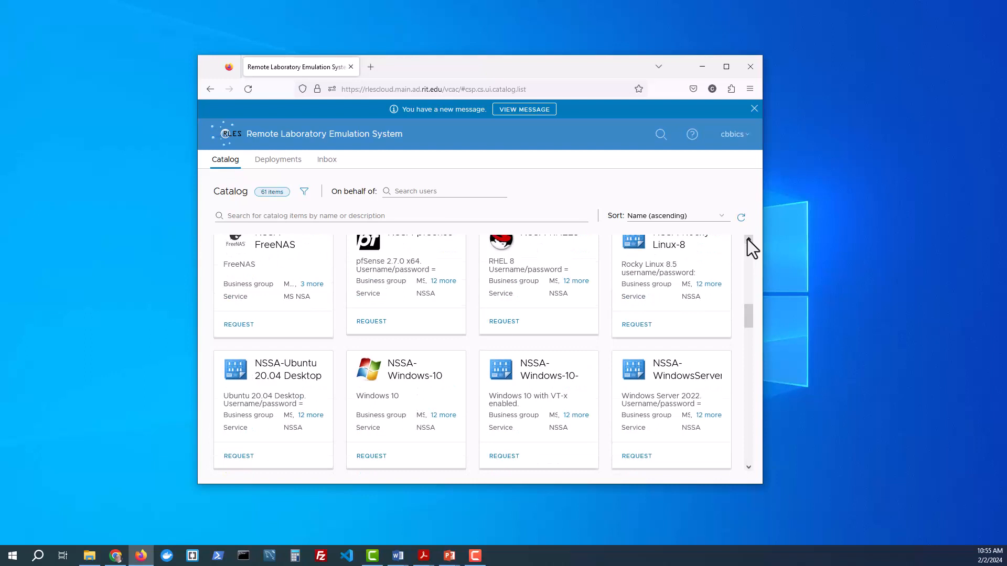
pyautogui.scroll(3)
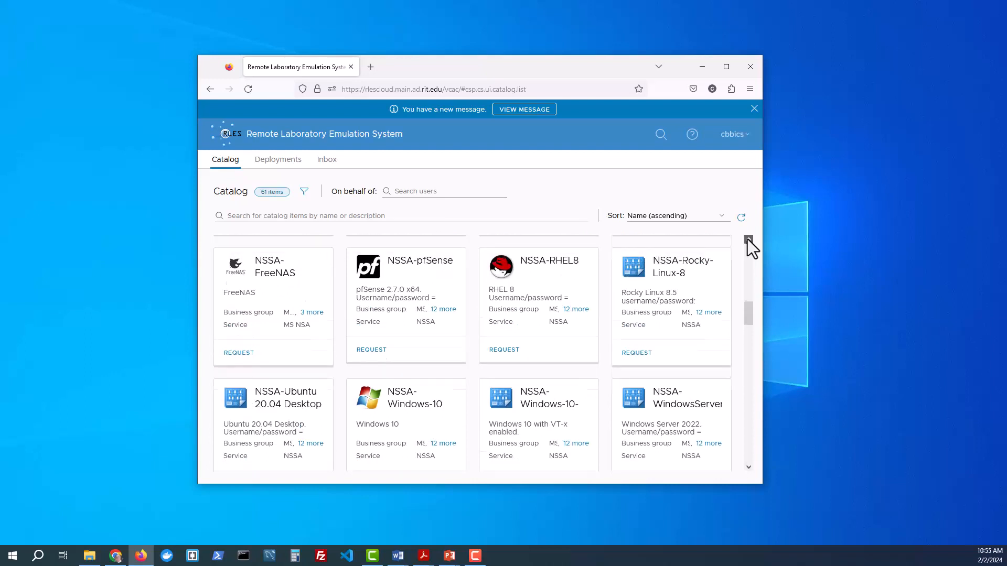
pyautogui.scroll(3)
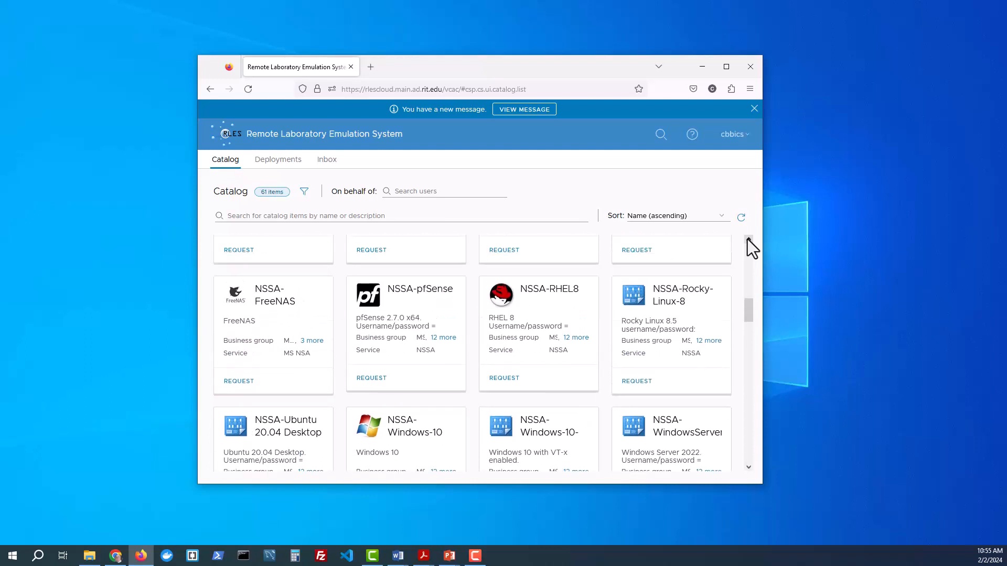
pyautogui.scroll(-3)
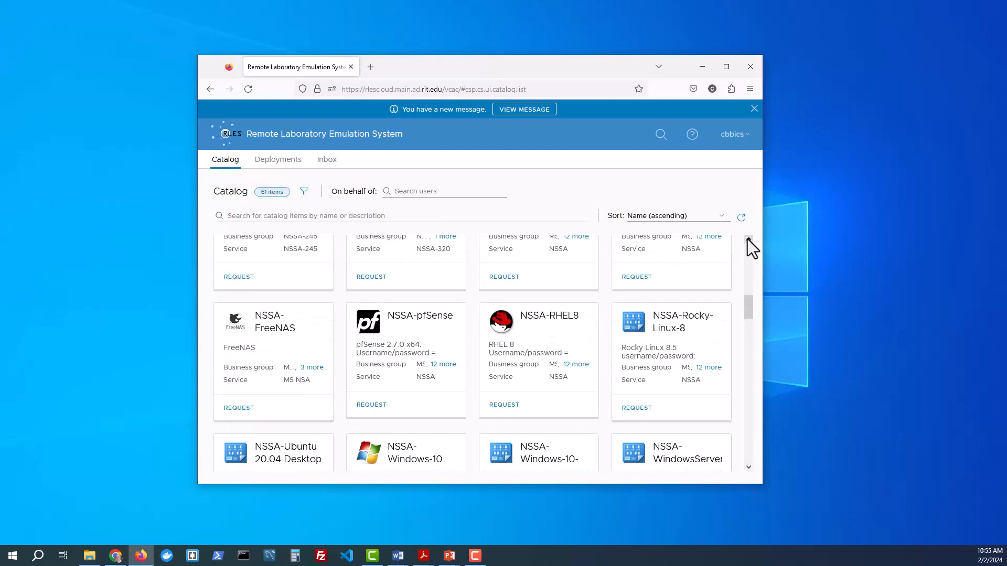
pyautogui.scroll(3)
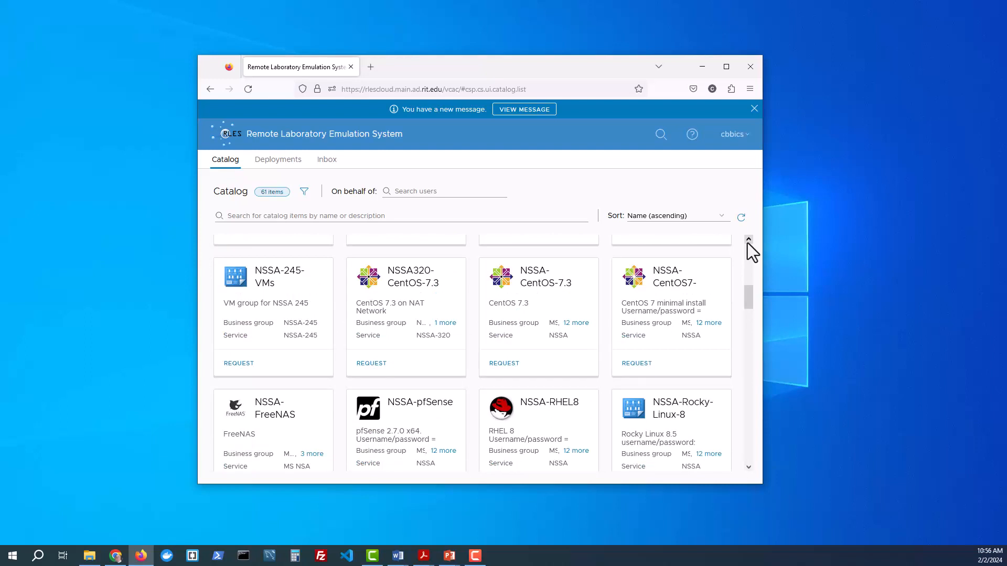
pyautogui.scroll(3)
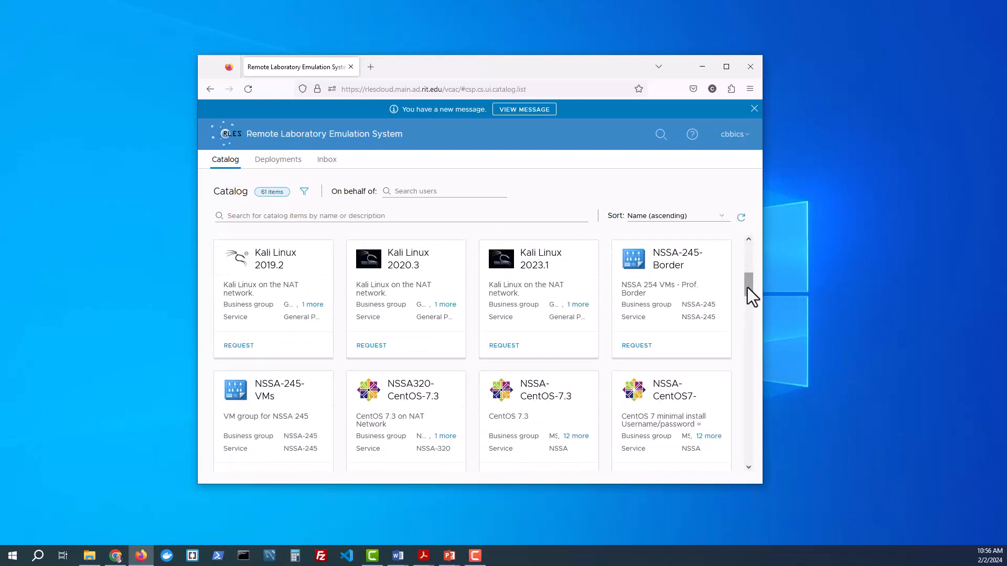
pyautogui.moveTo(661, 302)
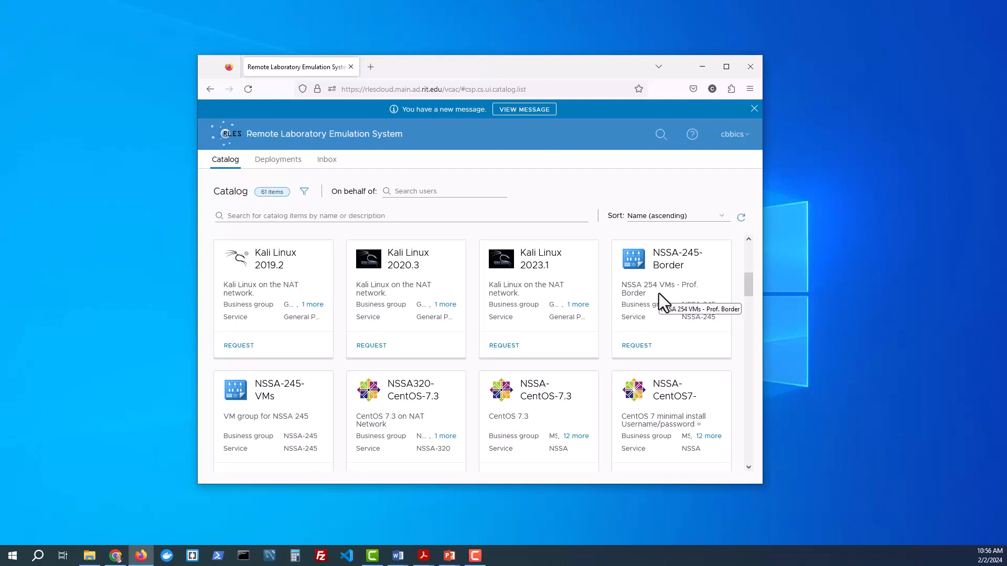
pyautogui.moveTo(672, 293)
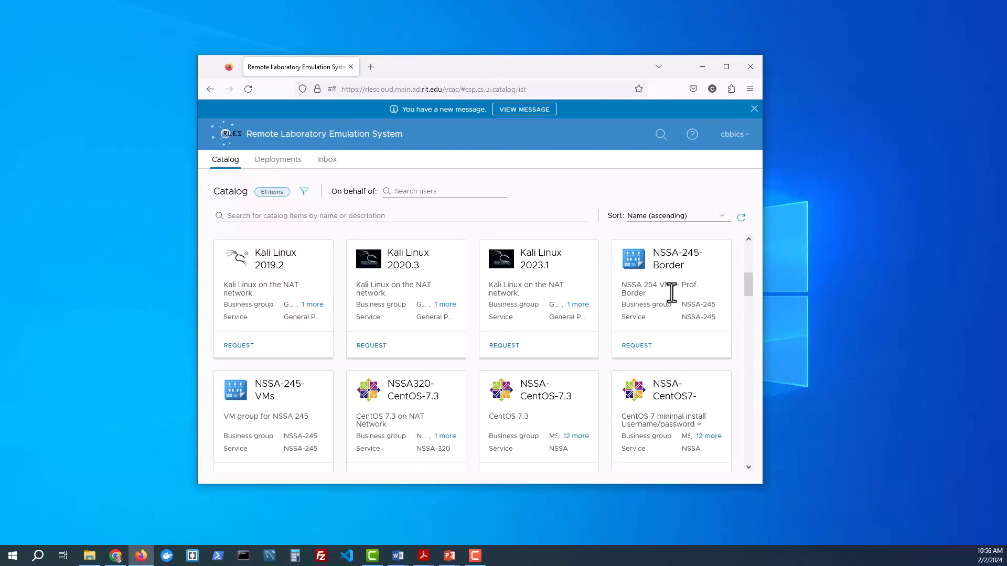
pyautogui.moveTo(662, 317)
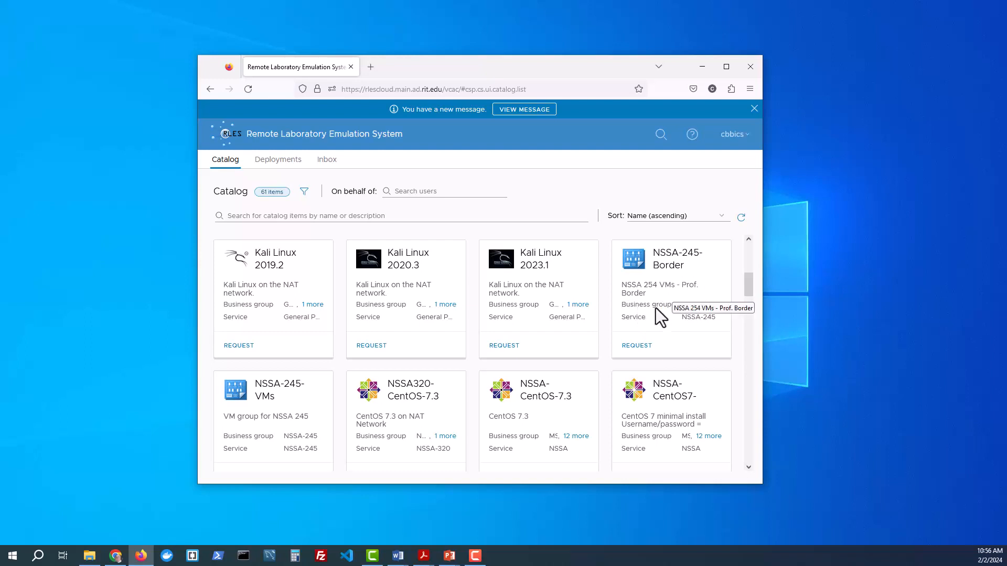
pyautogui.moveTo(658, 351)
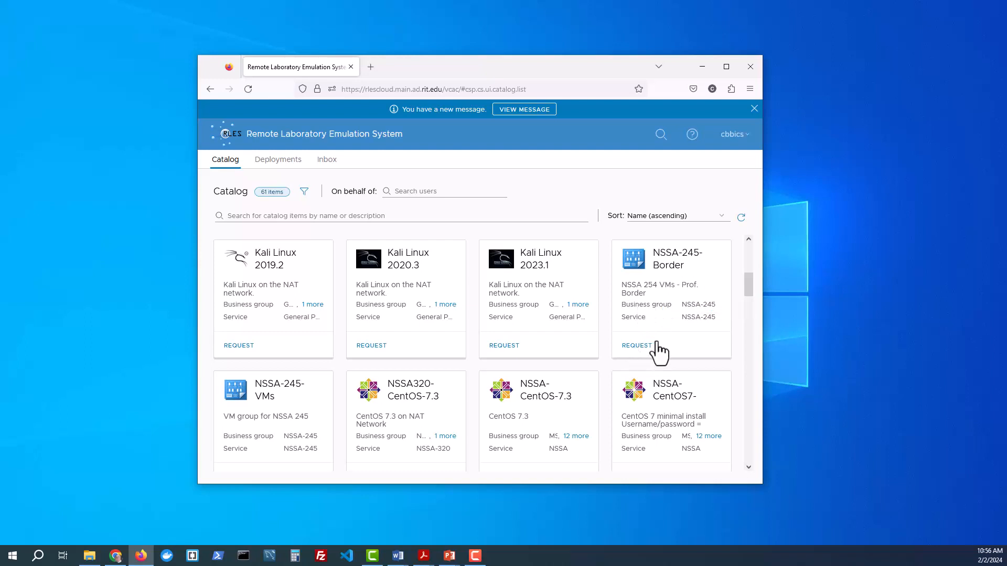
pyautogui.moveTo(652, 360)
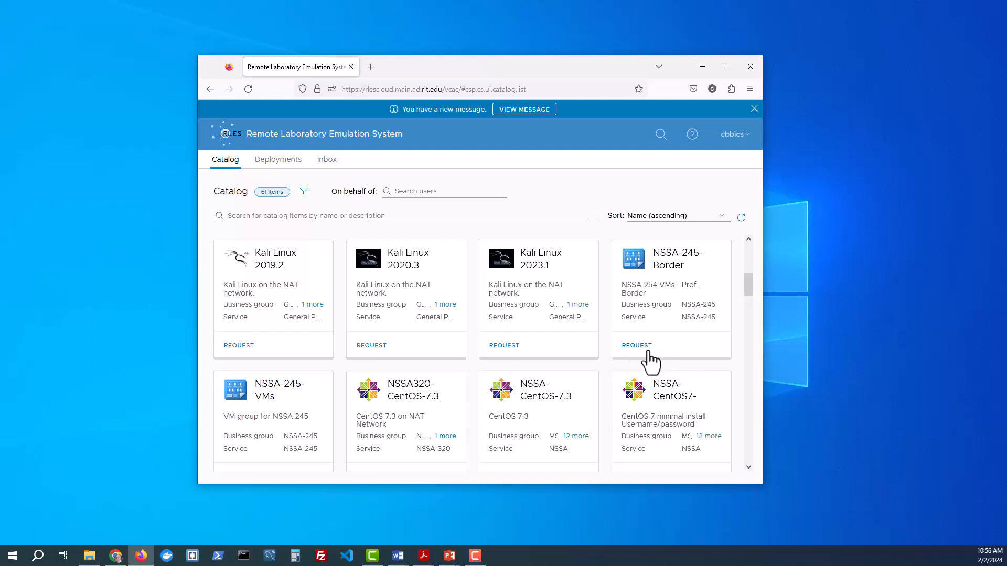
pyautogui.moveTo(390, 220)
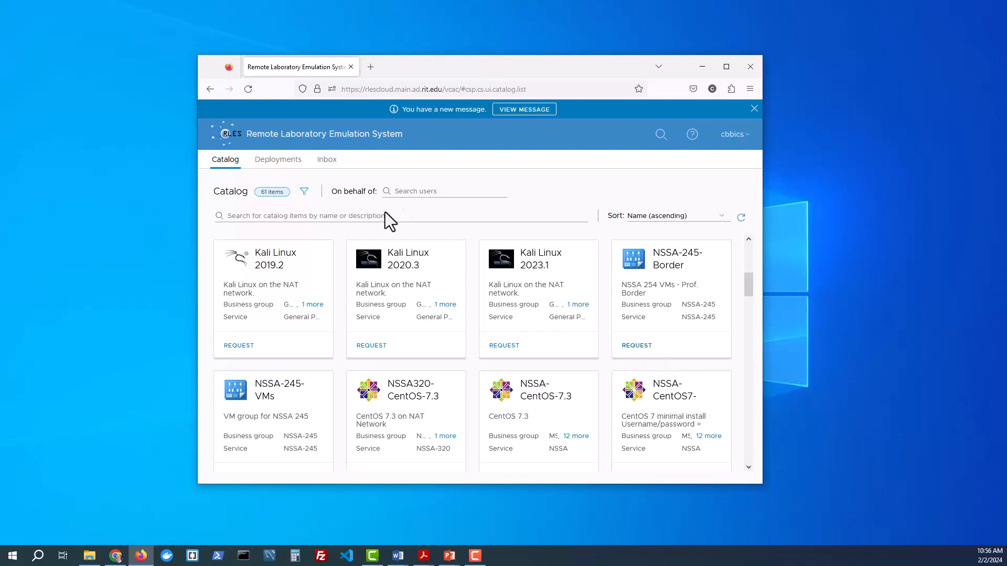
pyautogui.moveTo(670, 365)
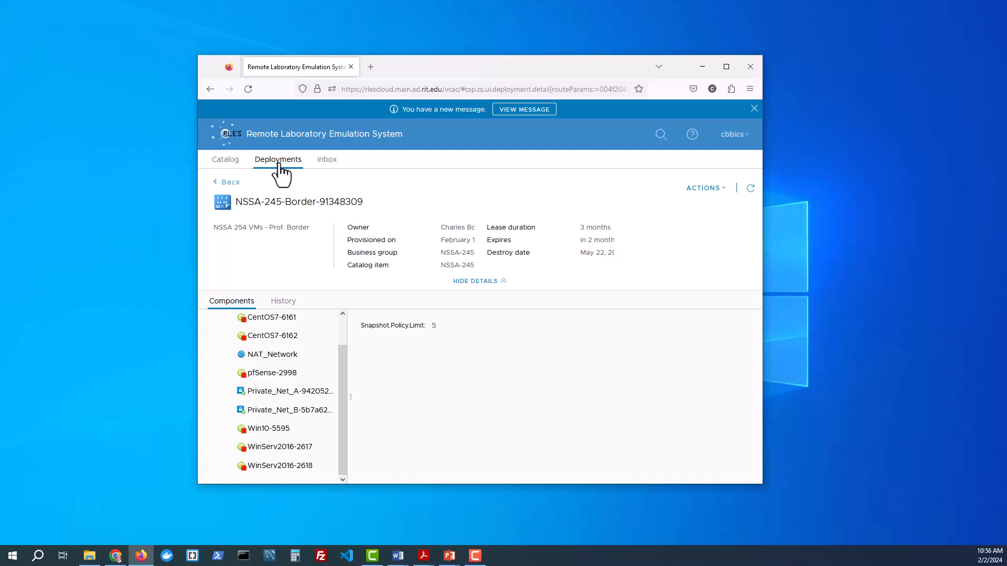
pyautogui.moveTo(368, 338)
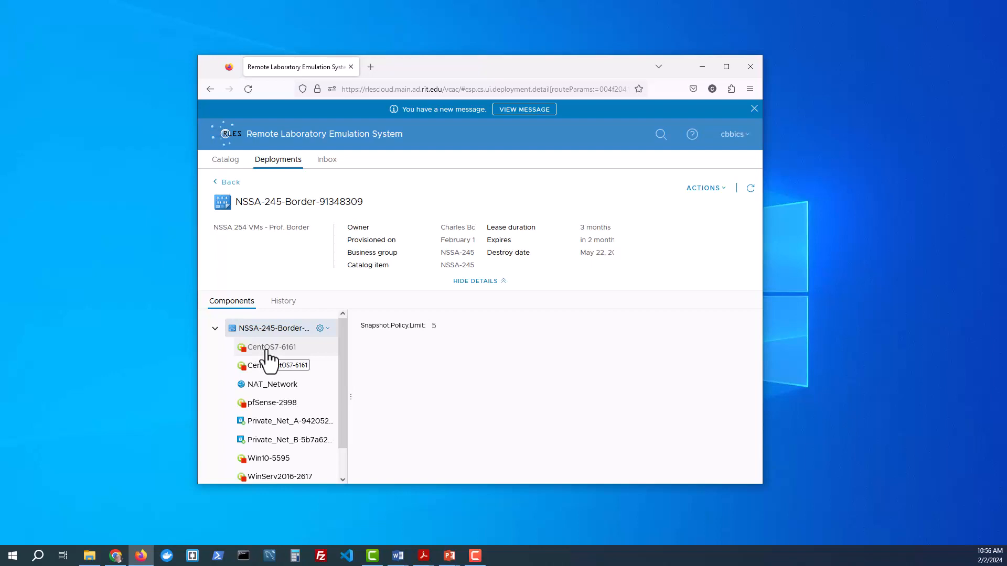
pyautogui.moveTo(339, 368)
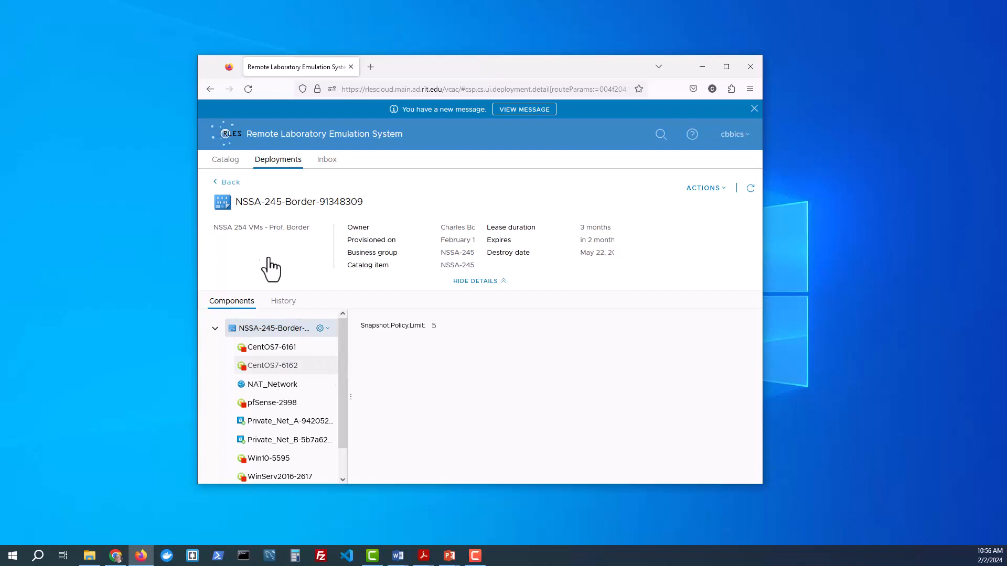
pyautogui.moveTo(398, 321)
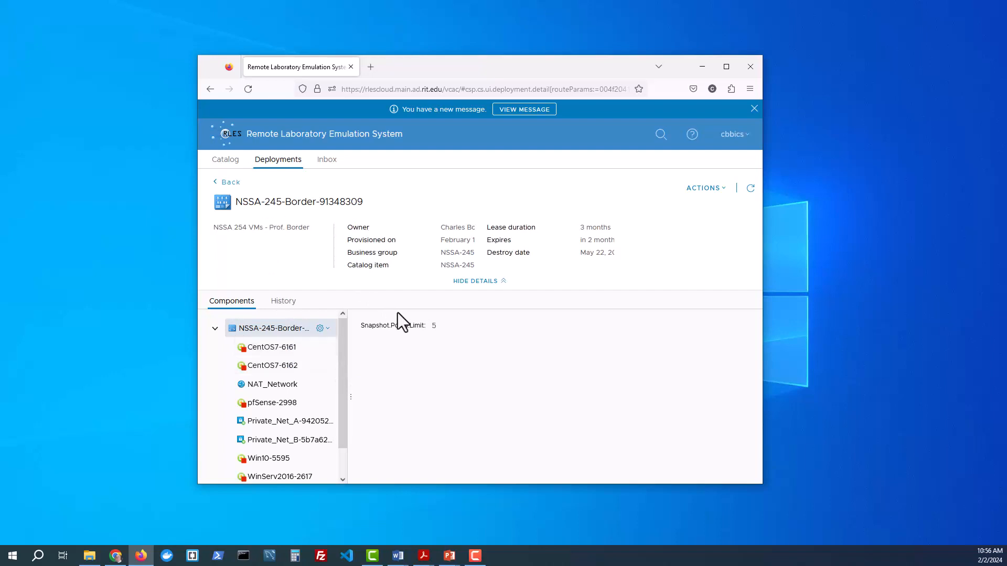
pyautogui.moveTo(441, 260)
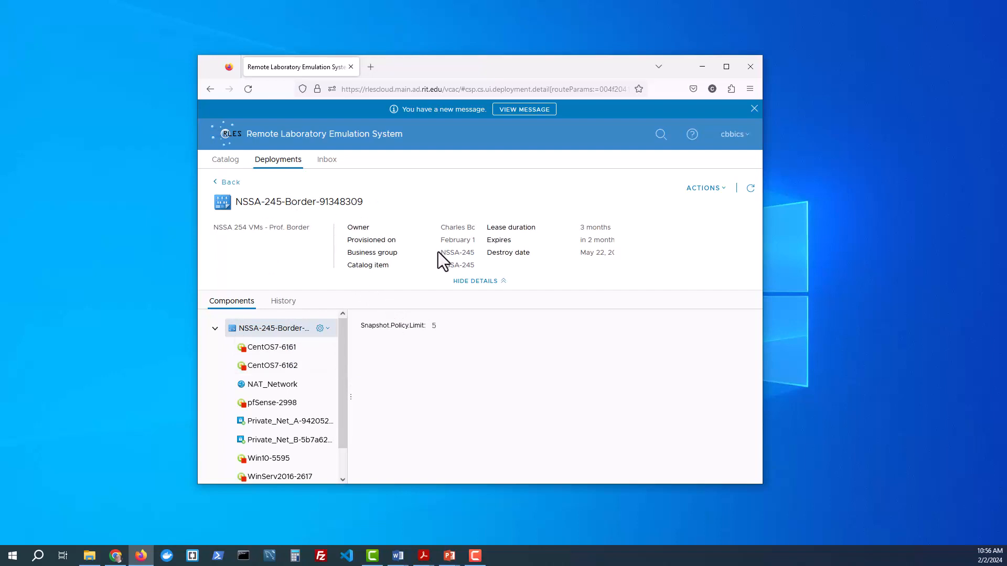
pyautogui.moveTo(489, 277)
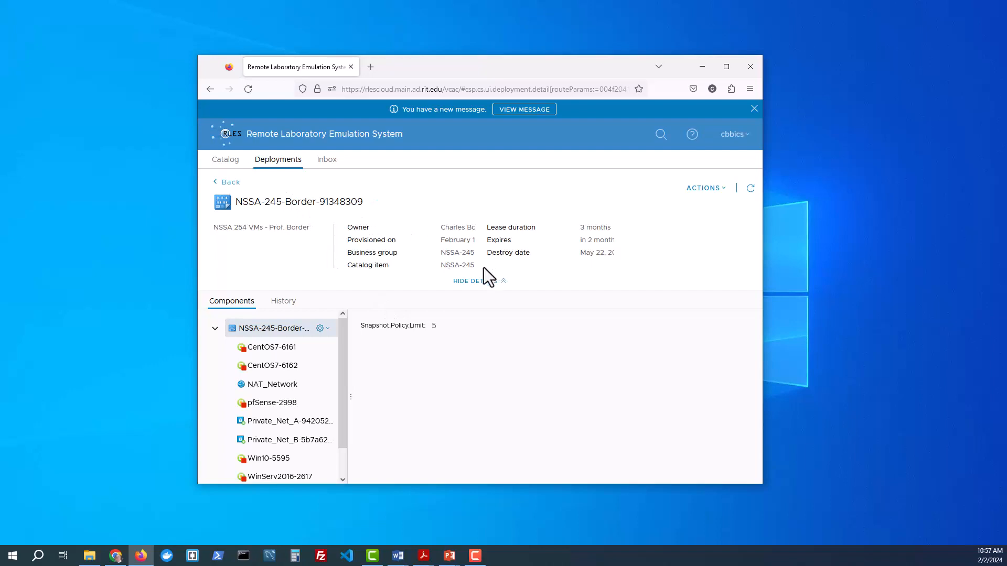
pyautogui.moveTo(269, 365)
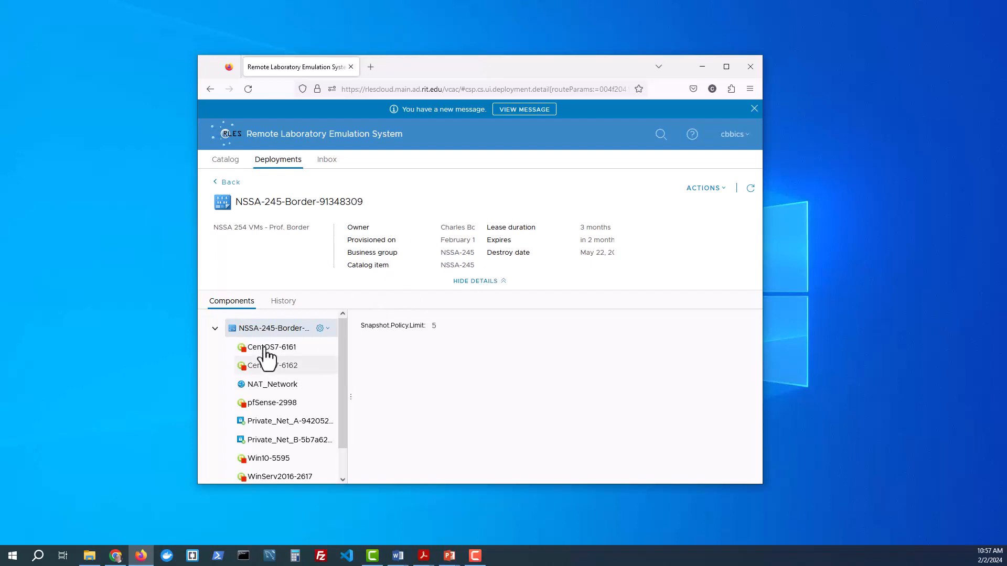
pyautogui.moveTo(277, 415)
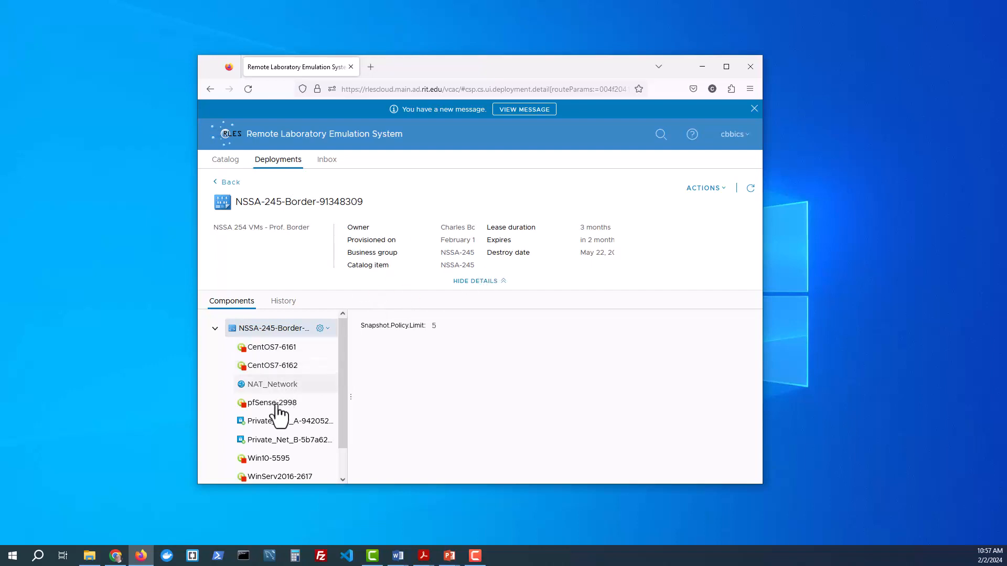
# Step: Select pfSense-2998 in Components and view its Network tab showing the NAT adapter
pyautogui.click(269, 402)
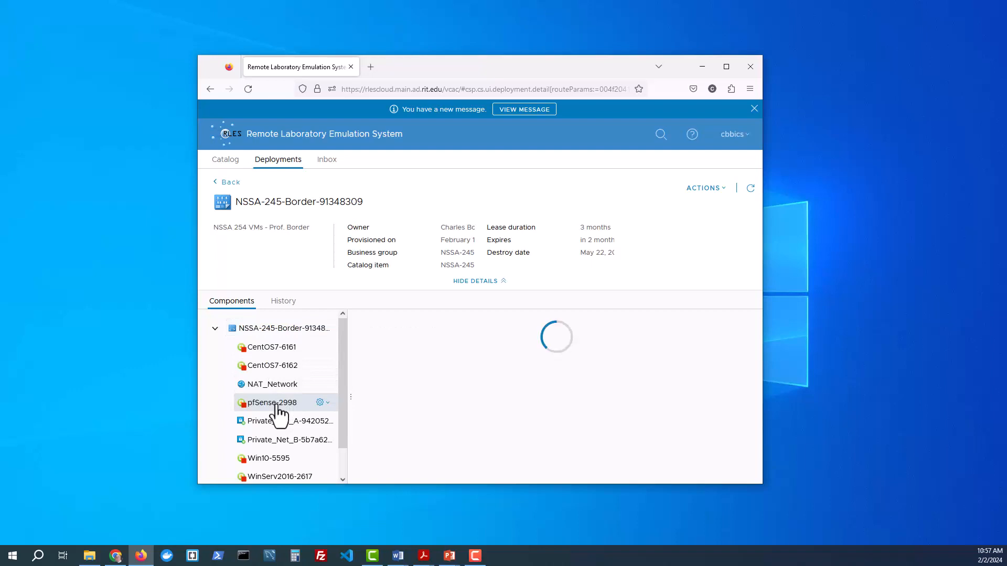
pyautogui.click(271, 402)
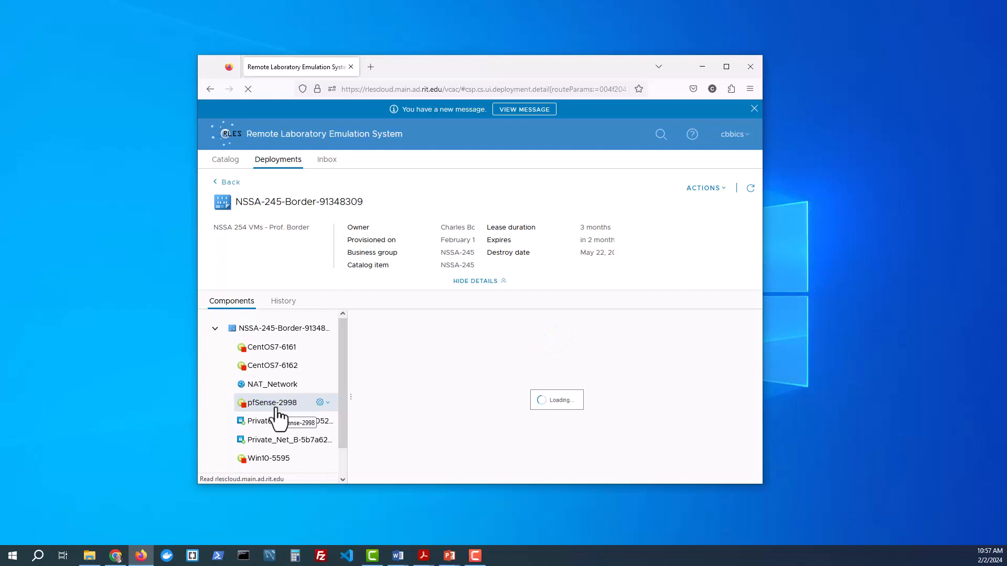
pyautogui.click(270, 403)
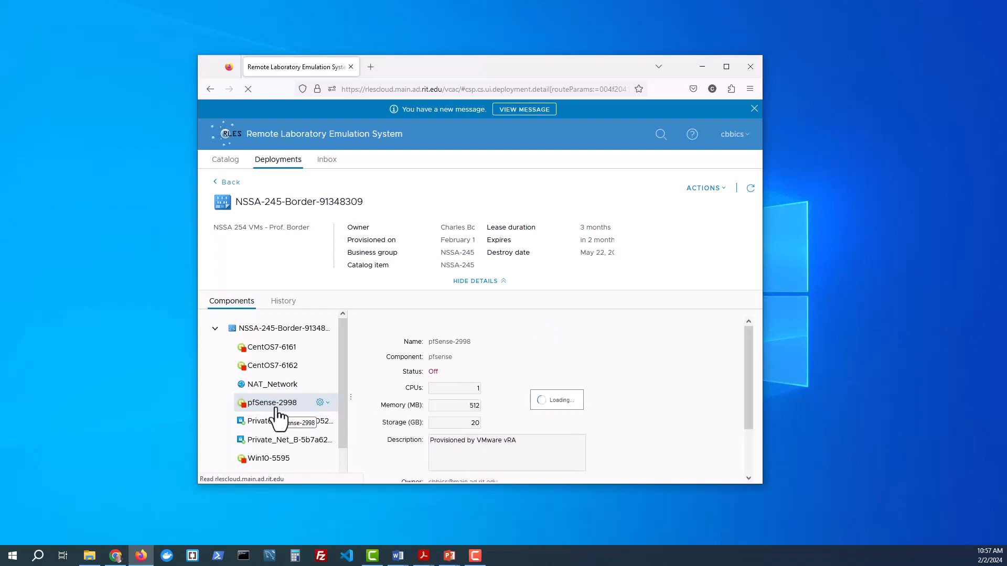
pyautogui.click(269, 403)
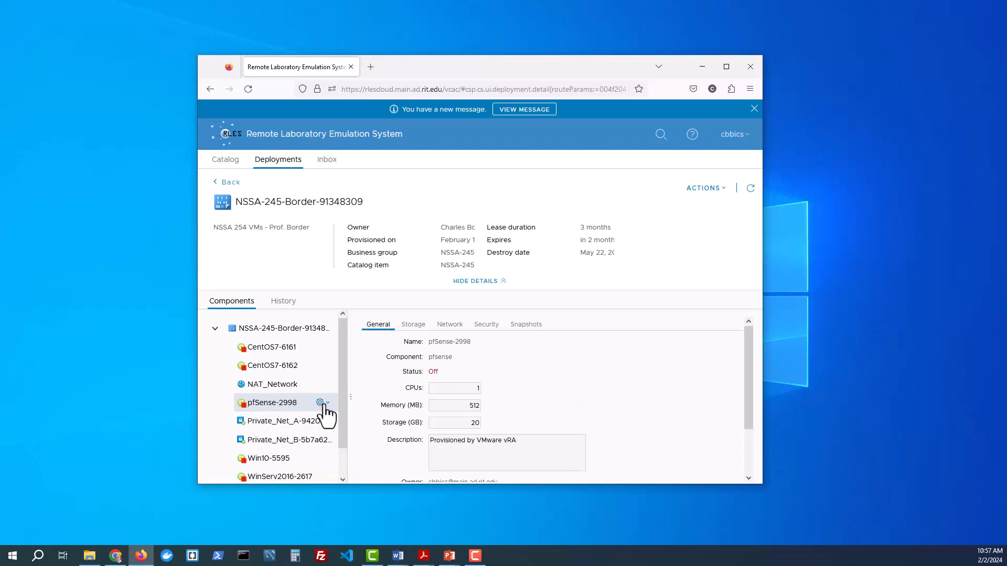
pyautogui.moveTo(457, 385)
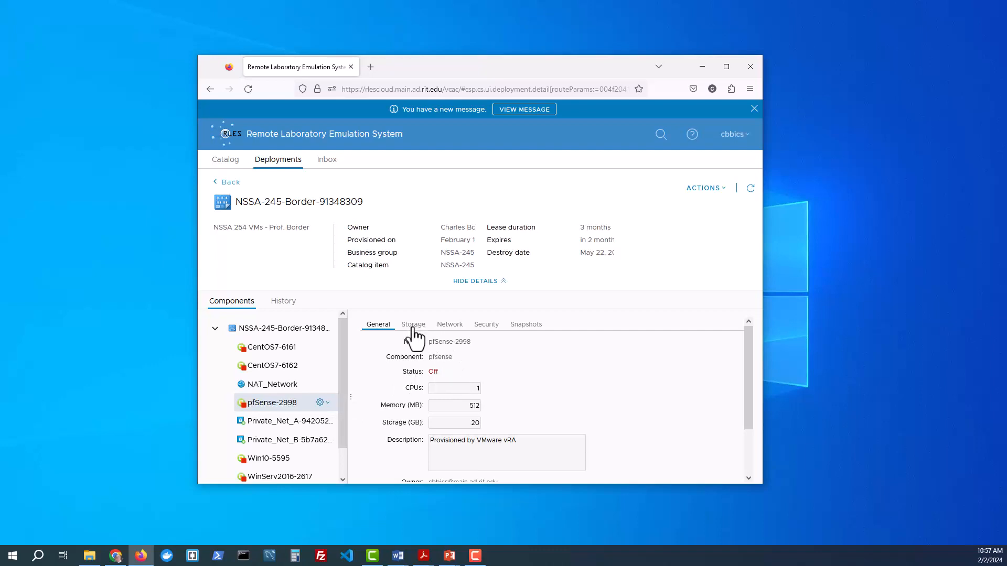
pyautogui.moveTo(449, 327)
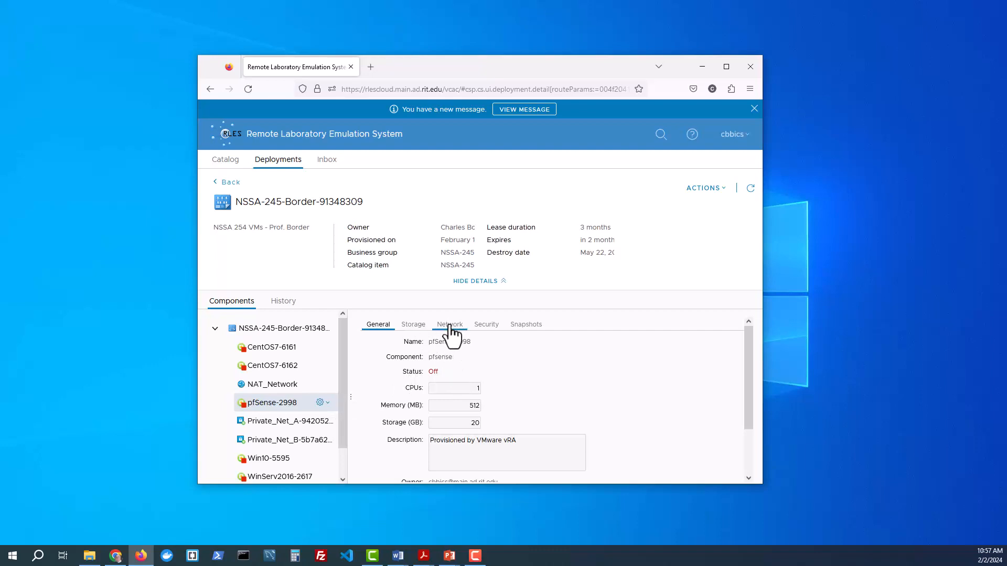
pyautogui.click(449, 324)
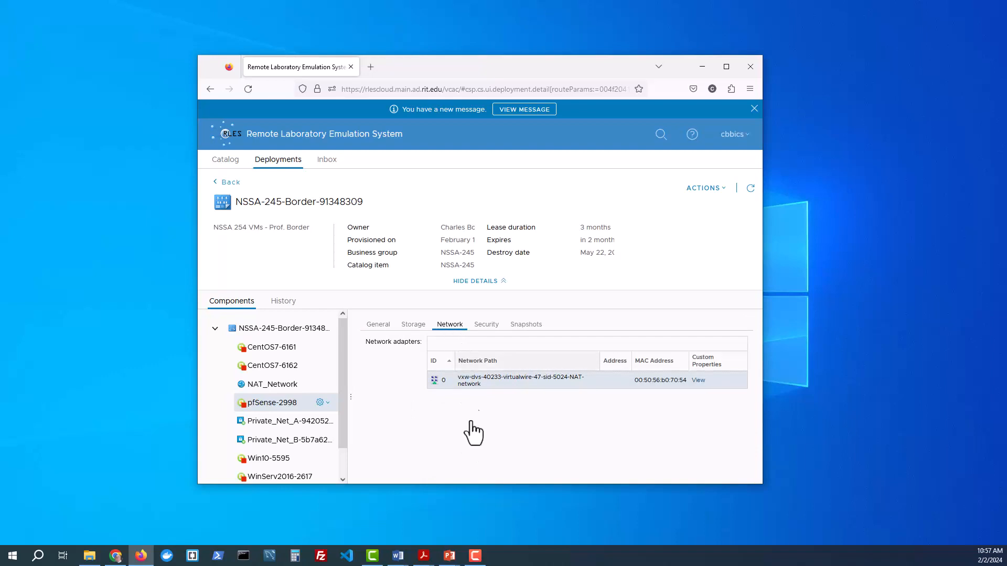
pyautogui.moveTo(508, 395)
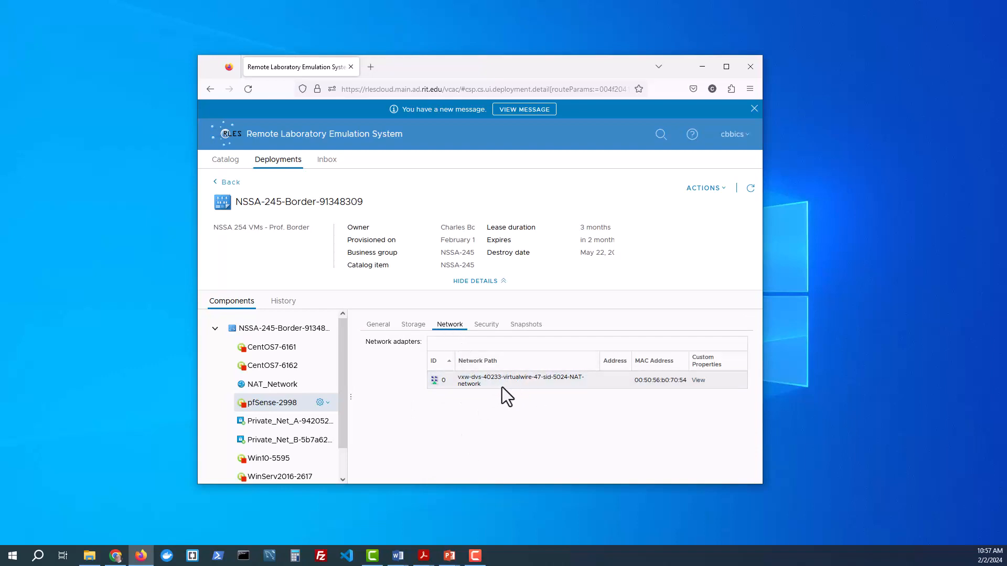
pyautogui.moveTo(338, 435)
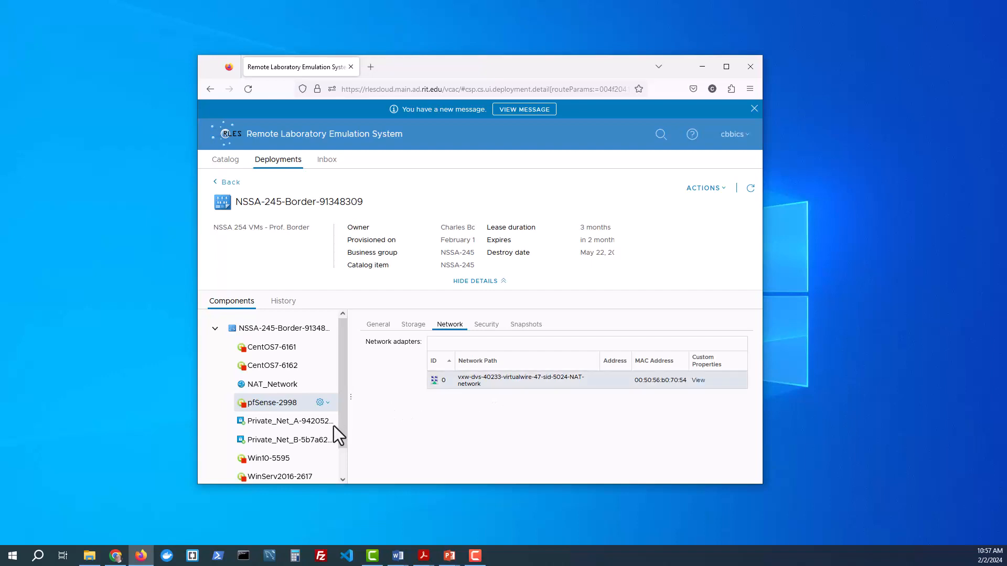
pyautogui.moveTo(312, 458)
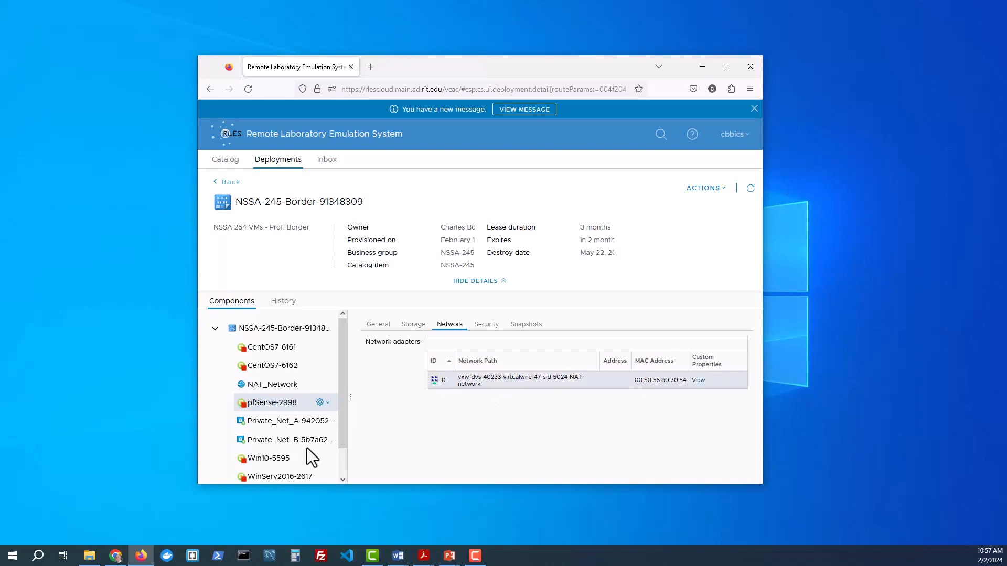
pyautogui.moveTo(293, 440)
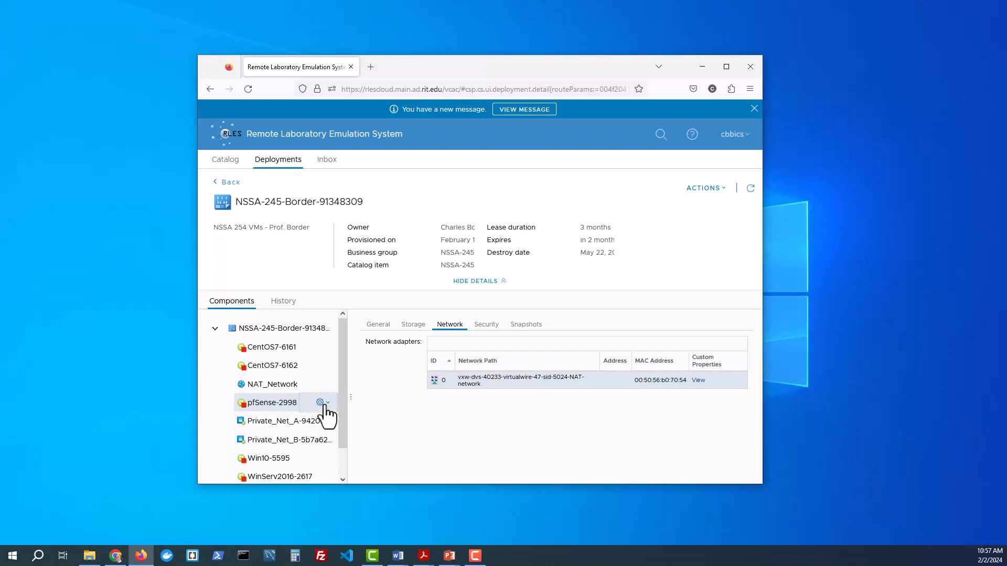
# Step: Power on pfSense-2998 from its actions menu and submit the request
pyautogui.click(320, 402)
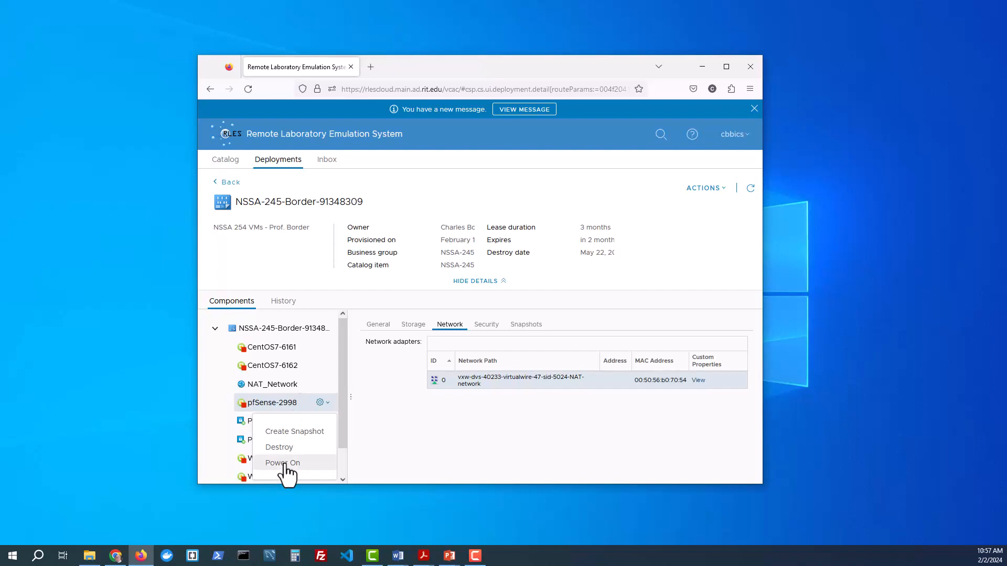
pyautogui.click(282, 463)
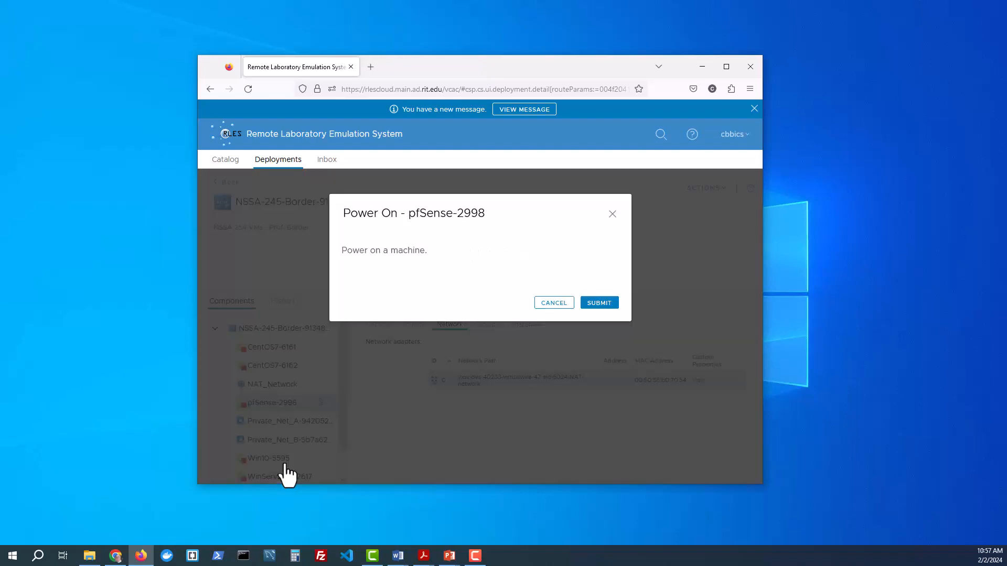
pyautogui.moveTo(606, 321)
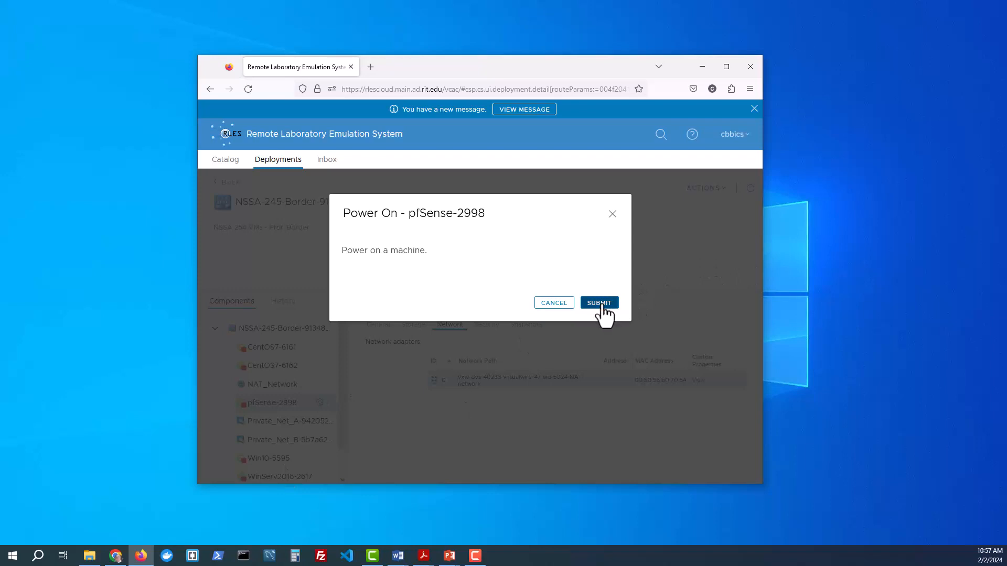
pyautogui.click(598, 303)
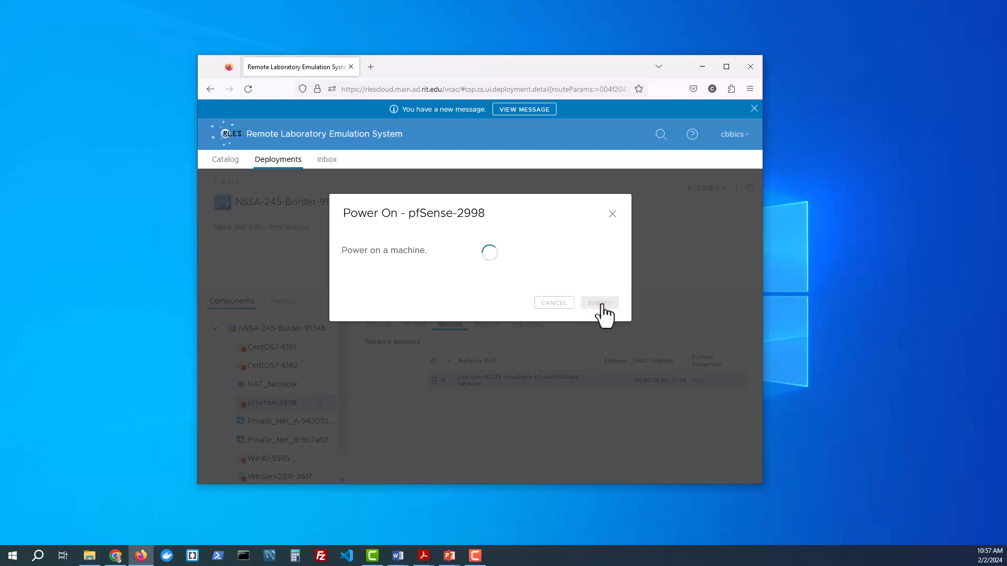
pyautogui.click(598, 303)
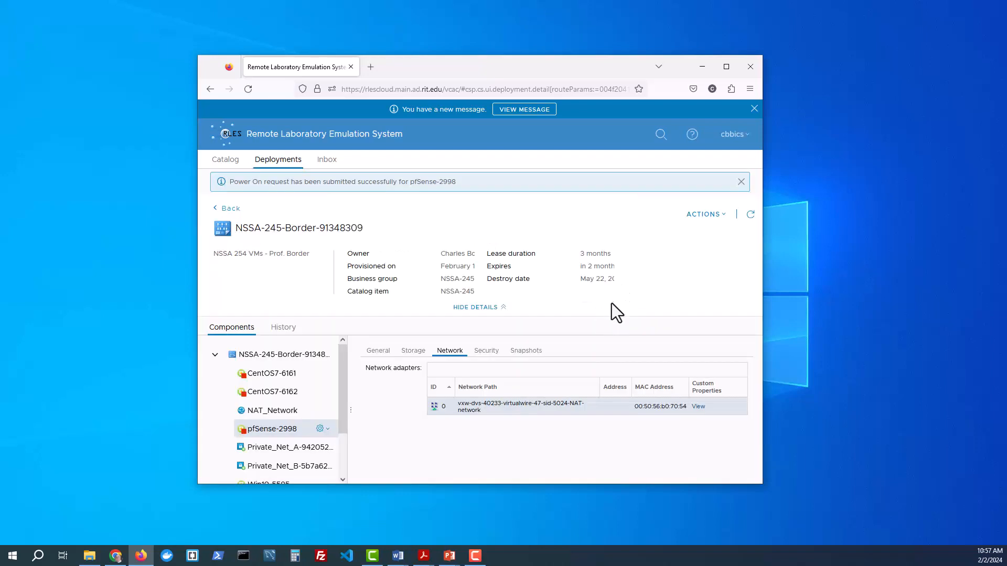
# Step: Show the deployment's components again, then return to the Deployments list
pyautogui.click(215, 354)
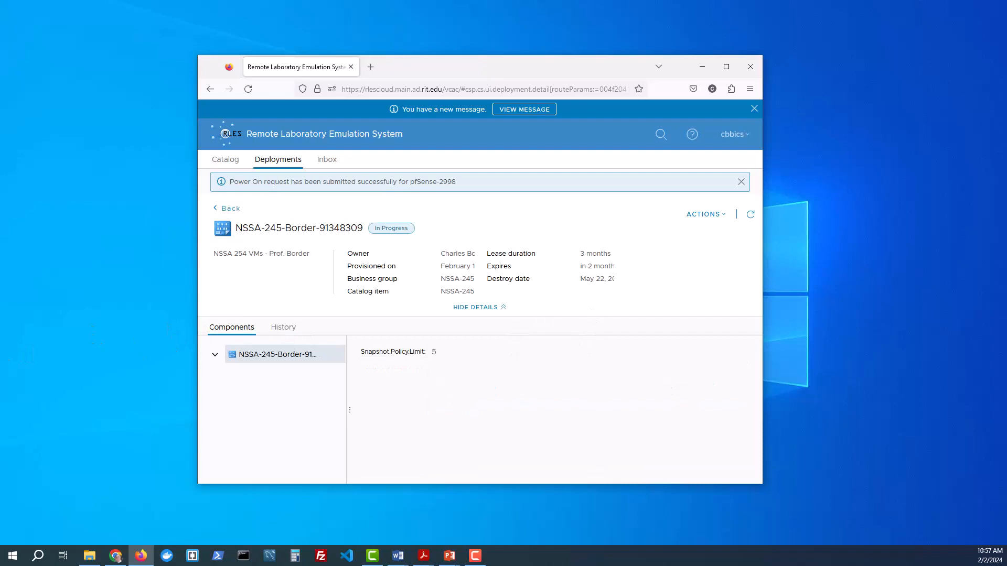
pyautogui.click(214, 354)
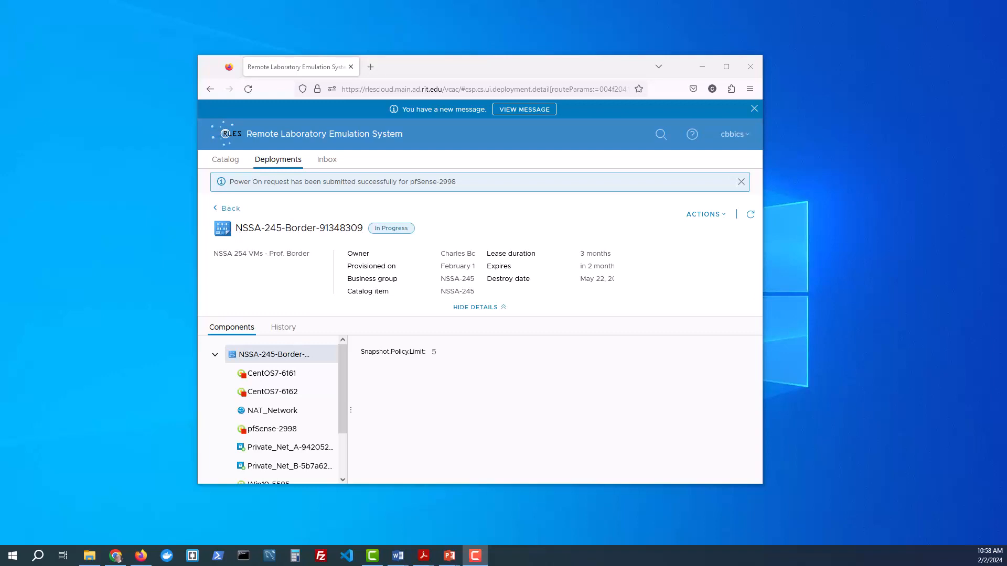
pyautogui.click(226, 208)
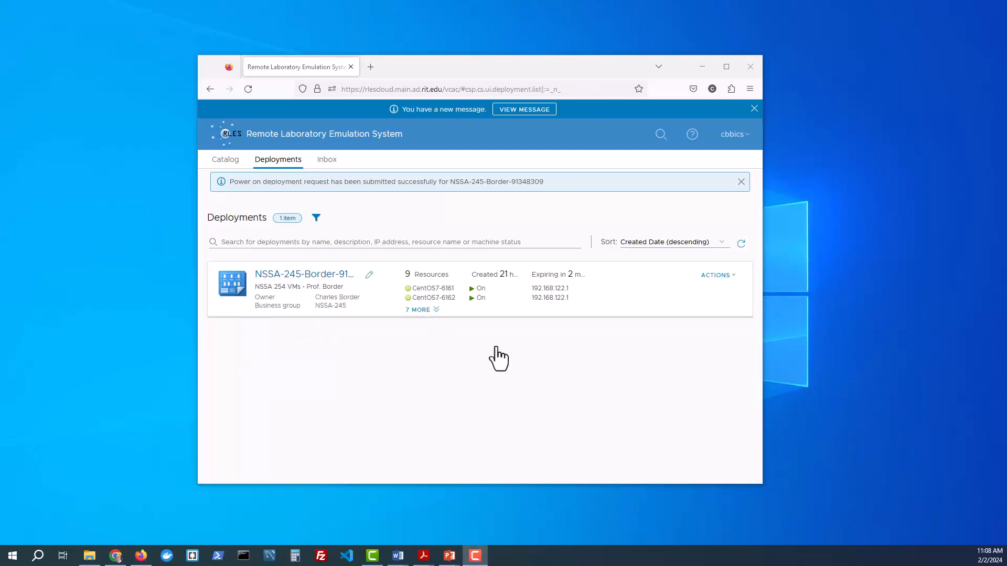
pyautogui.moveTo(393, 351)
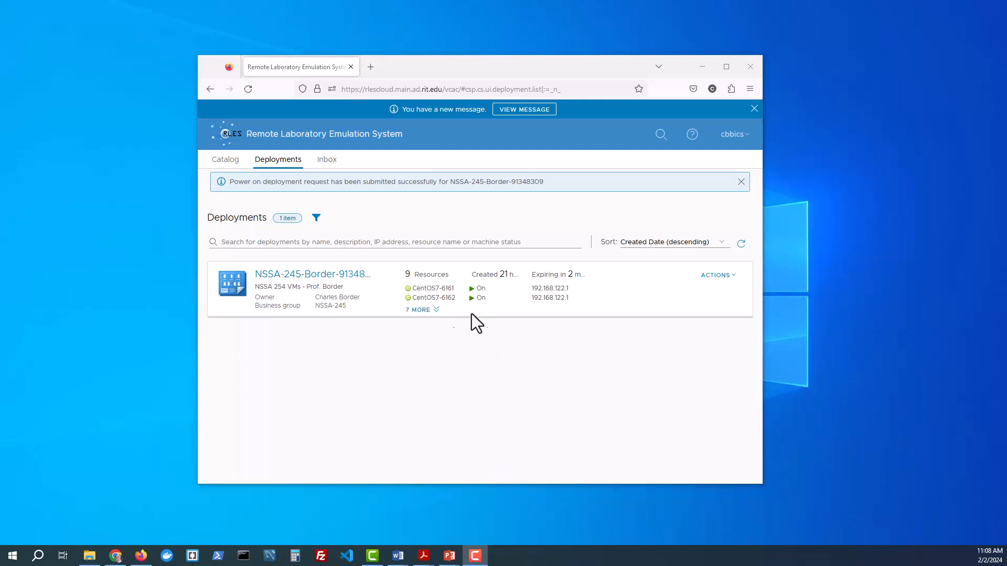
pyautogui.moveTo(437, 295)
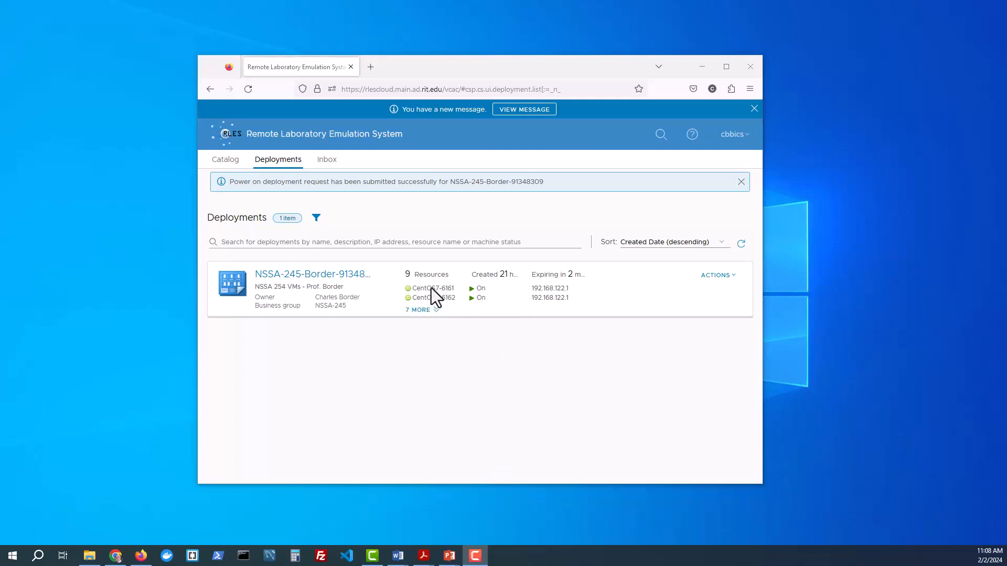
pyautogui.moveTo(357, 246)
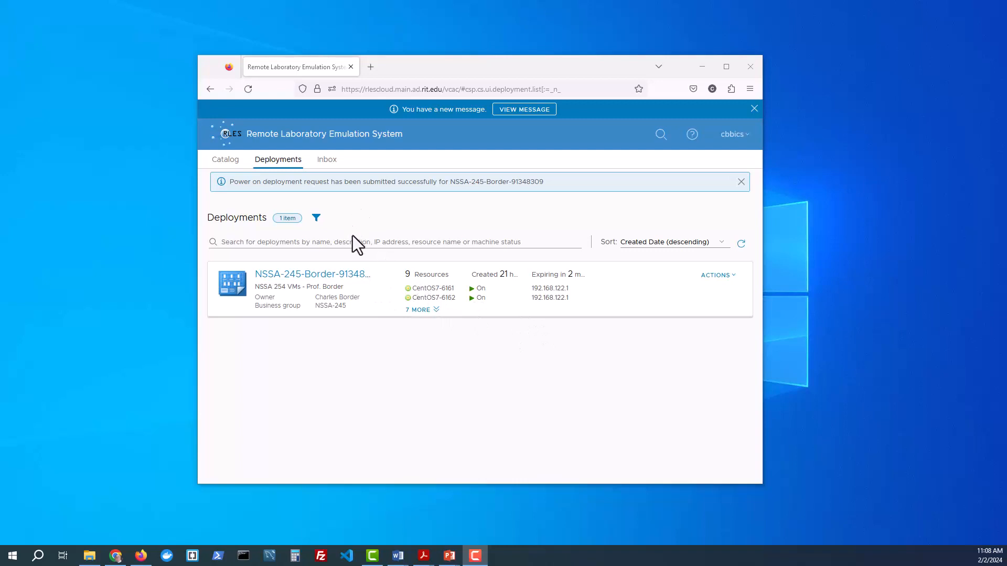
pyautogui.moveTo(492, 321)
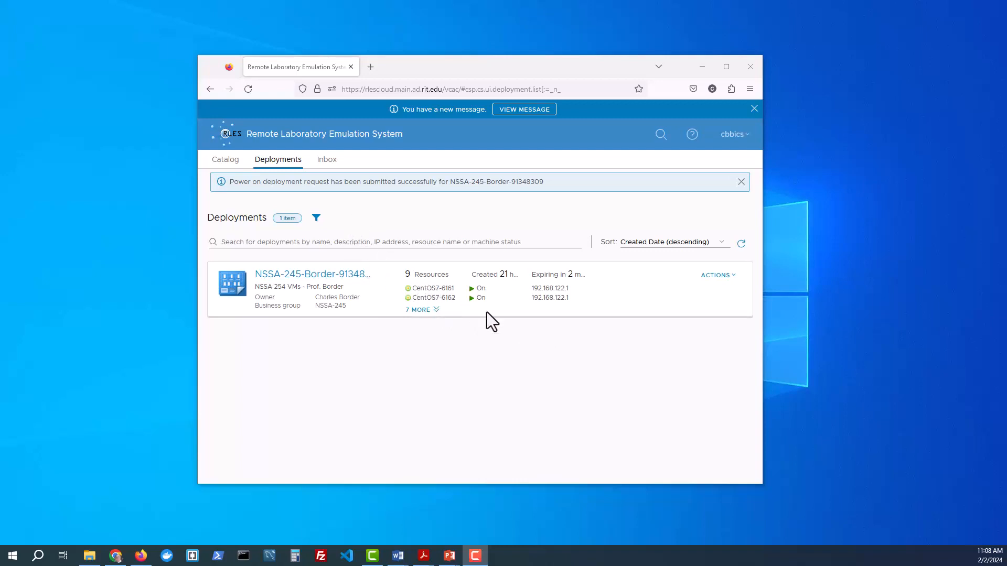
pyautogui.moveTo(426, 324)
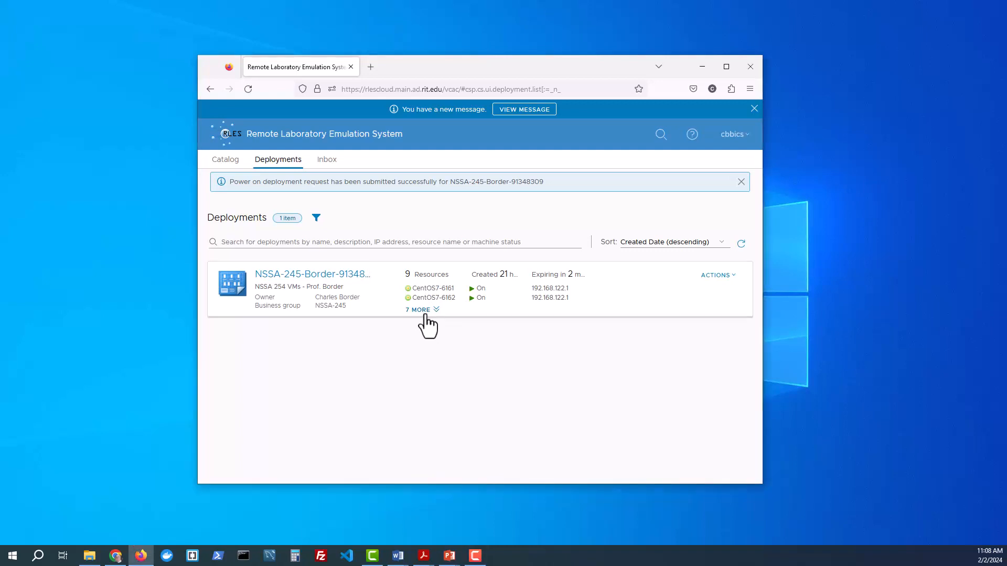
pyautogui.moveTo(424, 321)
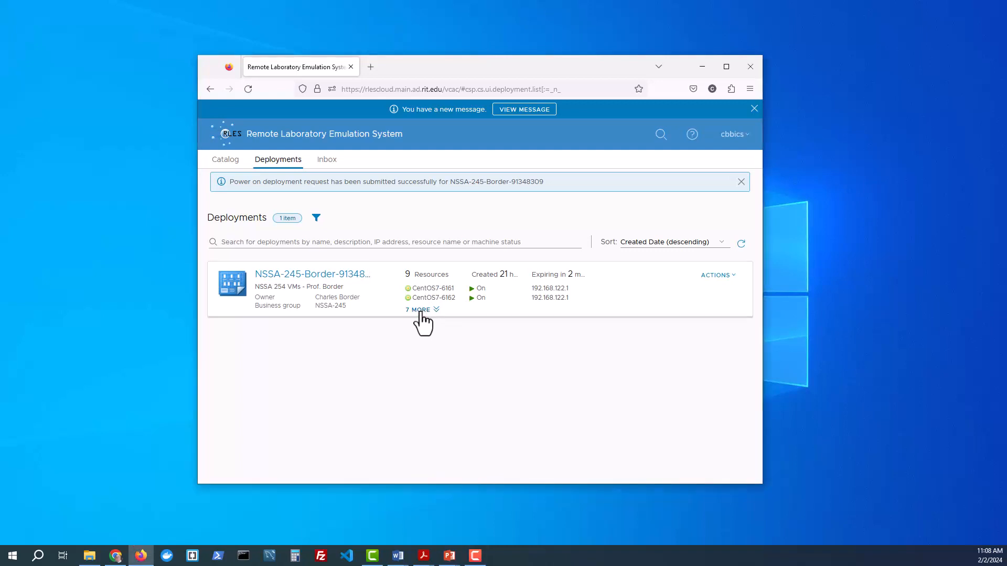
# Step: Expand the deployment card's '7 MORE' to show all nine resources and their power states
pyautogui.click(418, 309)
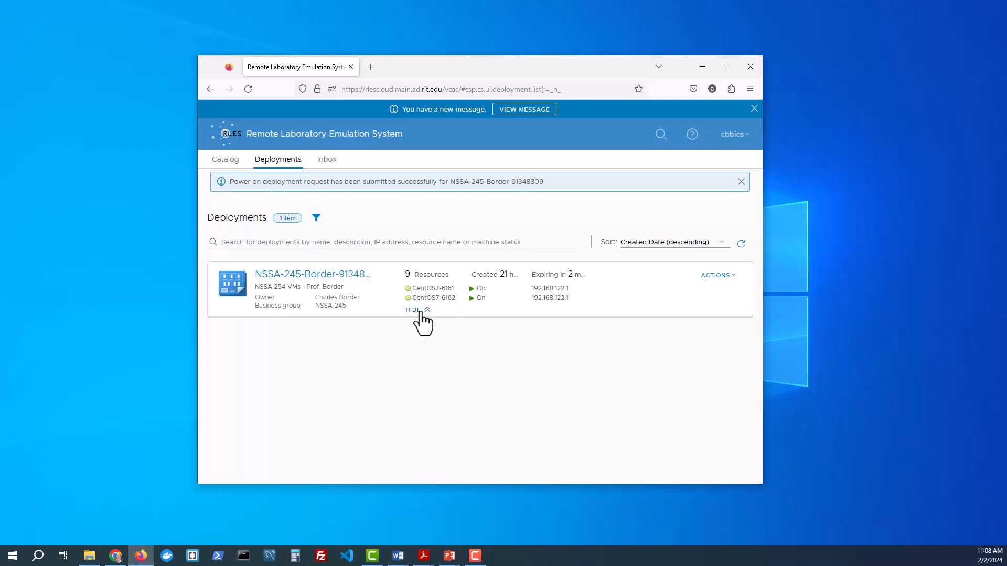
pyautogui.click(417, 309)
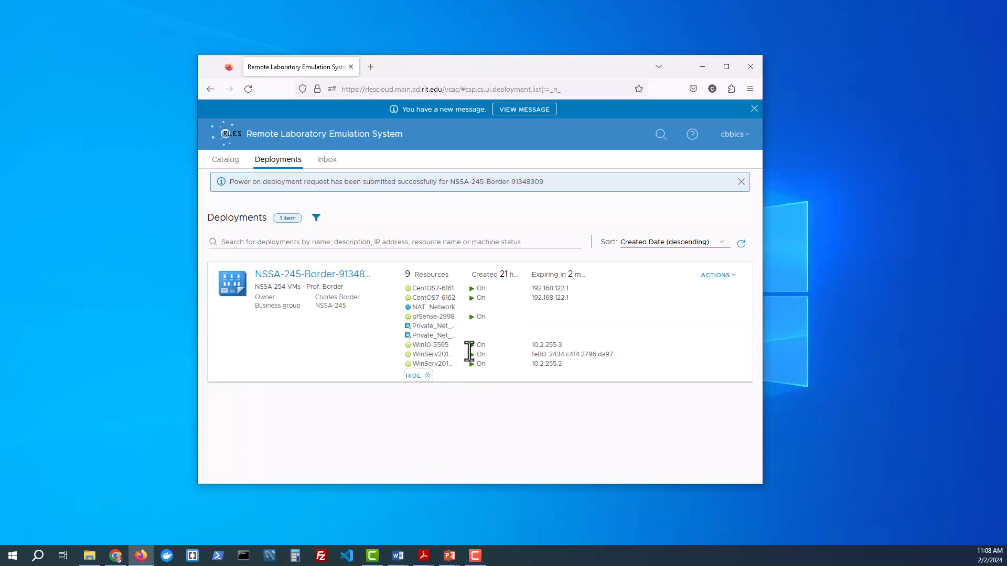
pyautogui.moveTo(353, 280)
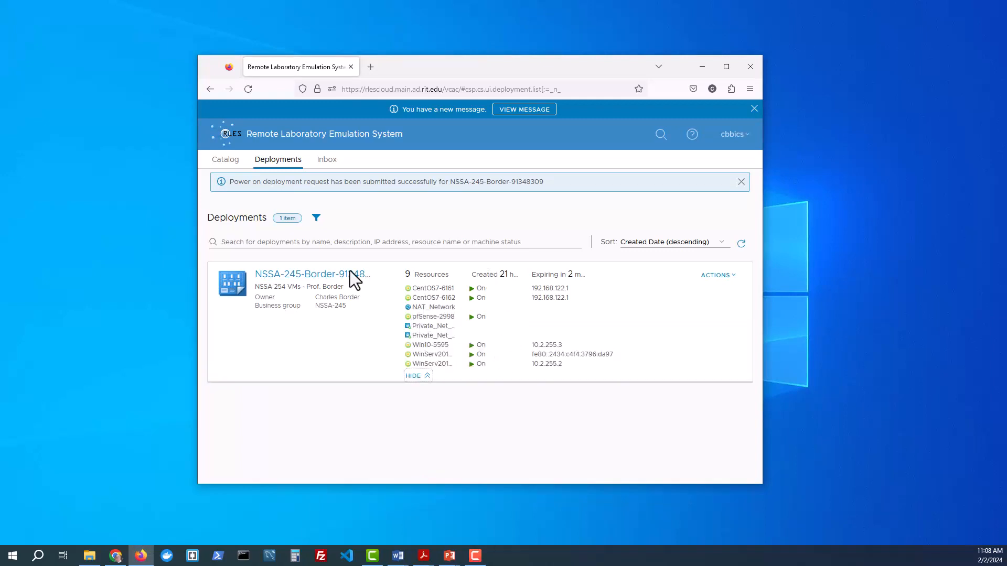
pyautogui.moveTo(718, 275)
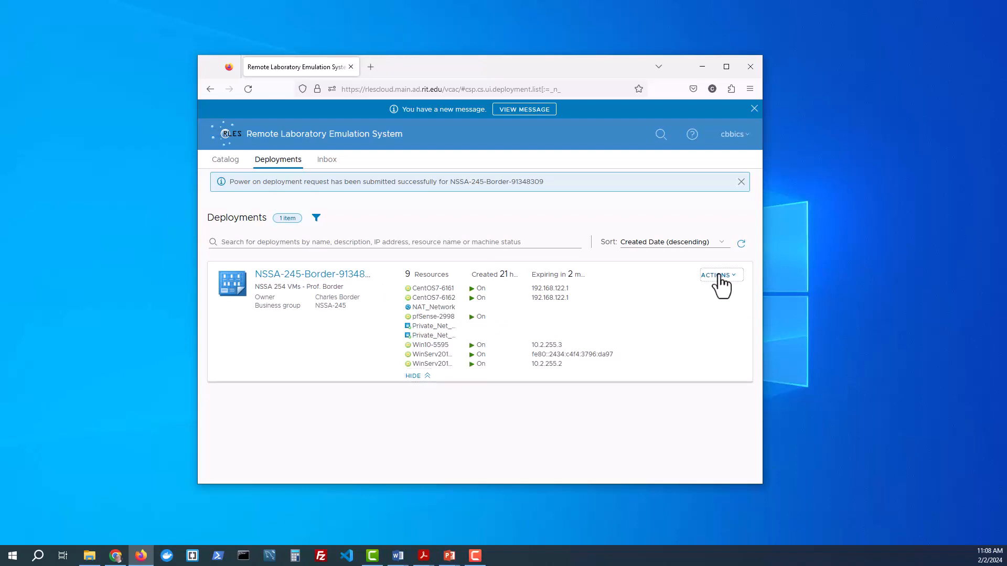
# Step: Open the ACTIONS menu on the NSSA-245-Border deployment card
pyautogui.click(718, 275)
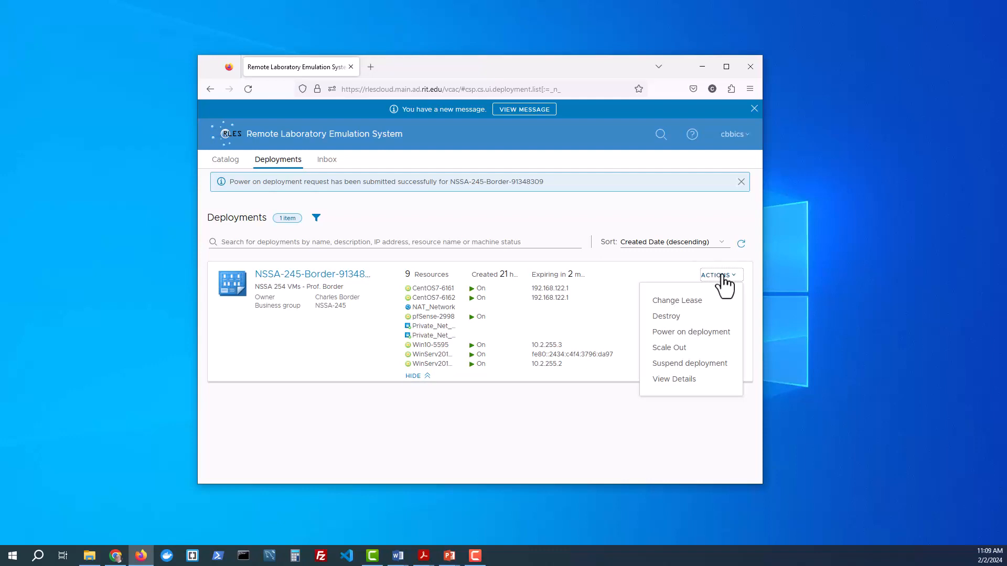
pyautogui.moveTo(715, 314)
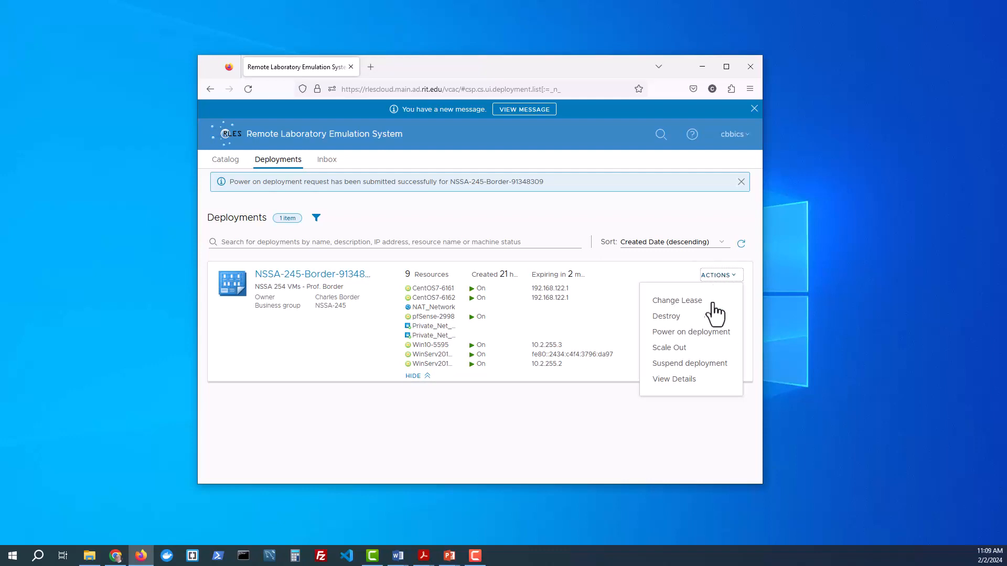
pyautogui.moveTo(715, 288)
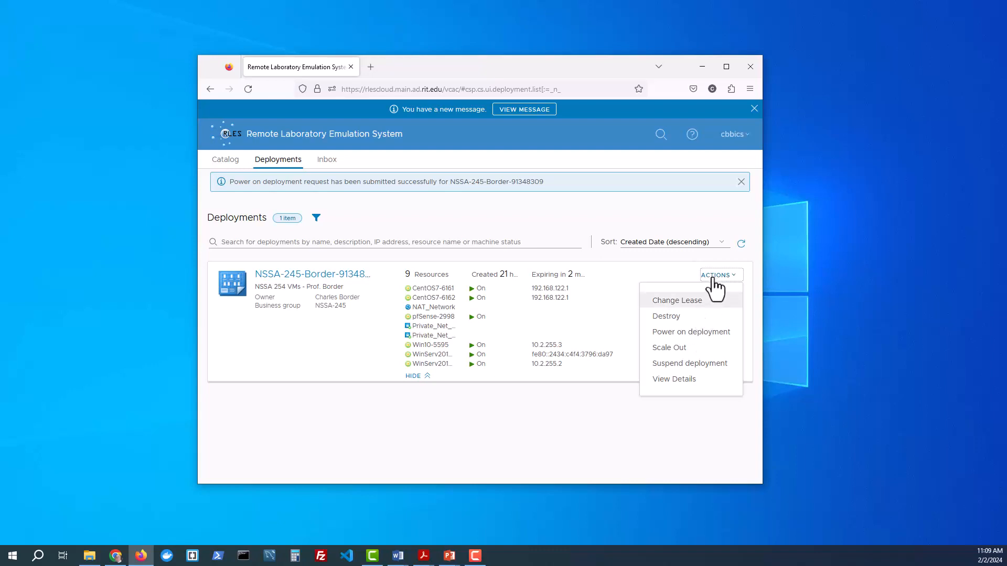
pyautogui.moveTo(373, 275)
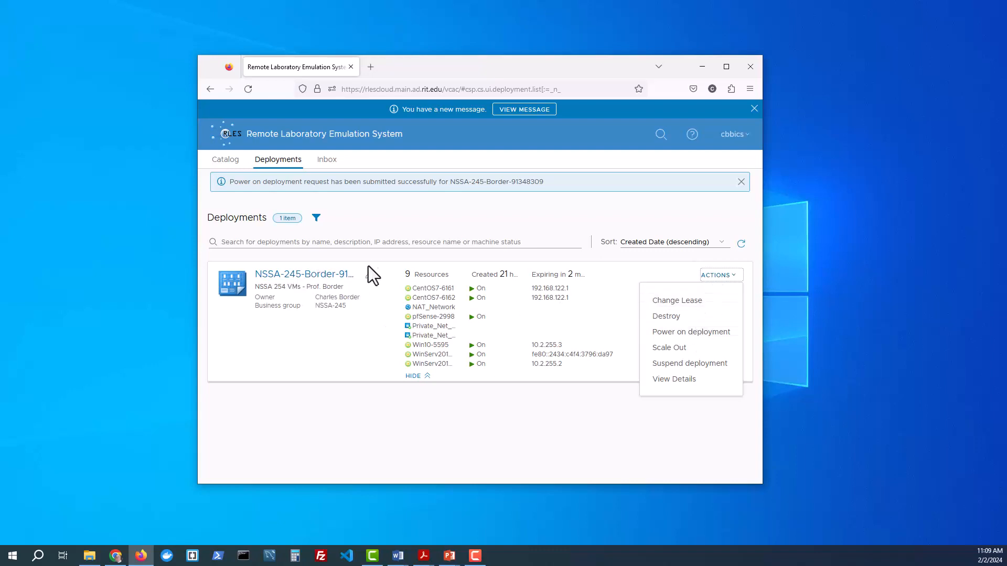
pyautogui.moveTo(431, 354)
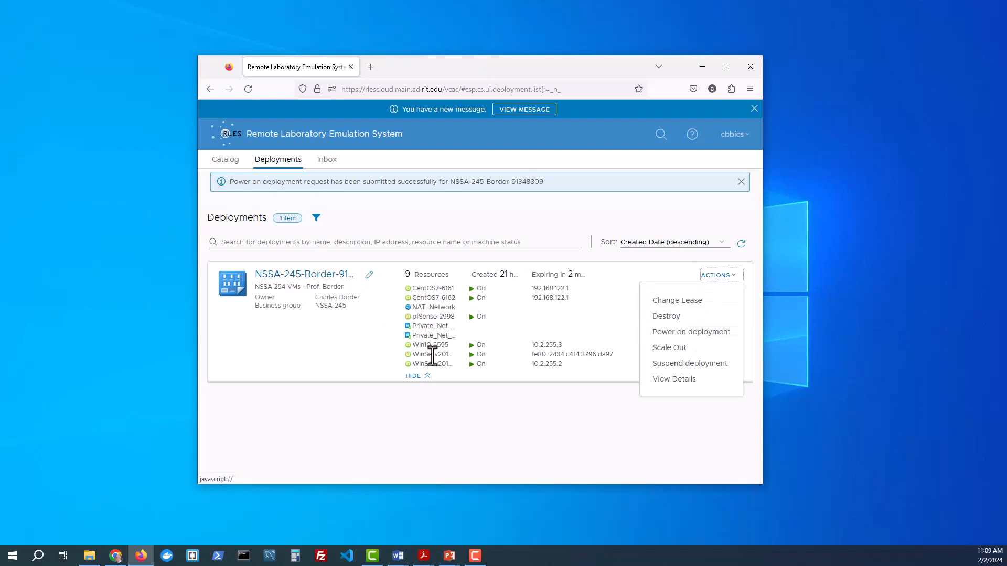
pyautogui.moveTo(681, 332)
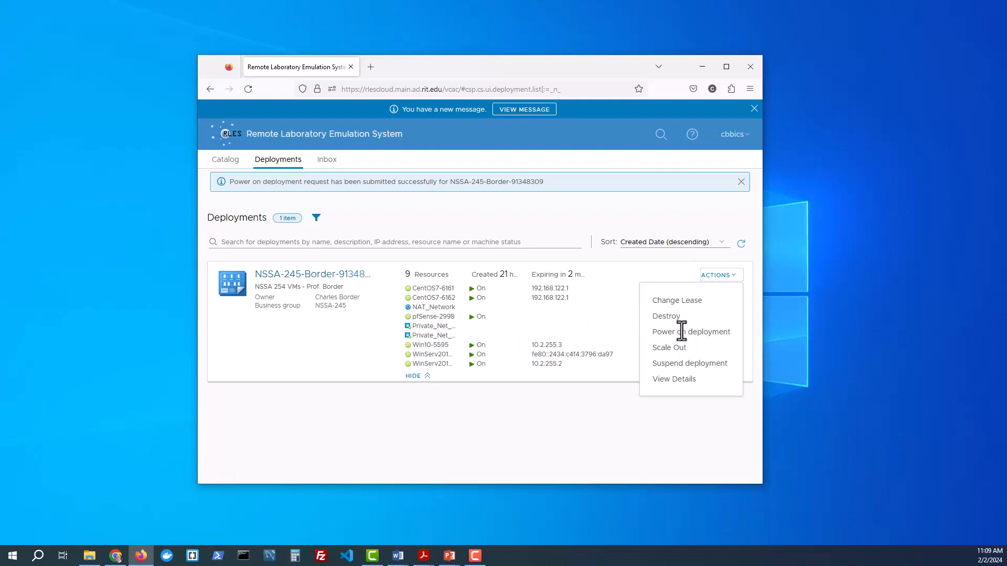
pyautogui.moveTo(691, 332)
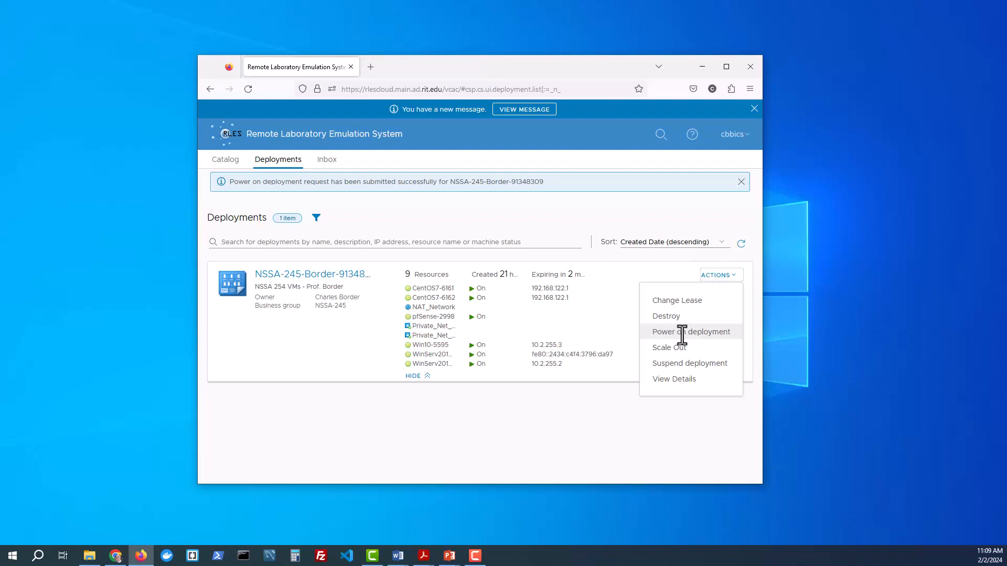
pyautogui.moveTo(429, 345)
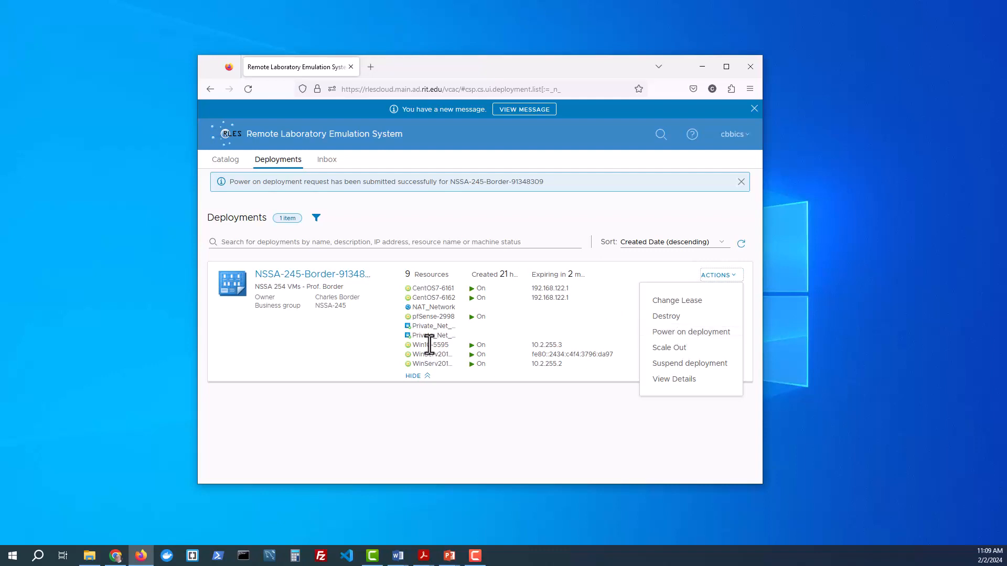
pyautogui.moveTo(628, 351)
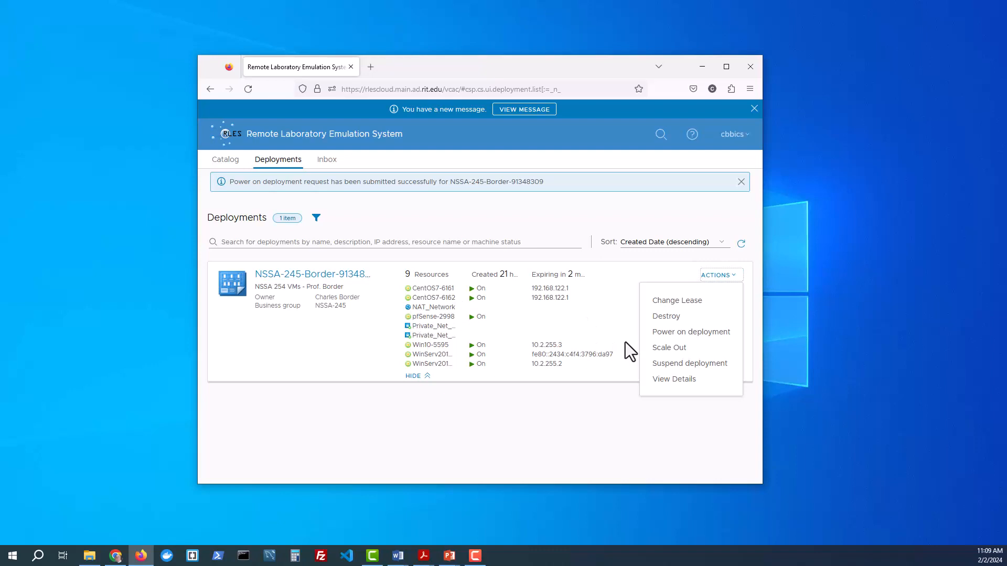
pyautogui.moveTo(331, 292)
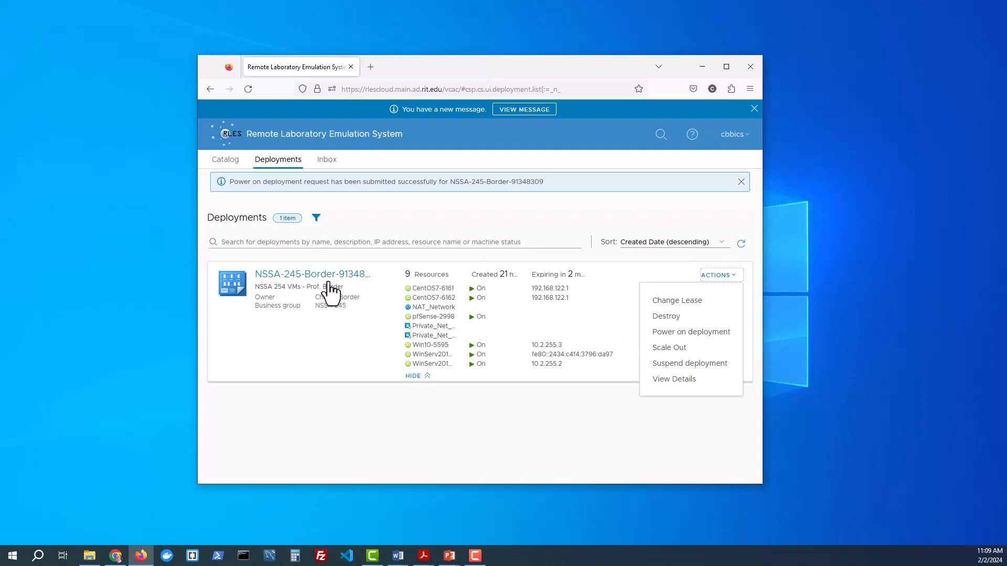
pyautogui.moveTo(314, 274)
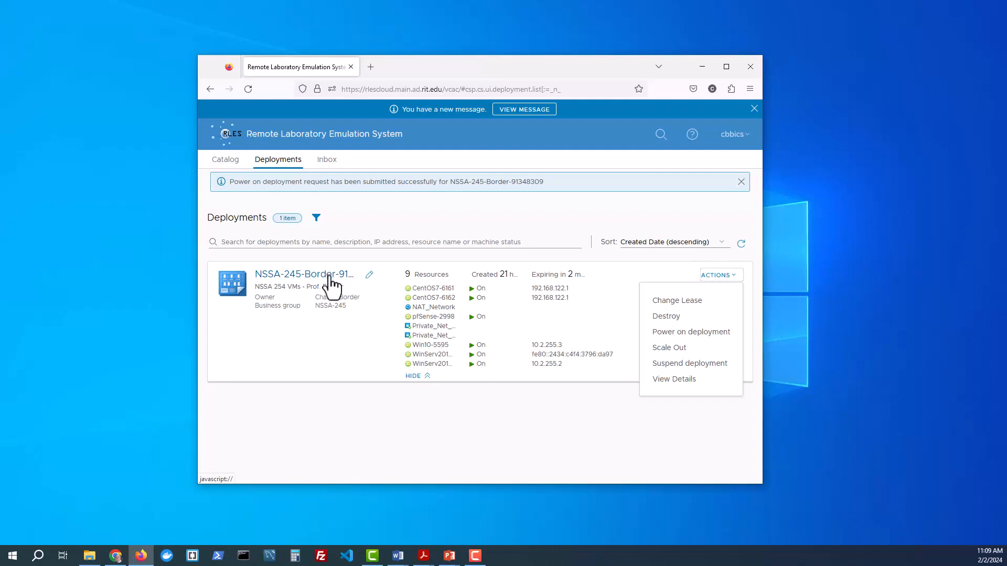
pyautogui.moveTo(430, 288)
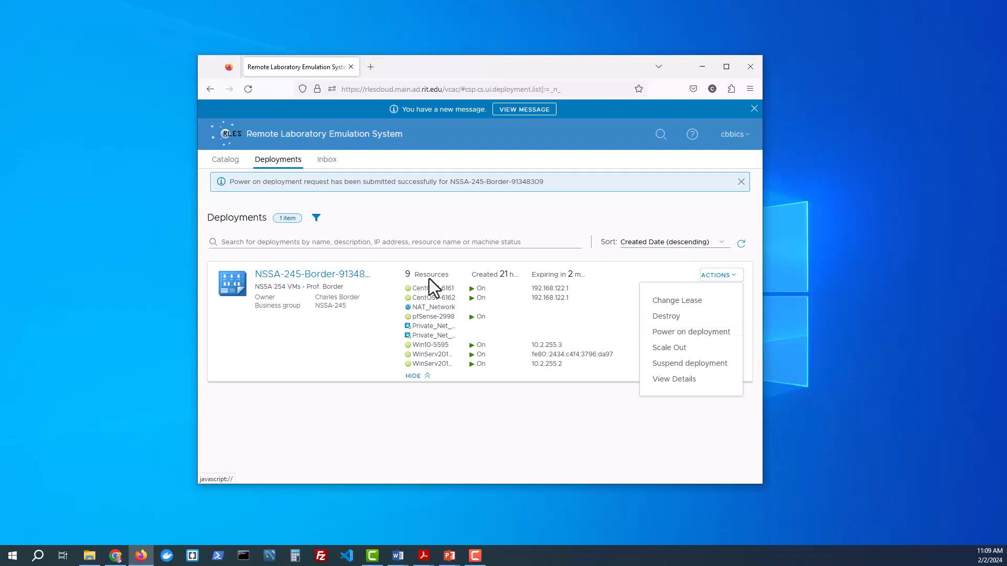
pyautogui.moveTo(308, 286)
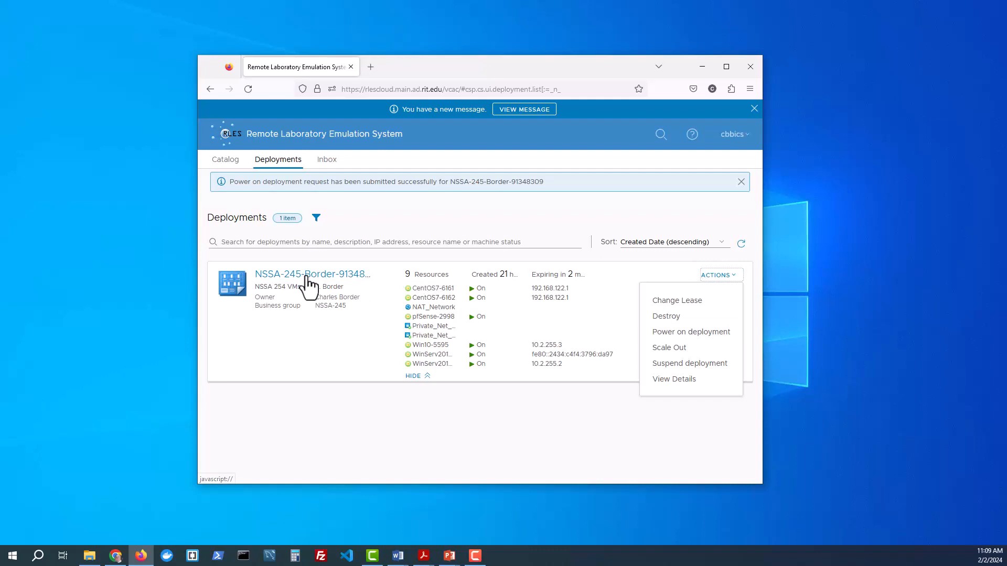
# Step: Open the deployment, select CentOS7-6161, and view its Network tab with primary IP
pyautogui.click(673, 379)
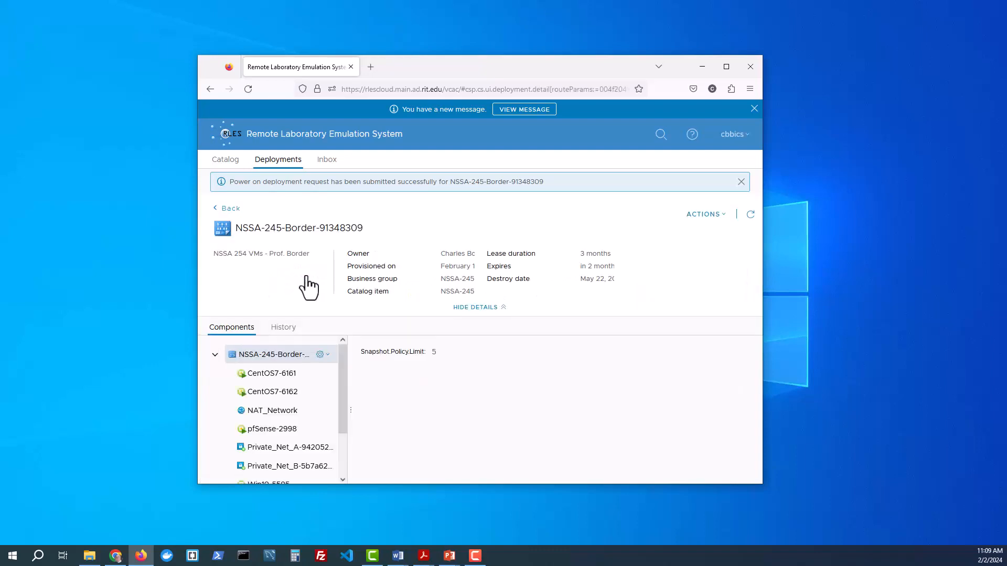
pyautogui.moveTo(274, 398)
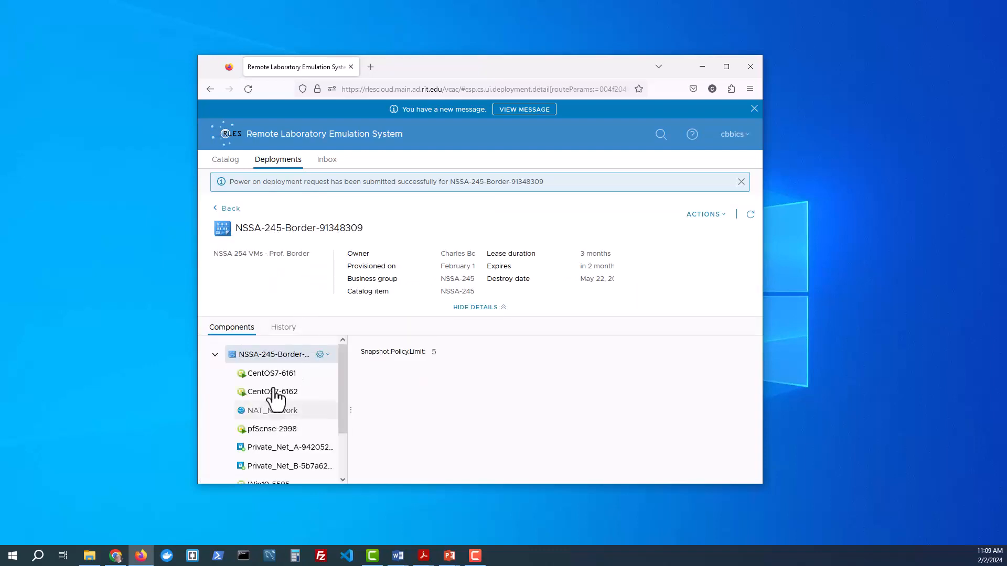
pyautogui.moveTo(270, 373)
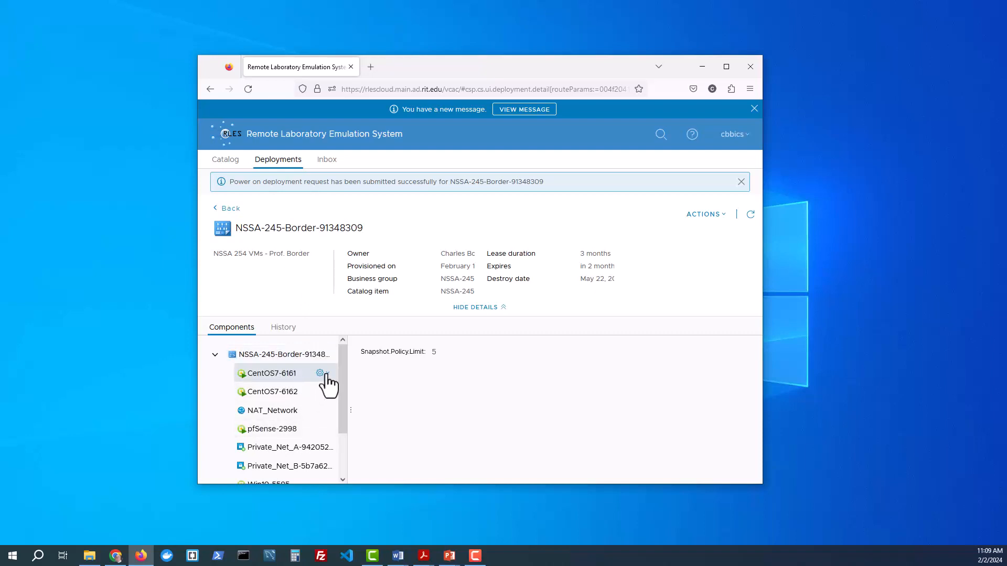
pyautogui.click(320, 373)
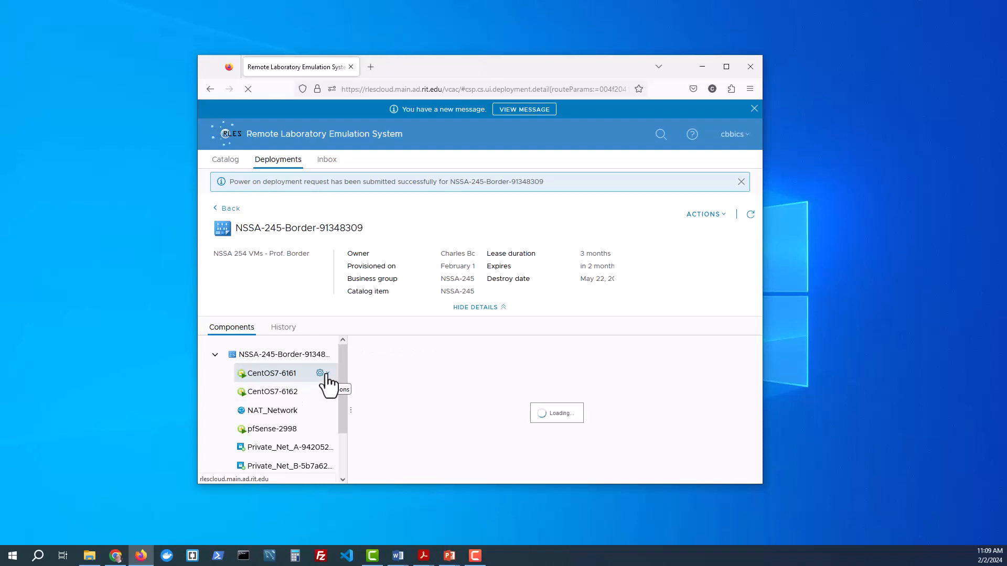
pyautogui.click(274, 373)
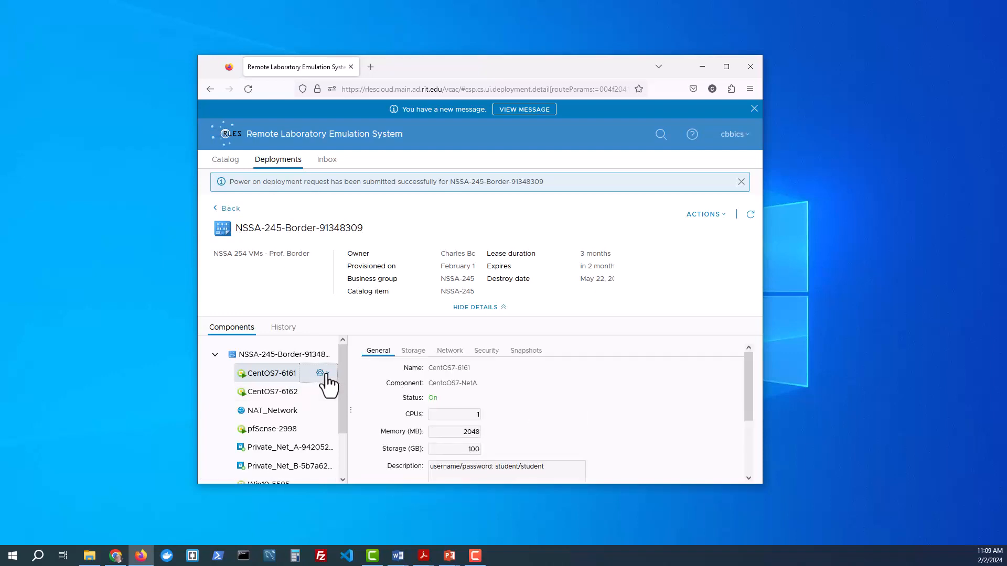
pyautogui.click(320, 373)
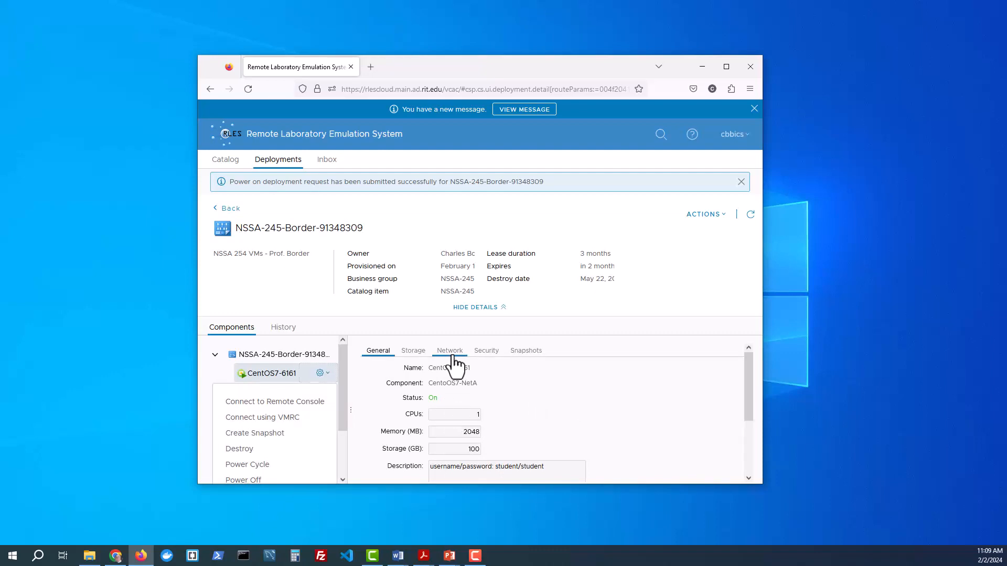
pyautogui.click(449, 351)
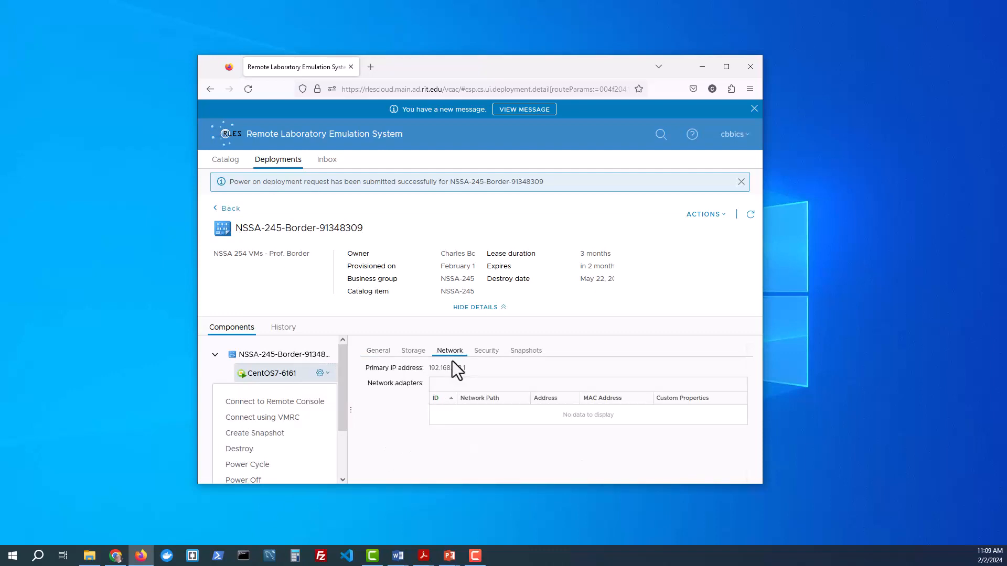
pyautogui.moveTo(321, 386)
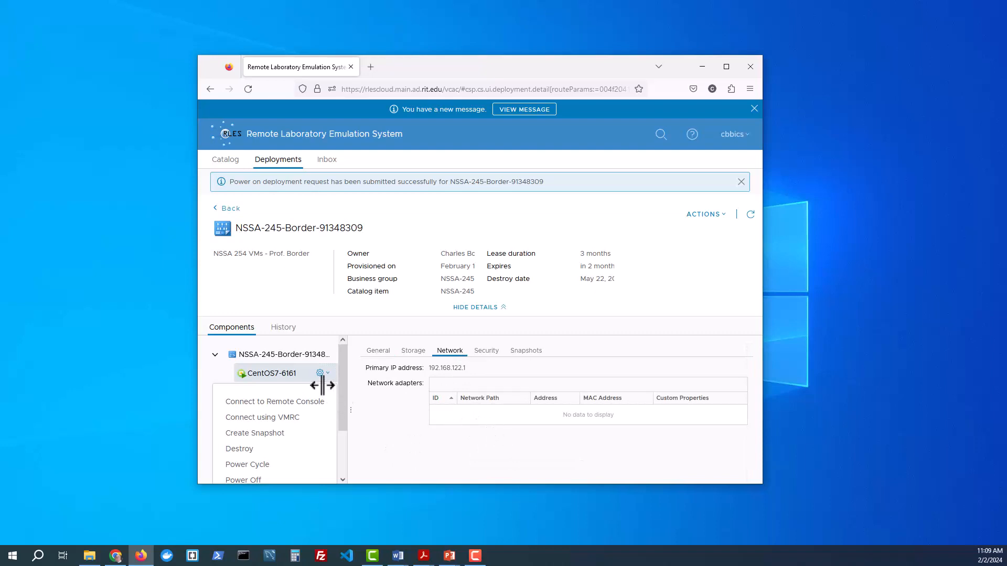
pyautogui.moveTo(275, 401)
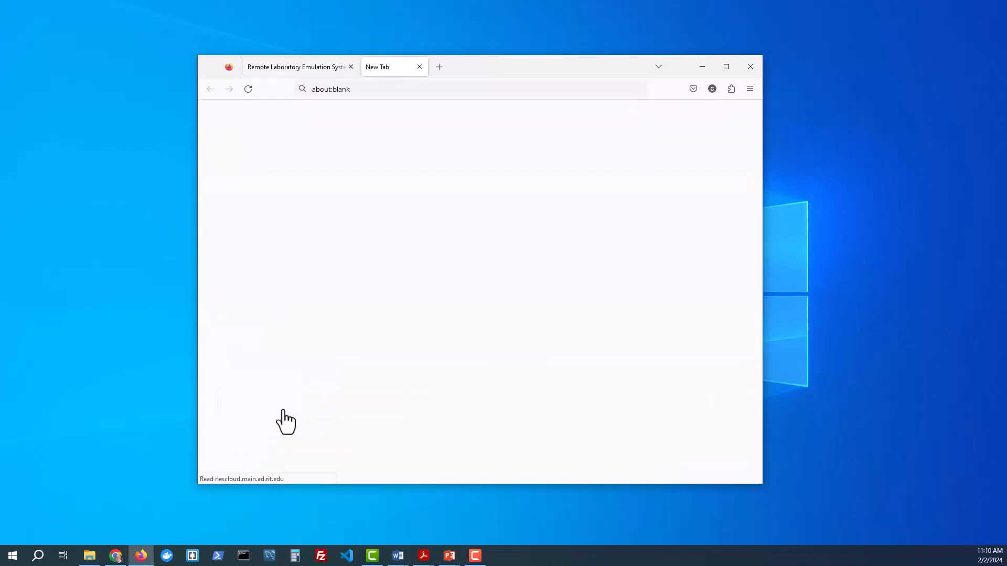
# Step: In the CentOS7-6161 console, start Firefox browsing and open the Home folder via Places
pyautogui.click(286, 423)
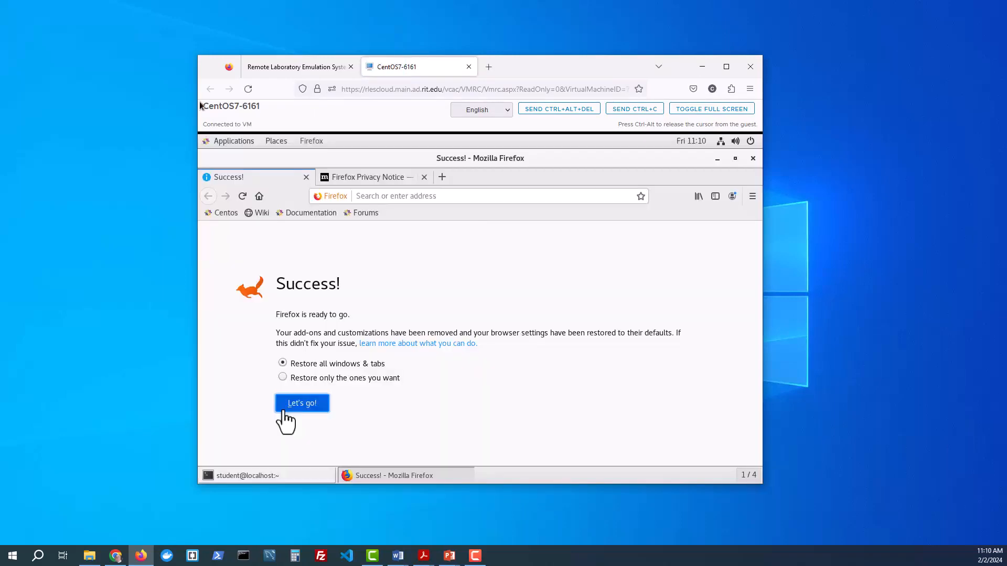
pyautogui.moveTo(384, 169)
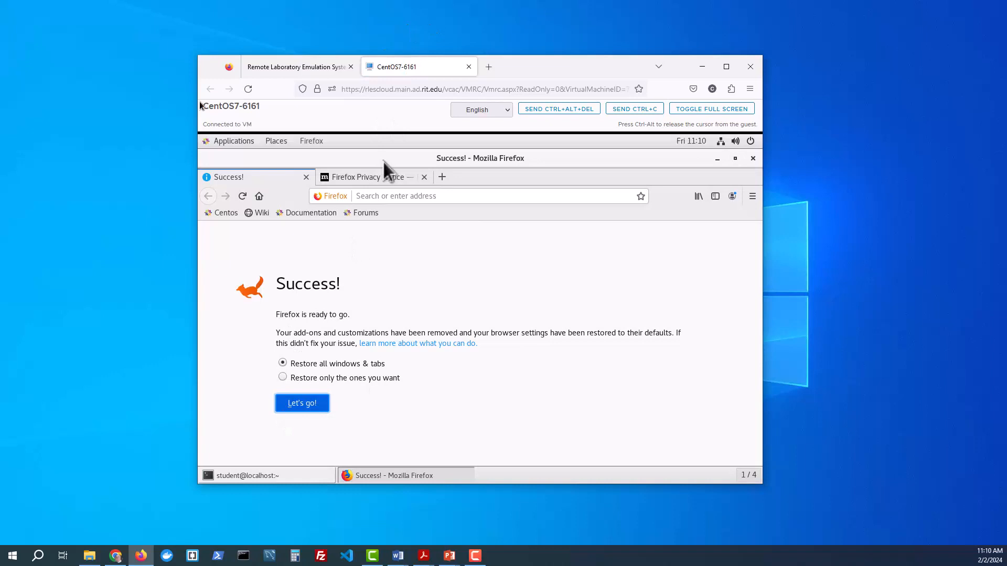
pyautogui.moveTo(364, 305)
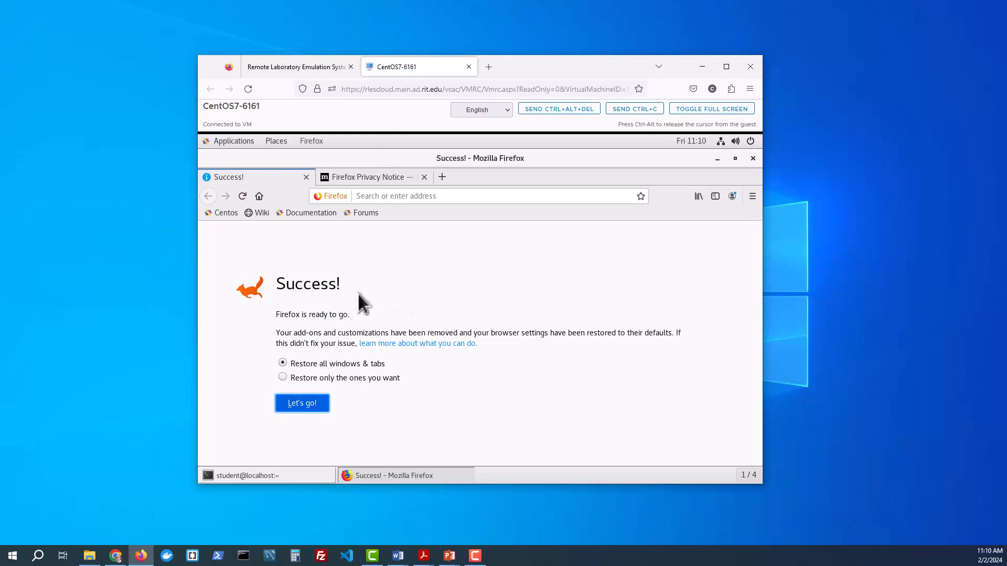
pyautogui.moveTo(371, 232)
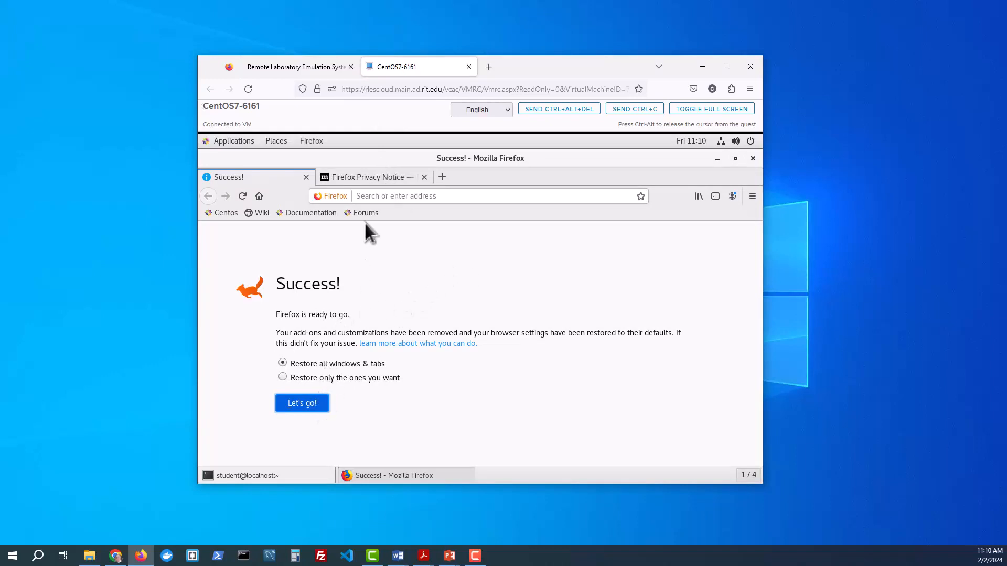
pyautogui.moveTo(244, 152)
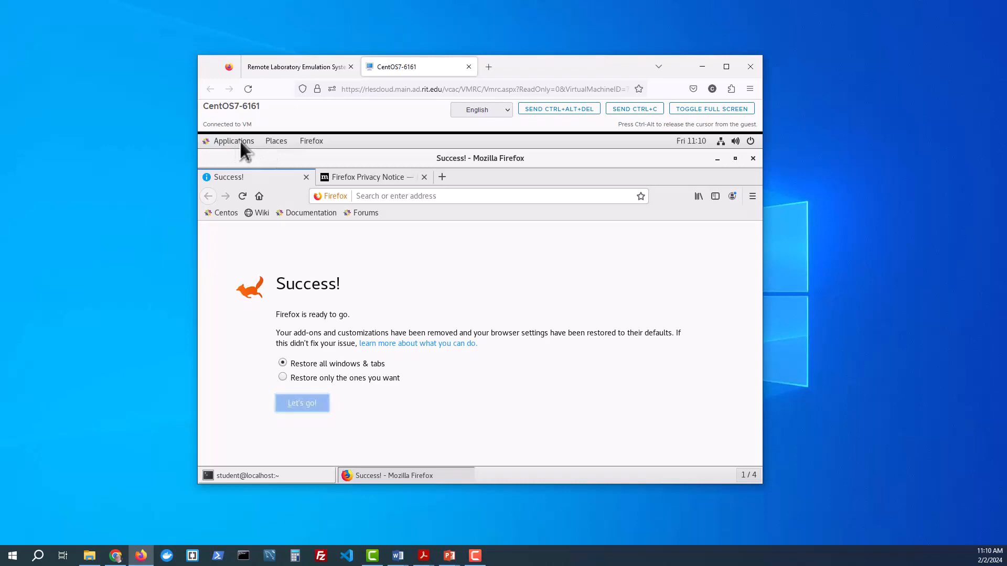
pyautogui.click(301, 403)
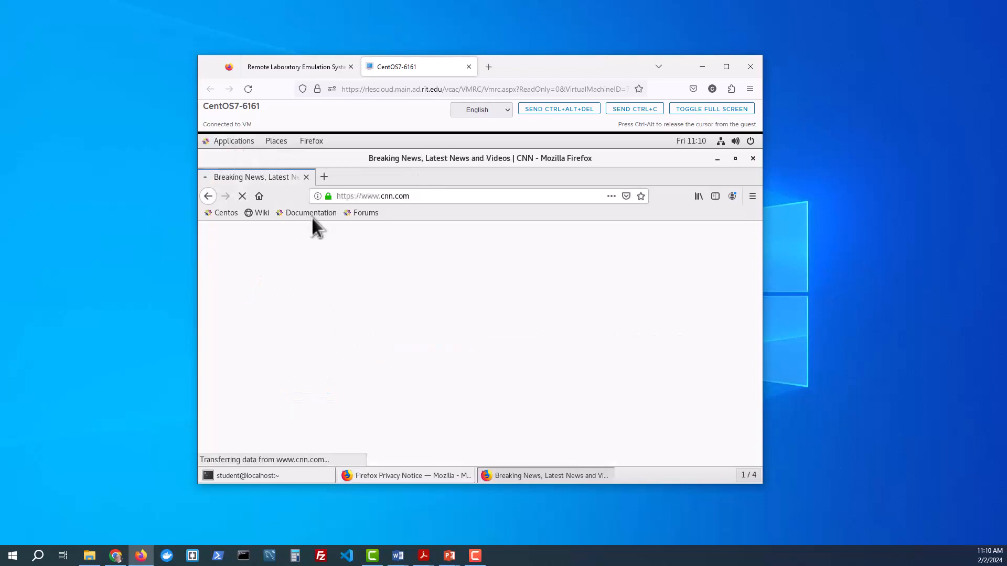
pyautogui.click(232, 141)
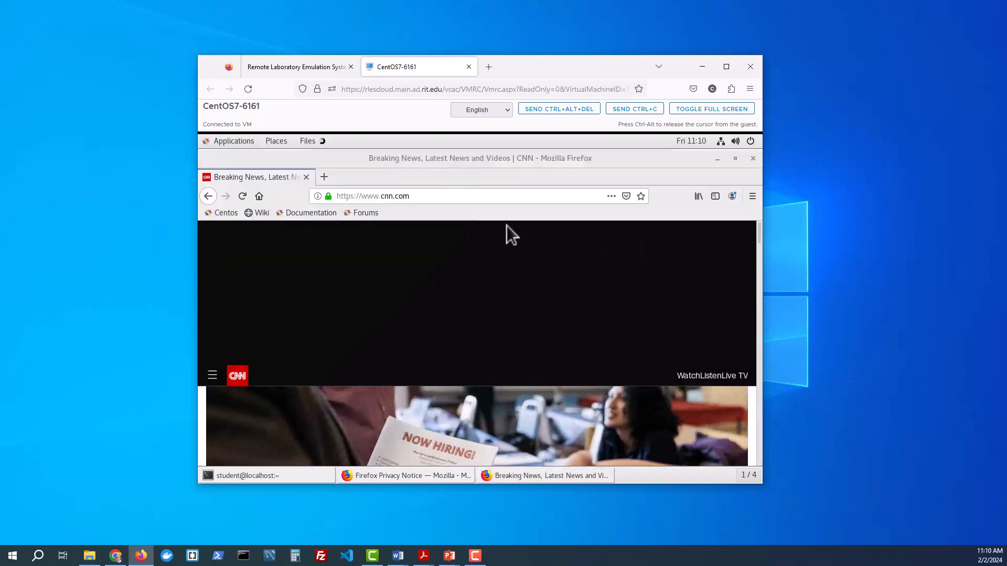
pyautogui.moveTo(537, 306)
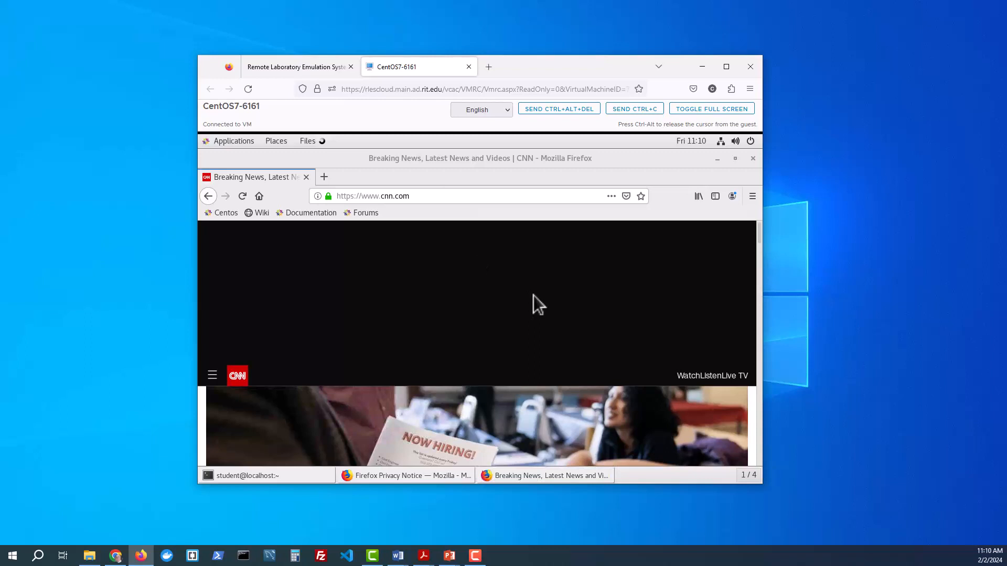
pyautogui.click(307, 141)
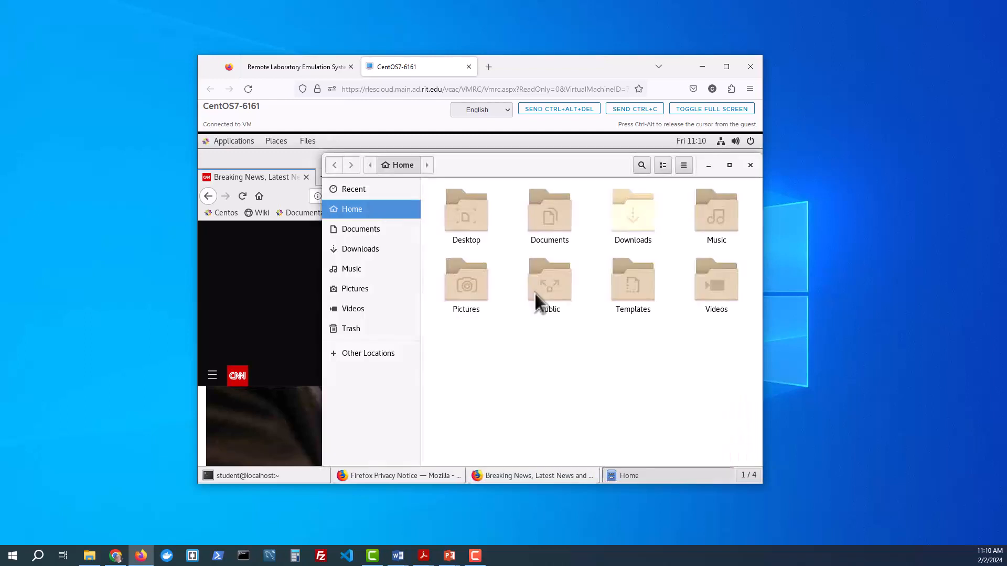
pyautogui.moveTo(266, 295)
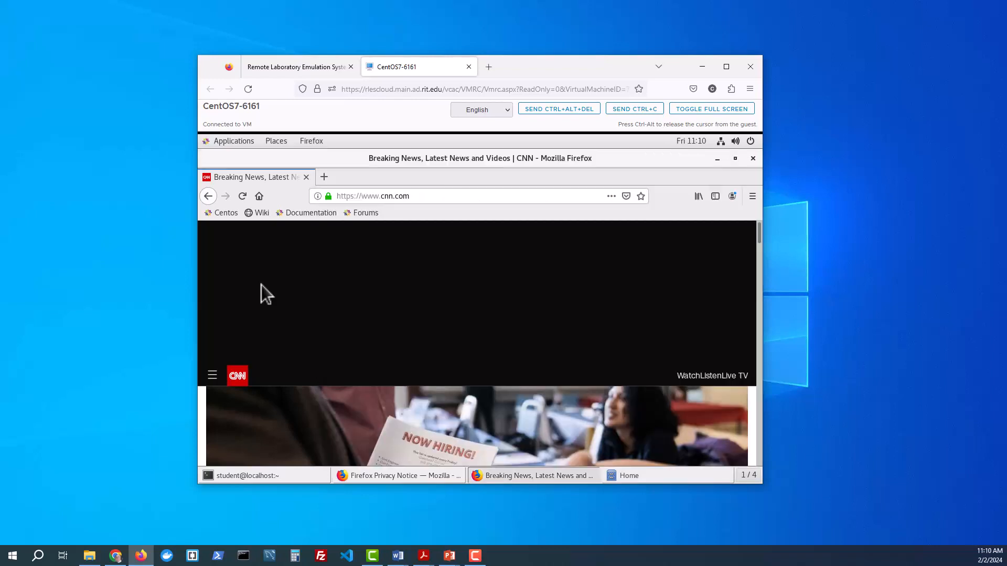
pyautogui.moveTo(511, 329)
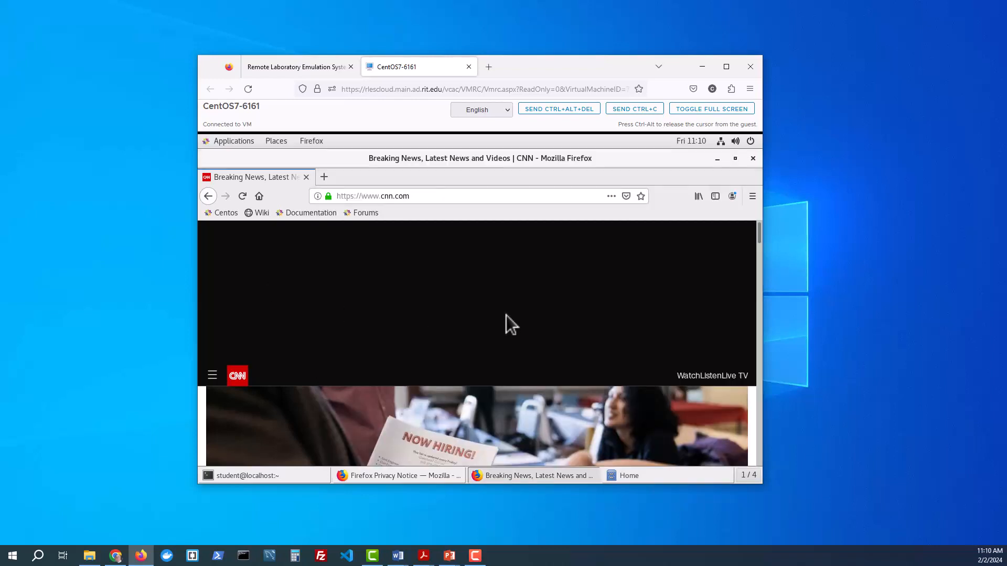
pyautogui.moveTo(527, 340)
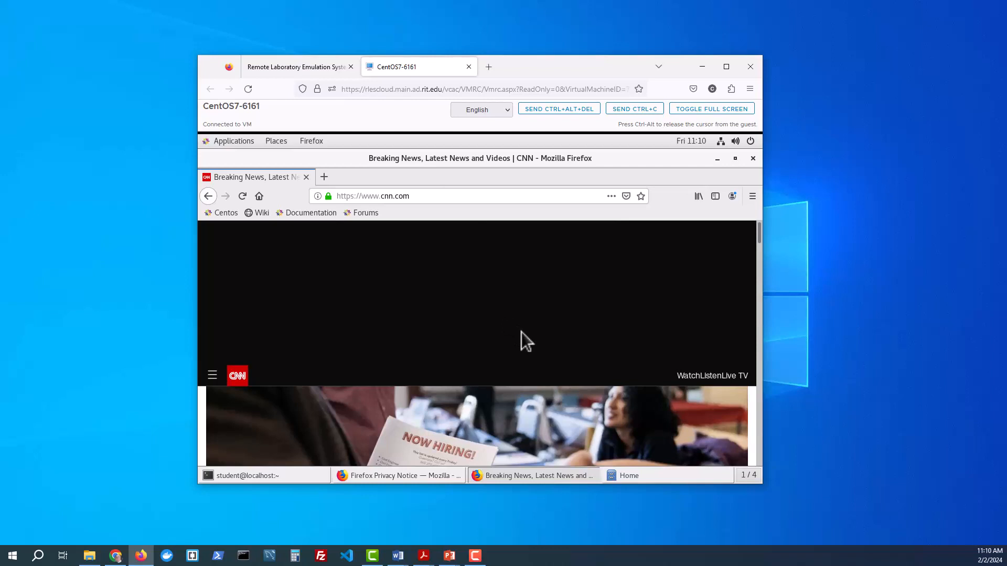
pyautogui.moveTo(507, 339)
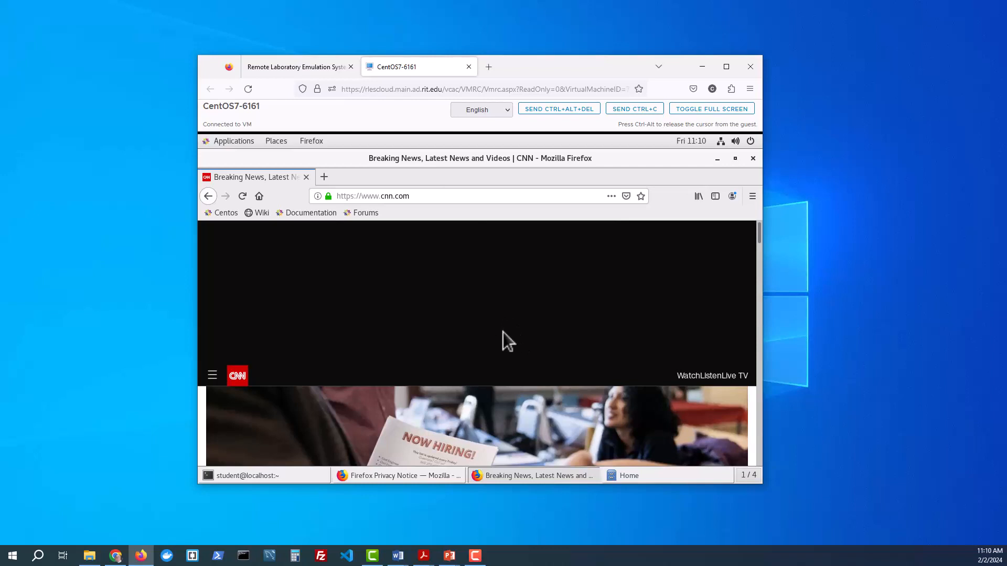
pyautogui.moveTo(485, 441)
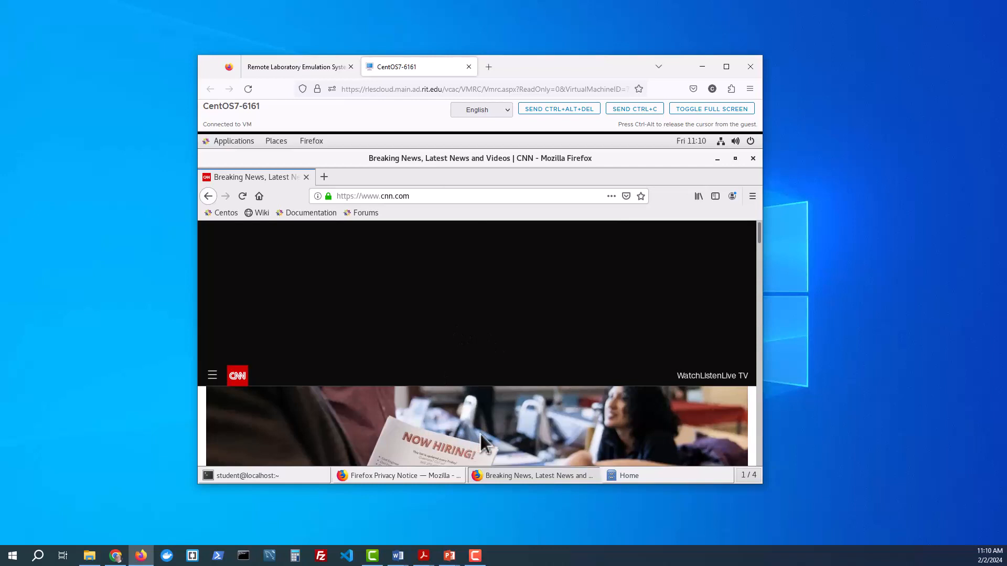
pyautogui.moveTo(503, 425)
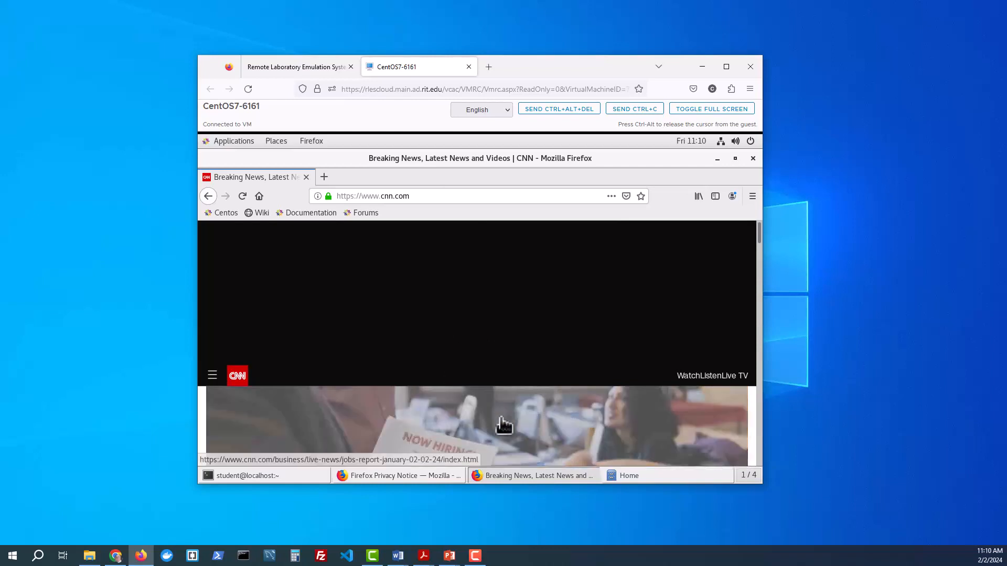
# Step: Open the 'US jobs report' live-updates article from the cnn.com front page
pyautogui.click(504, 425)
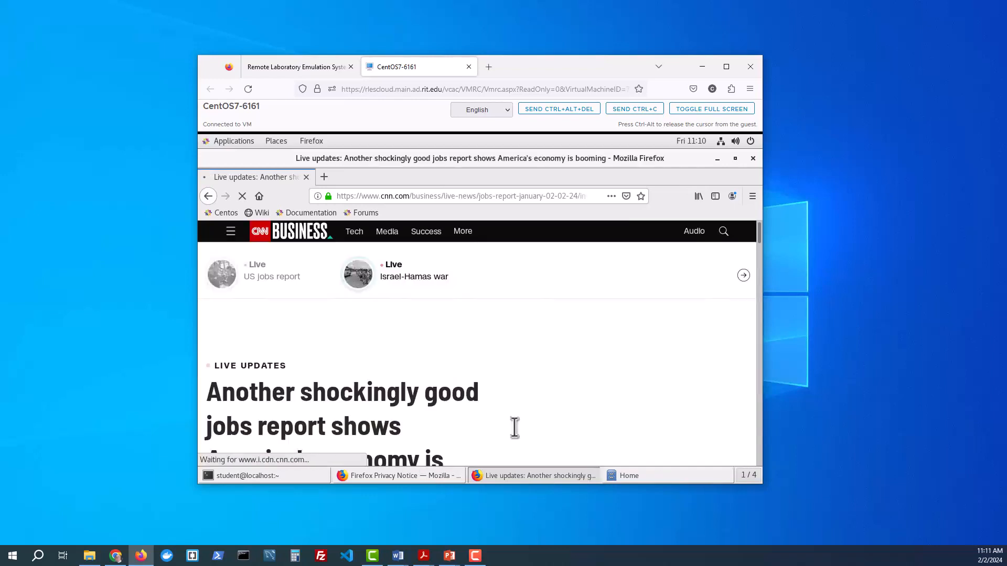
pyautogui.moveTo(240, 421)
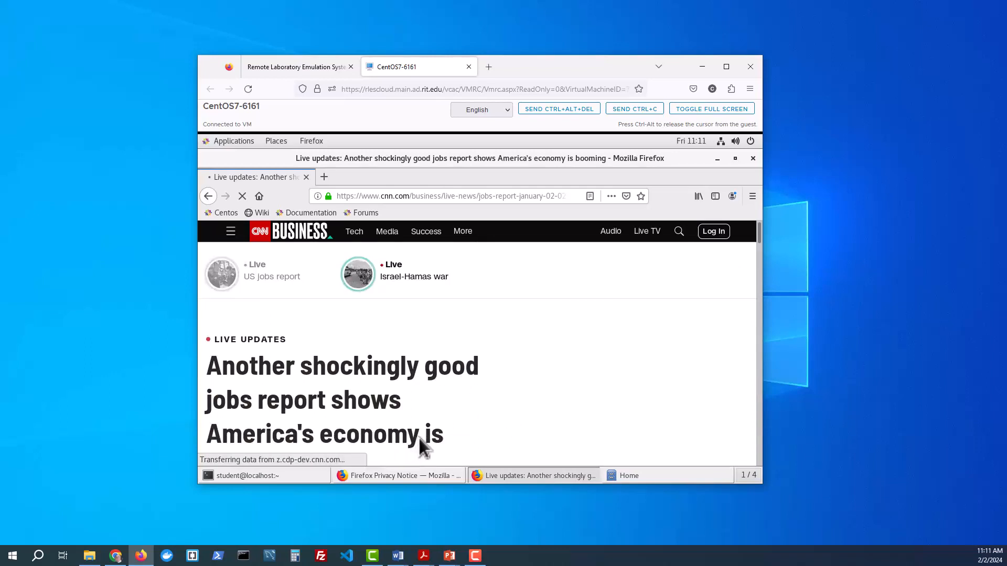
pyautogui.moveTo(517, 365)
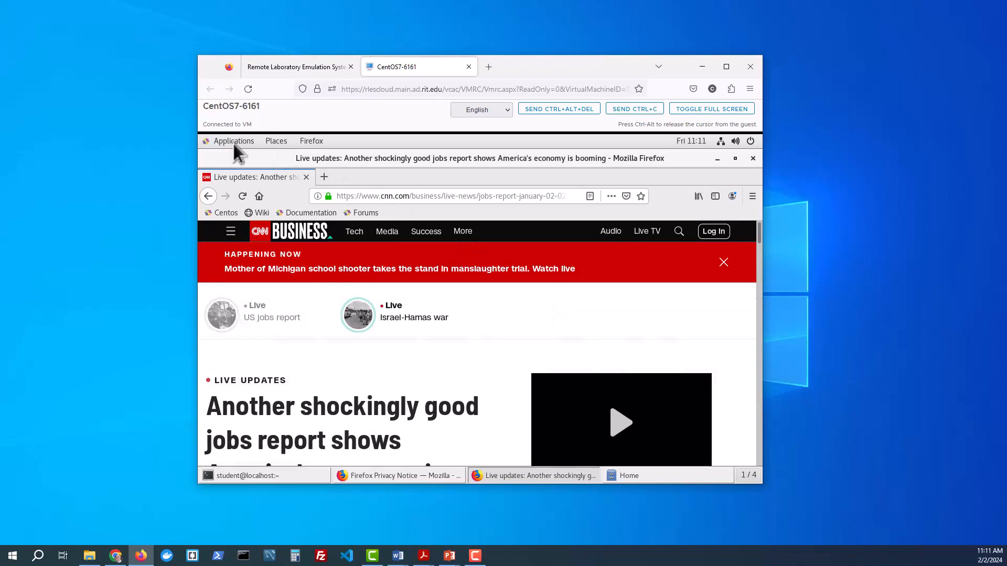
# Step: Show the CentOS7 Applications menu, then switch back to the RLES deployment tab
pyautogui.click(232, 141)
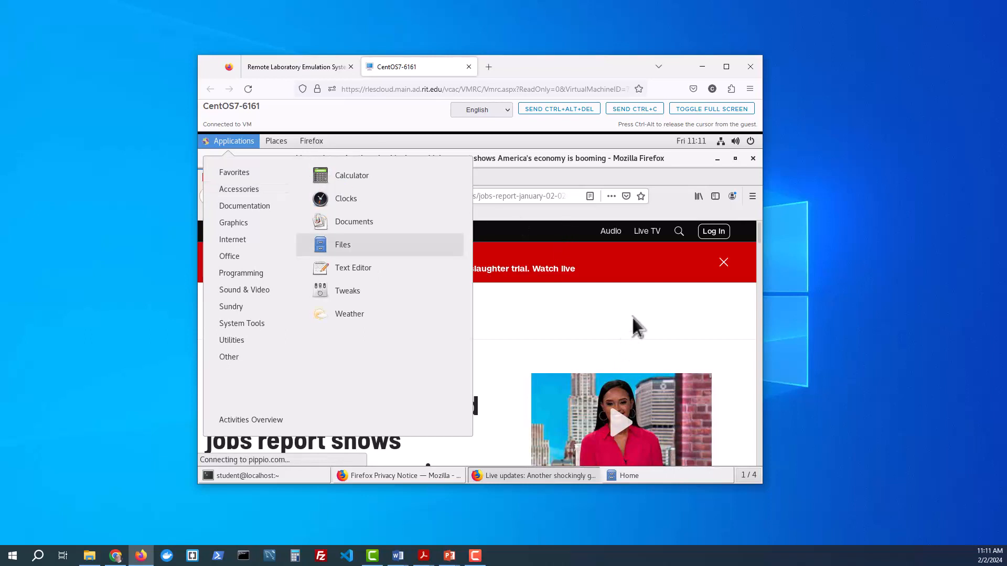
pyautogui.moveTo(654, 320)
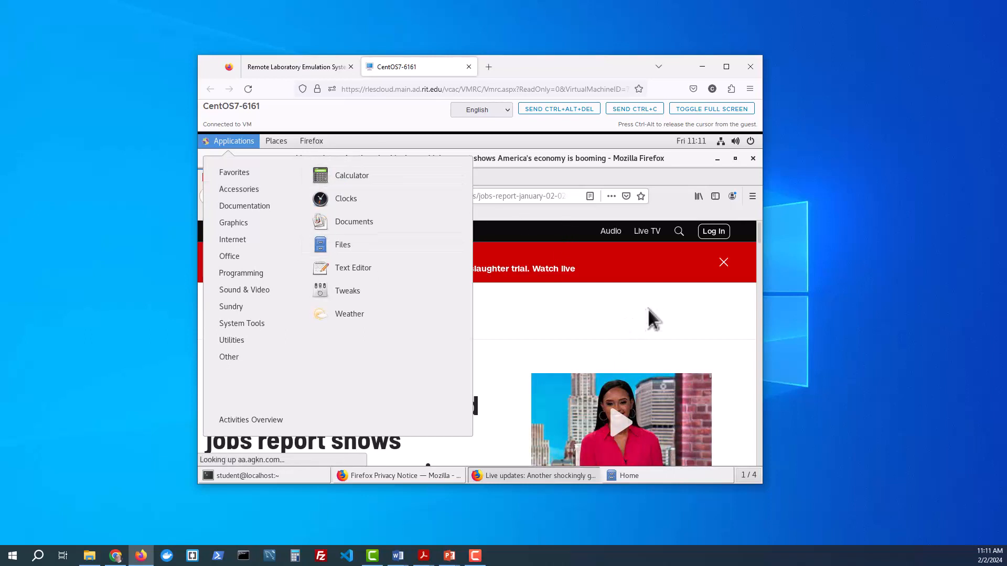
pyautogui.moveTo(591, 341)
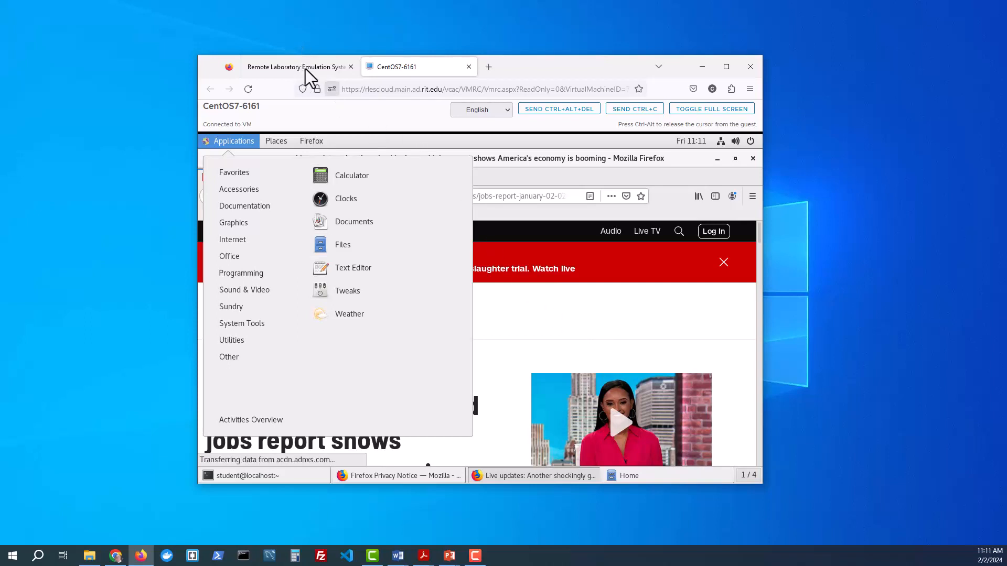
pyautogui.click(295, 66)
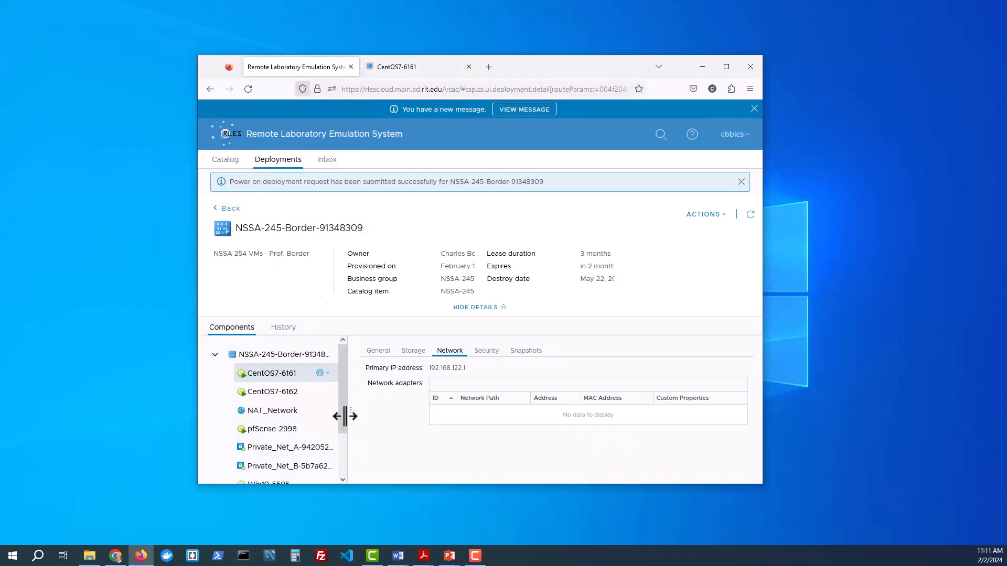
pyautogui.moveTo(347, 458)
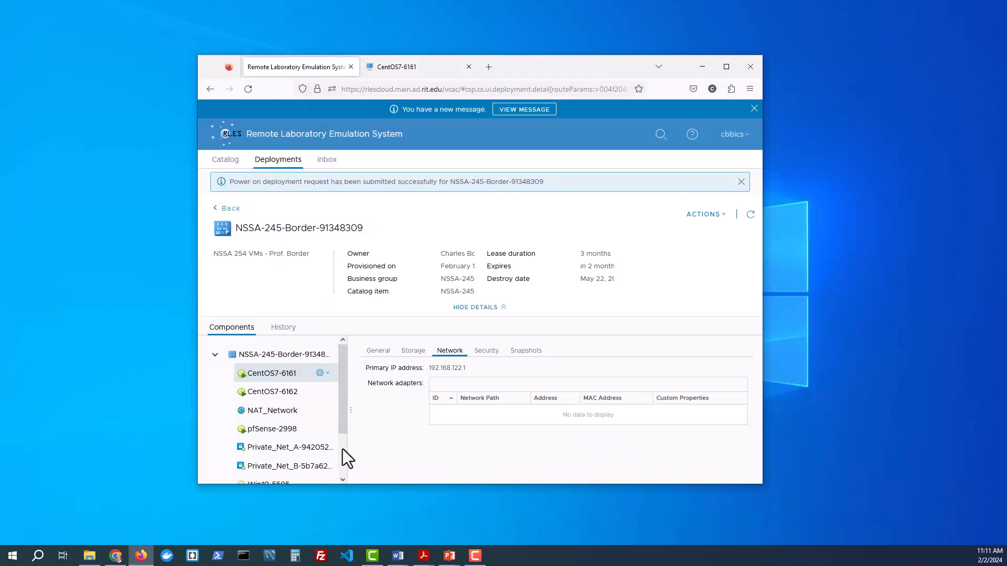
# Step: Open a remote console for Win10-5595 from its component gear menu
pyautogui.scroll(-3)
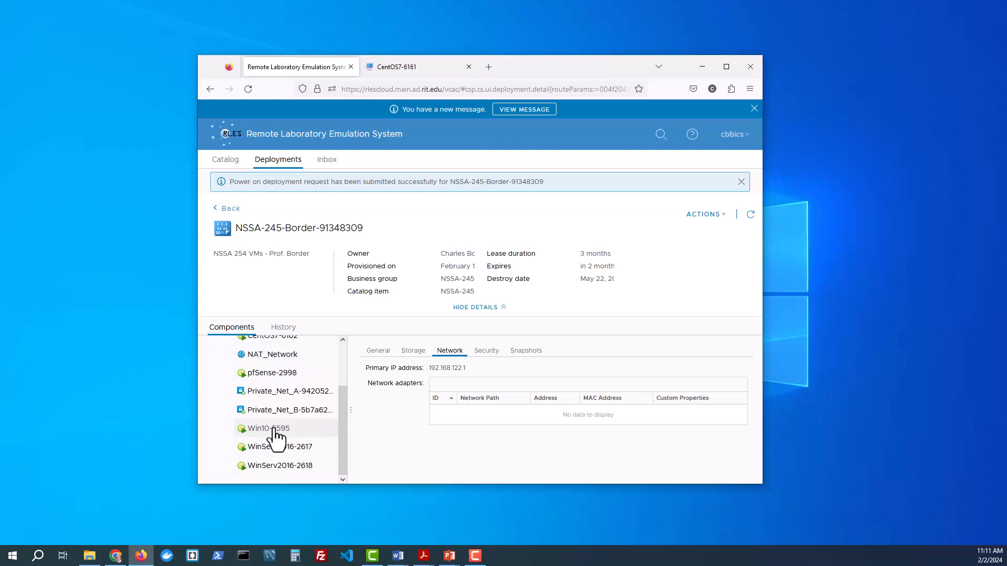
pyautogui.click(266, 429)
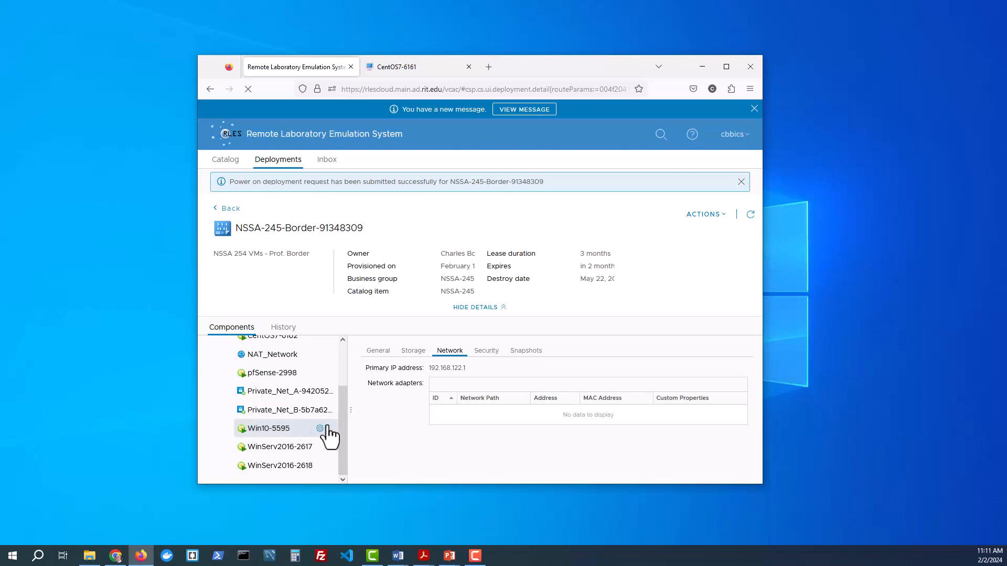
pyautogui.click(319, 428)
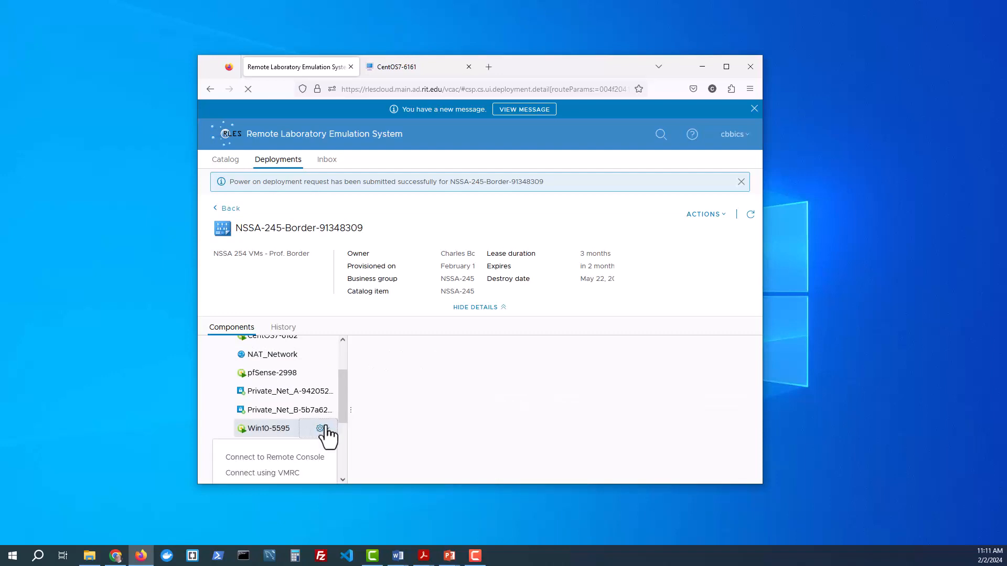
pyautogui.moveTo(275, 457)
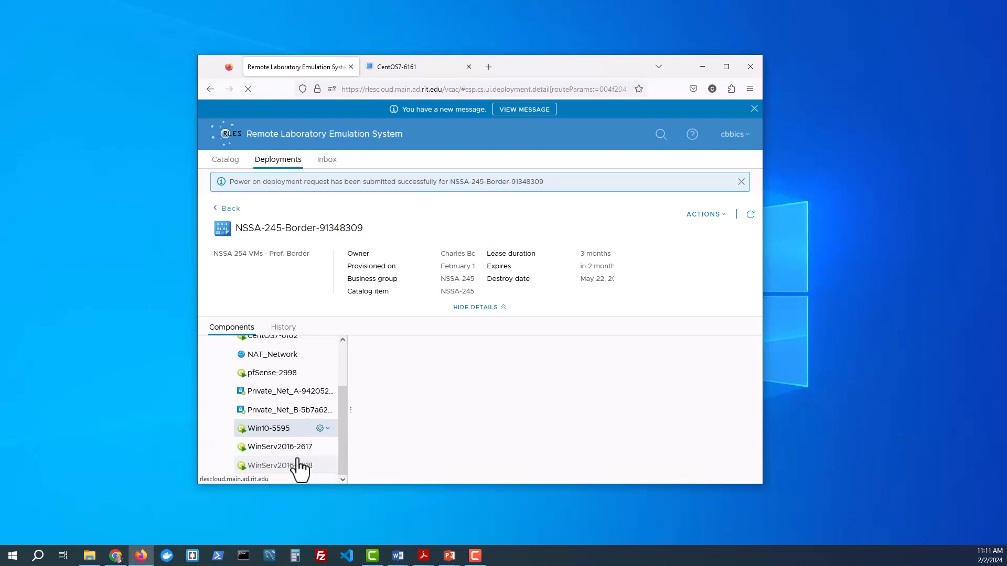
pyautogui.click(489, 66)
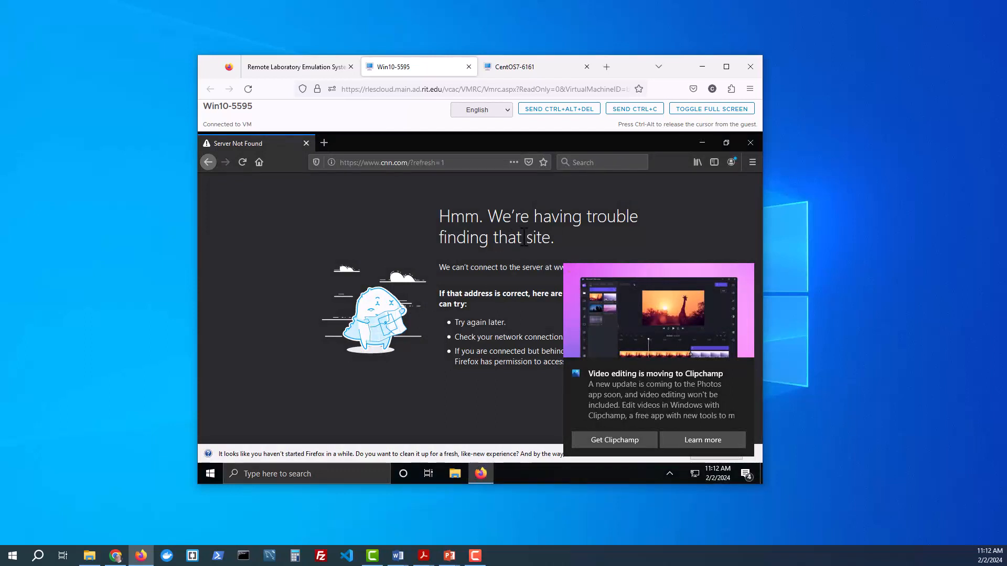
pyautogui.moveTo(395, 231)
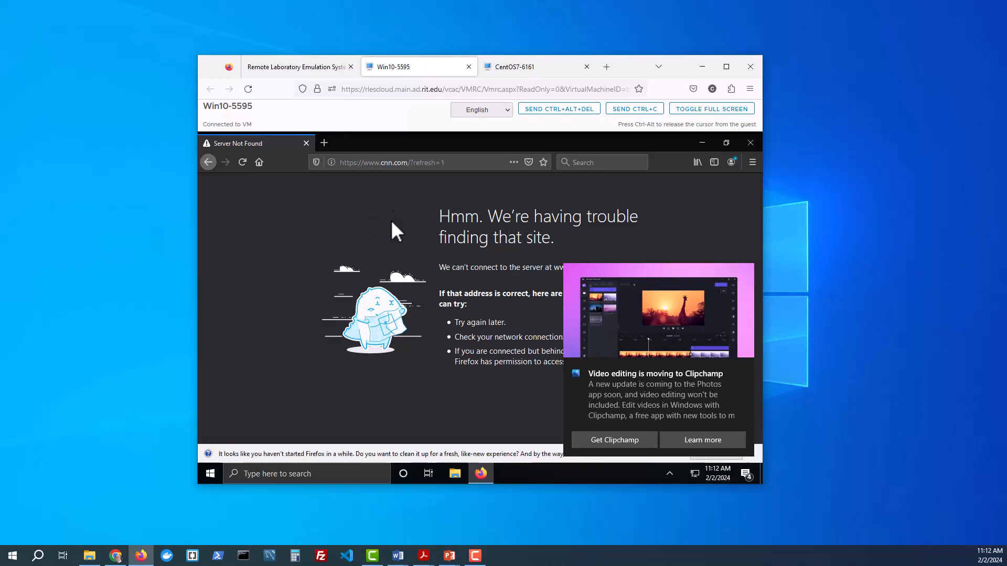
pyautogui.moveTo(541, 296)
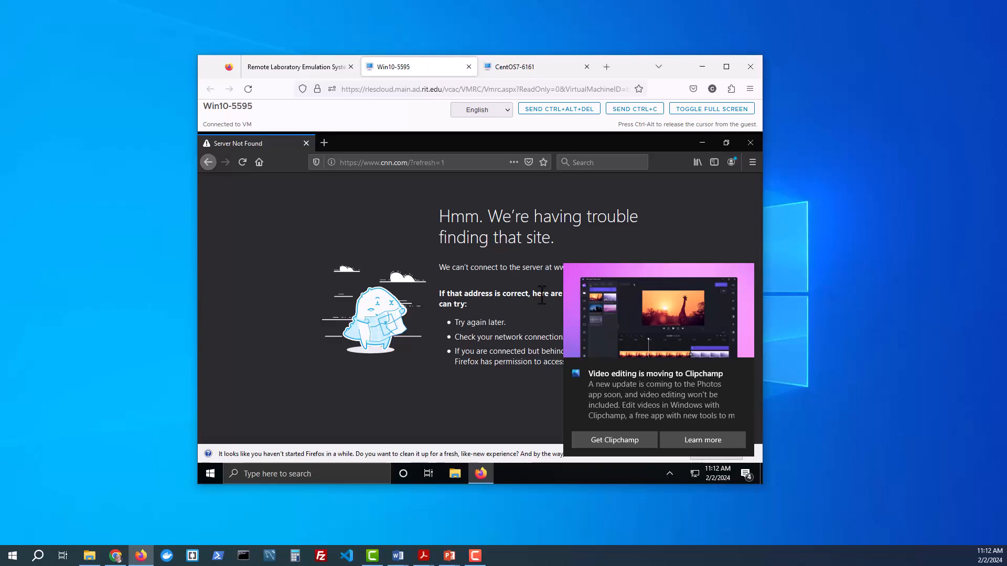
pyautogui.moveTo(526, 217)
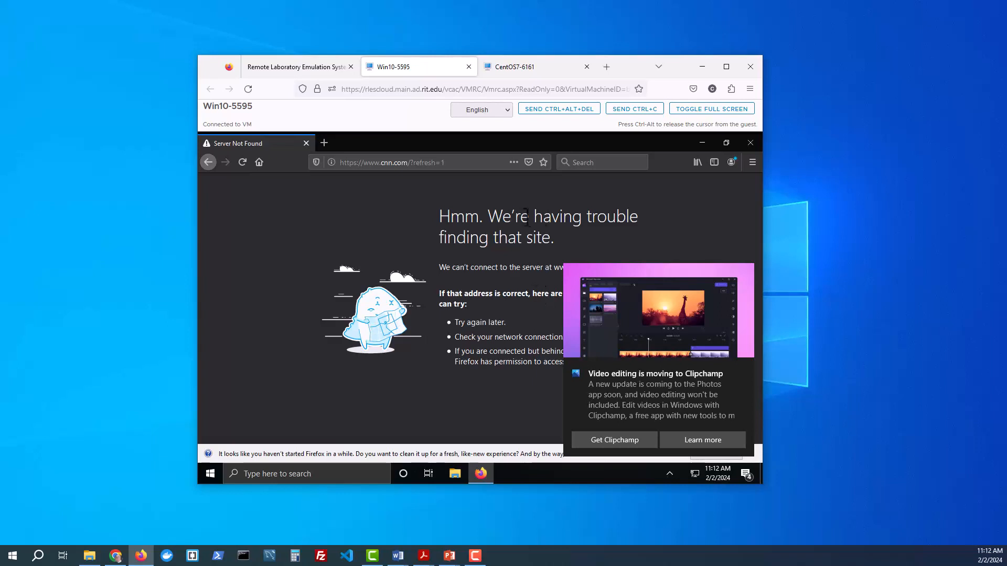
# Step: Return to the RLES deployment page showing Win10-5595's details
pyautogui.click(295, 66)
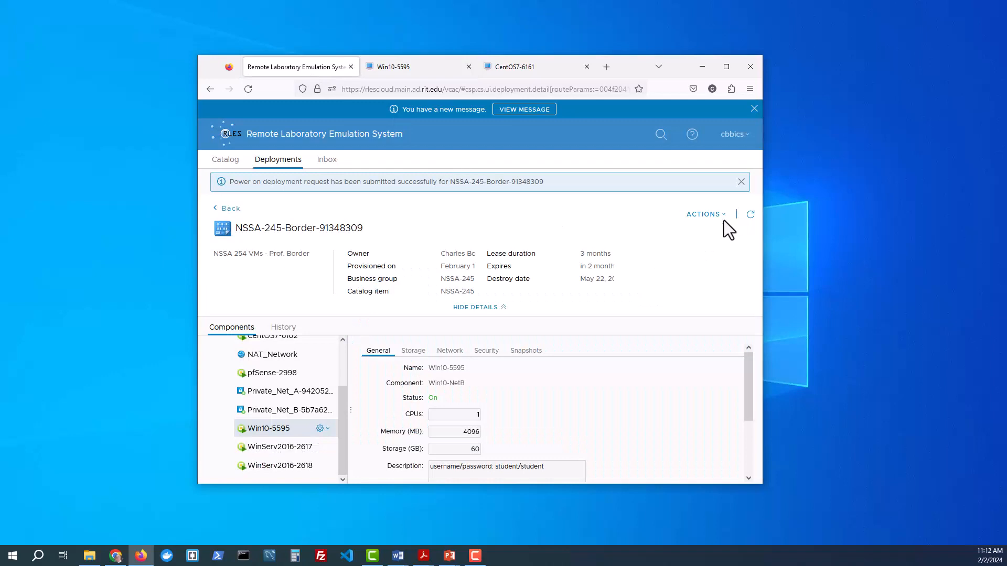
pyautogui.moveTo(724, 228)
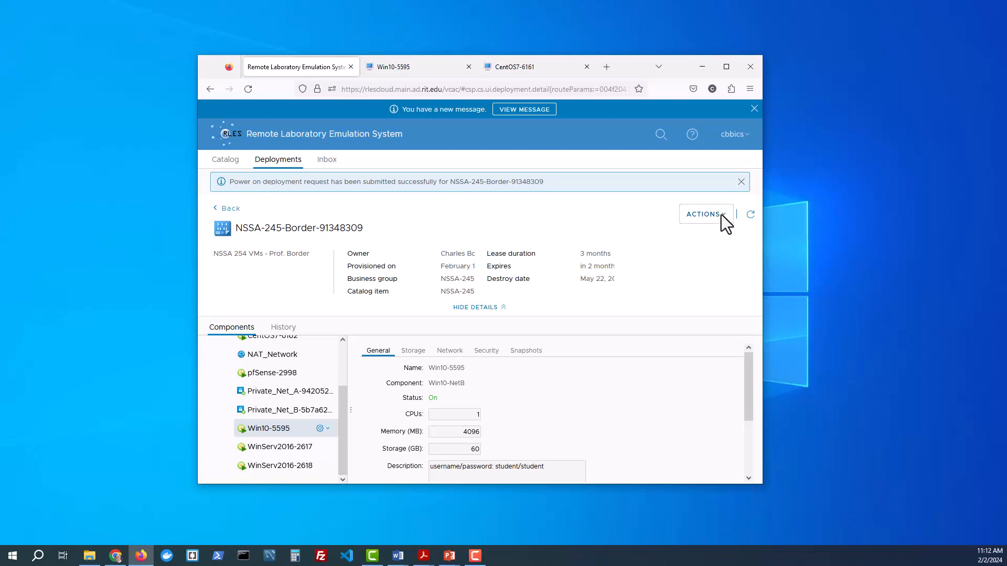
# Step: Show the ACTIONS dropdown listing Change Lease, Destroy, Power on, Scale Out and Suspend
pyautogui.click(704, 214)
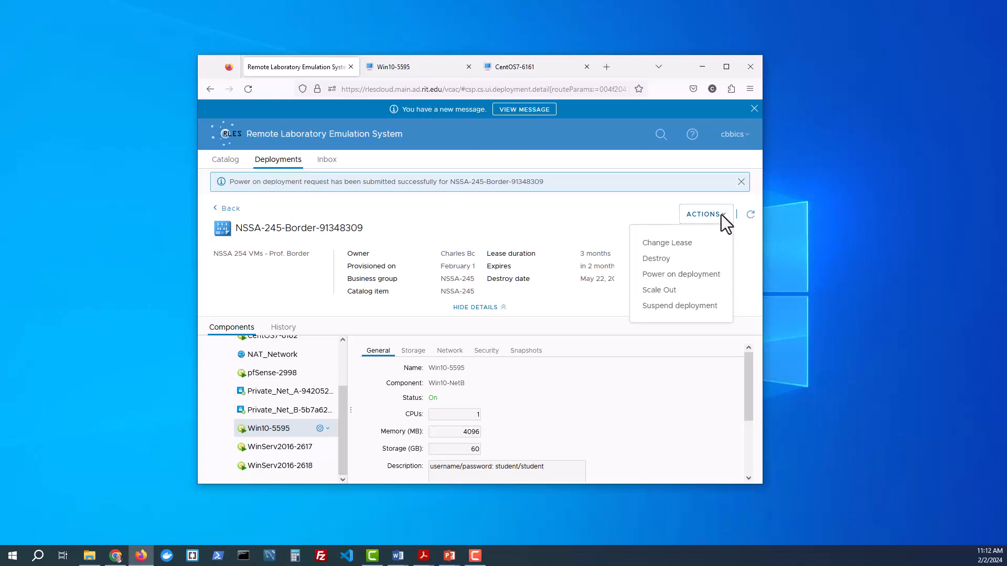
pyautogui.moveTo(675, 318)
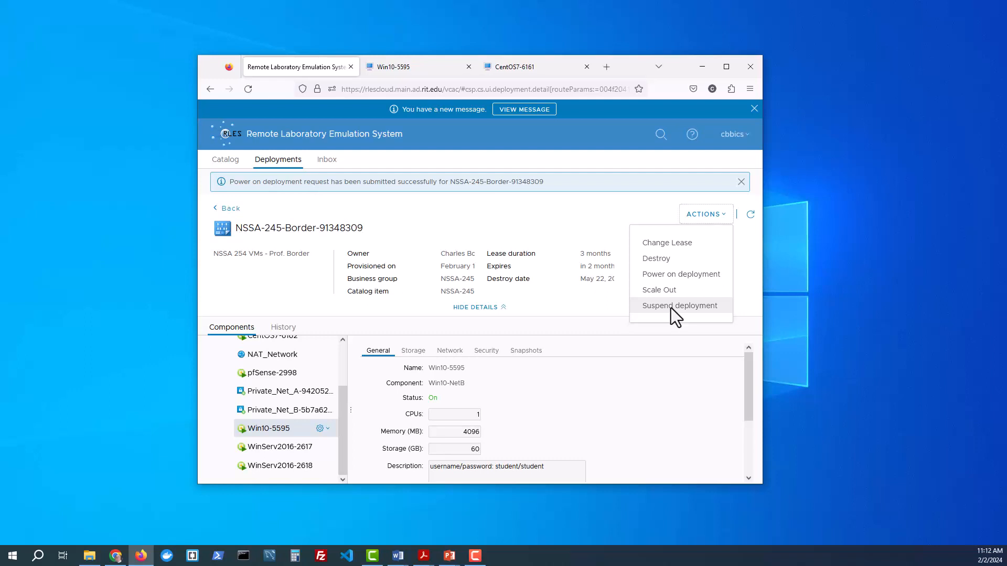
pyautogui.moveTo(662, 275)
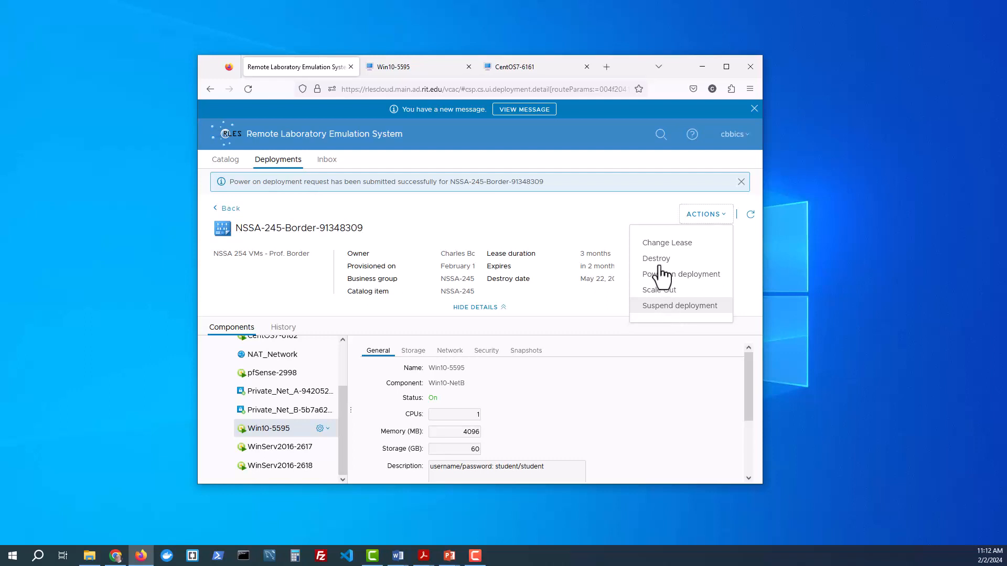
pyautogui.moveTo(655, 258)
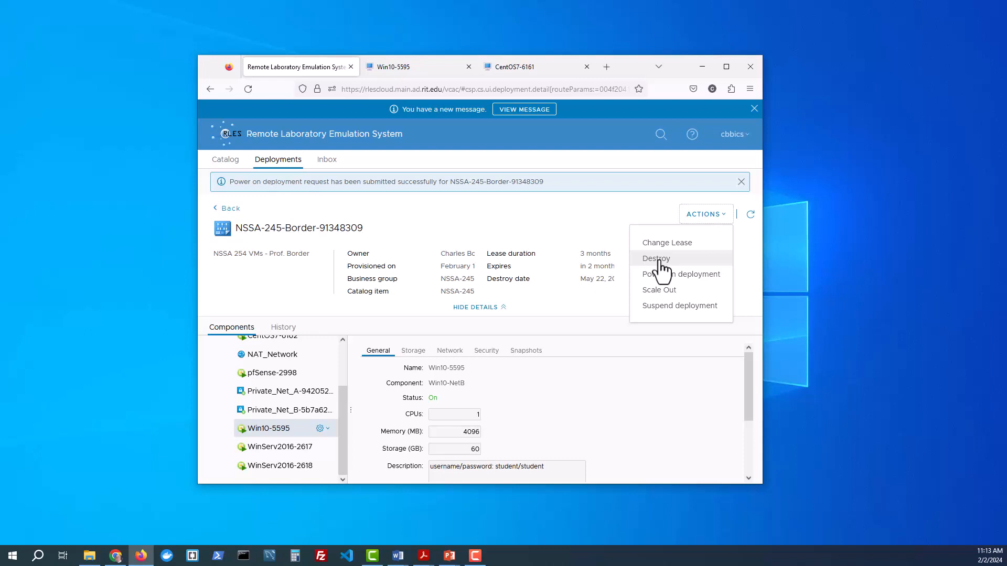
pyautogui.moveTo(506, 222)
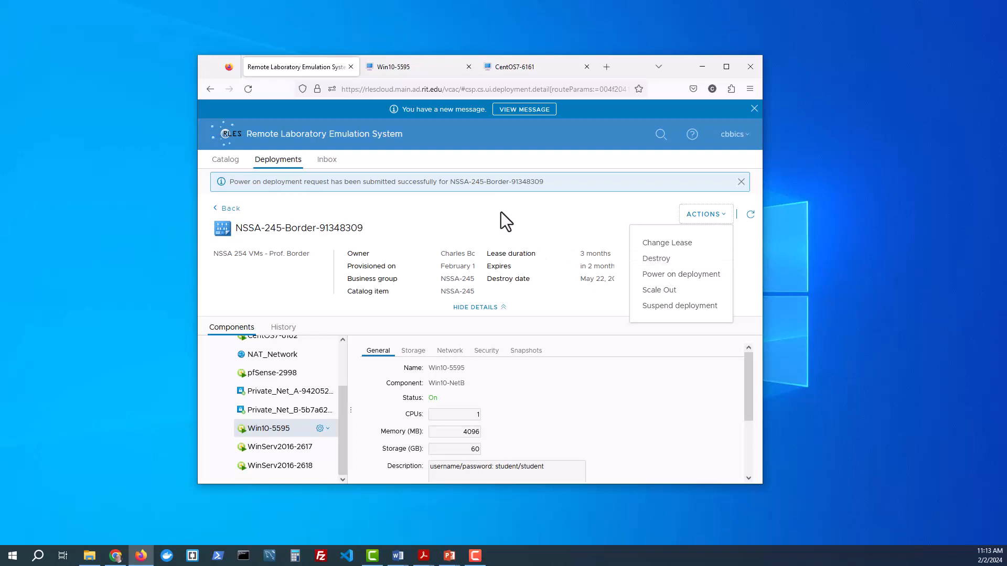